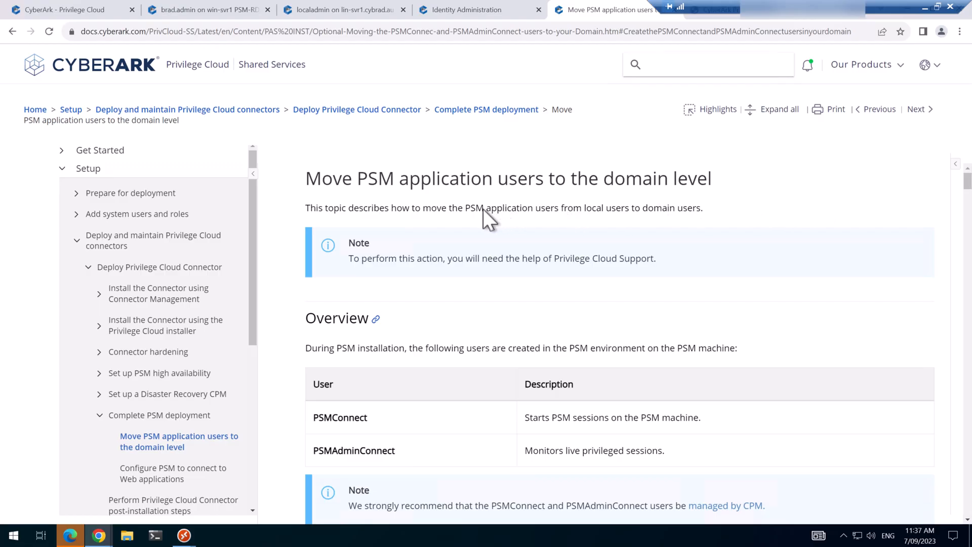
pyautogui.moveTo(391, 199)
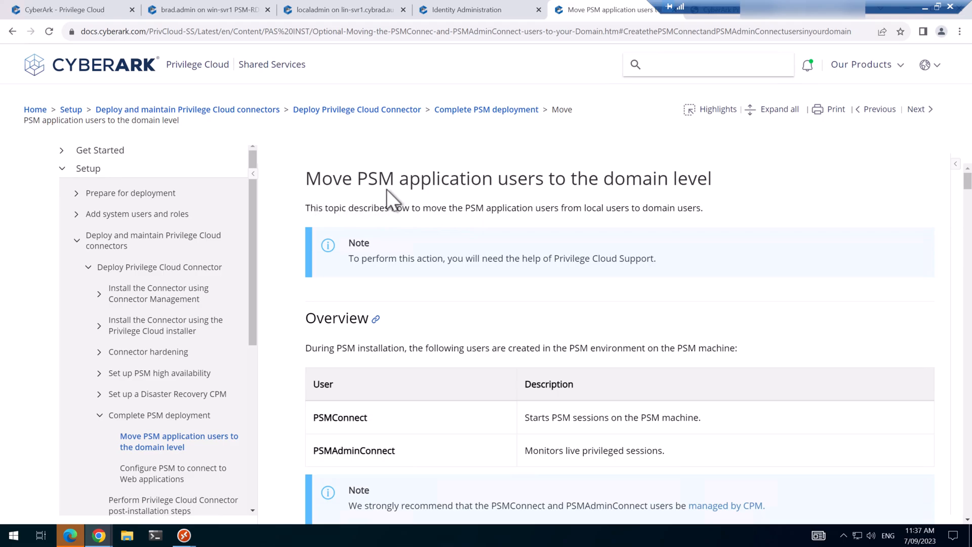
pyautogui.moveTo(673, 205)
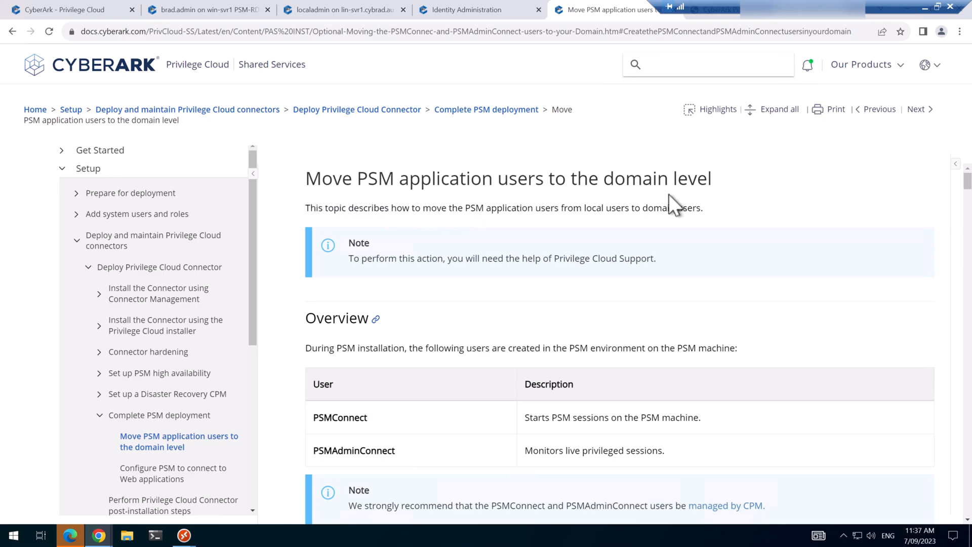
pyautogui.moveTo(732, 329)
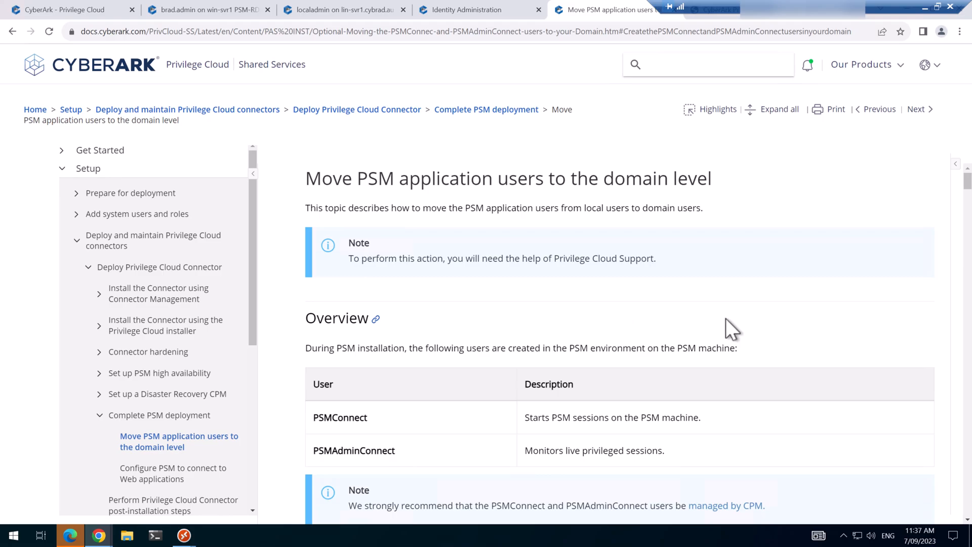
pyautogui.moveTo(738, 400)
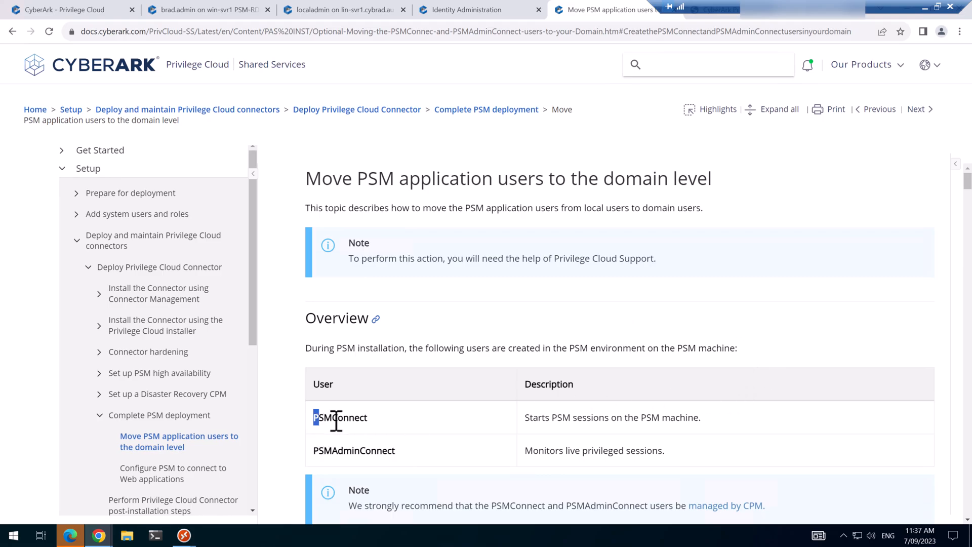
# Review the docs on the PSMConnect user, its domain heading and the Windows 2019 condition.
pyautogui.doubleClick(340, 417)
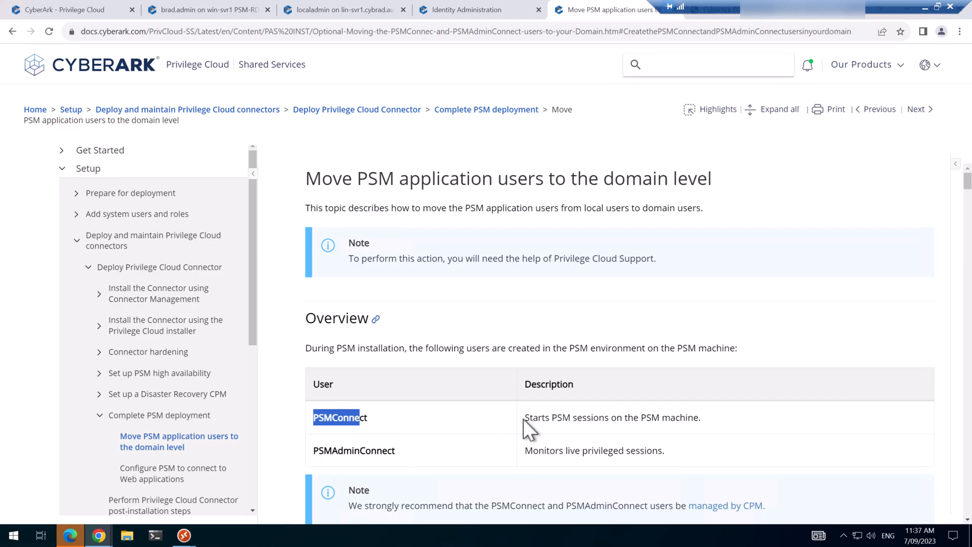
pyautogui.doubleClick(565, 417)
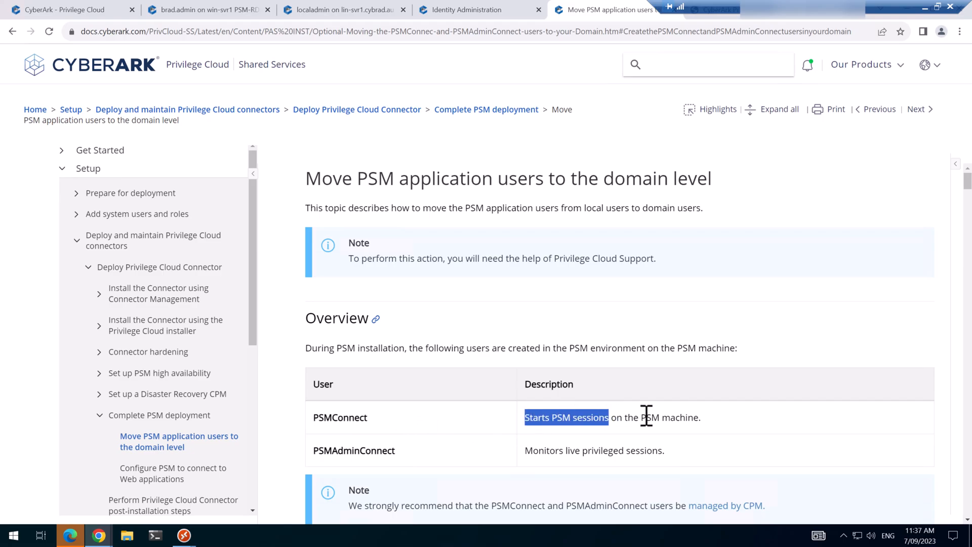
pyautogui.moveTo(501, 459)
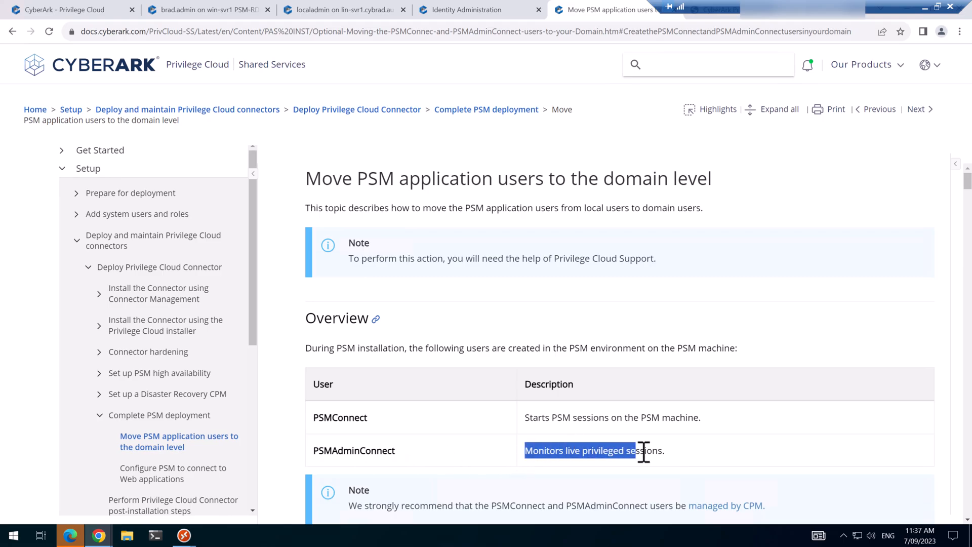
pyautogui.click(508, 447)
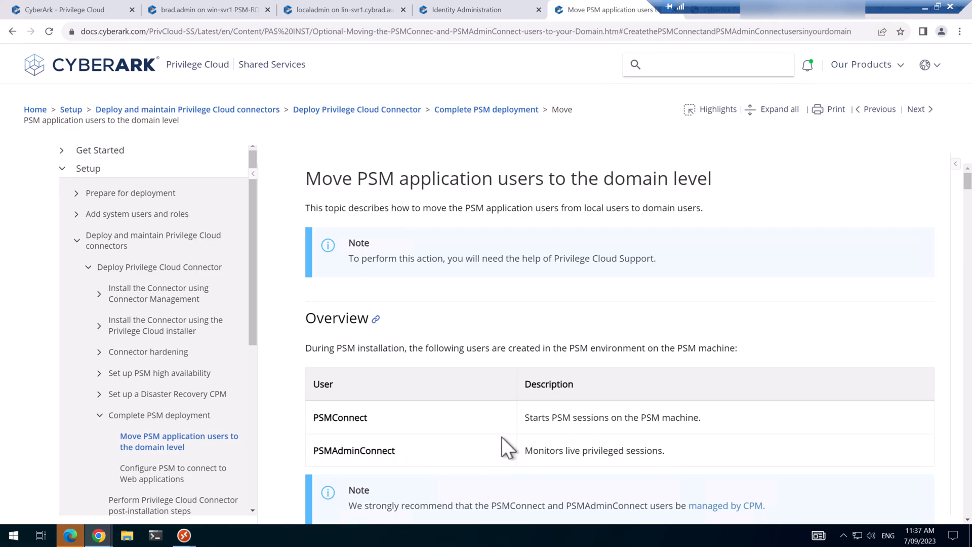
pyautogui.moveTo(420, 442)
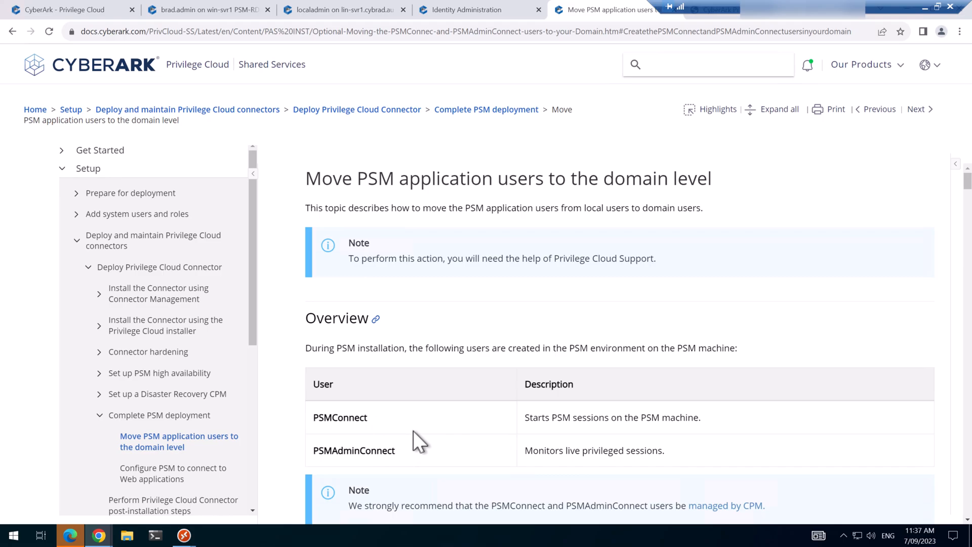
pyautogui.moveTo(427, 450)
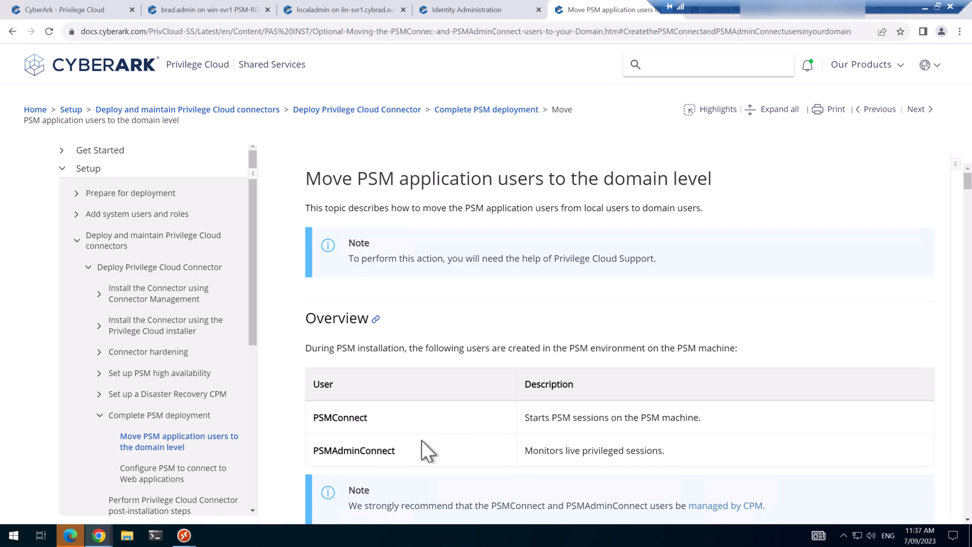
pyautogui.scroll(-3)
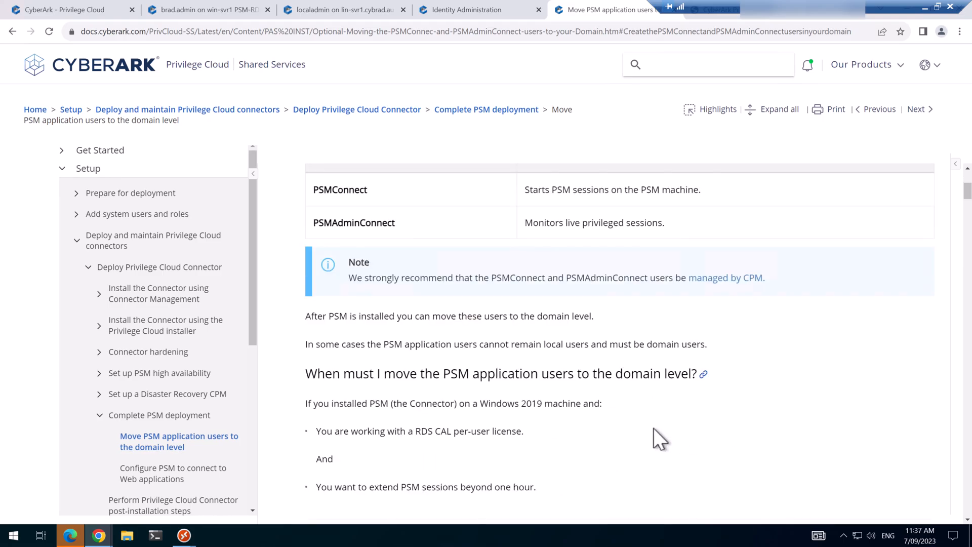
pyautogui.scroll(-3)
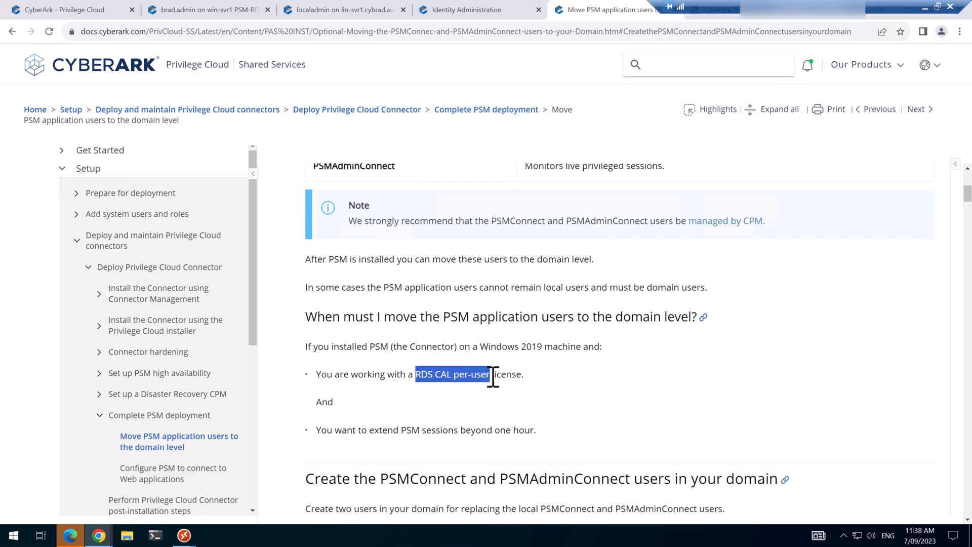
pyautogui.moveTo(406, 427)
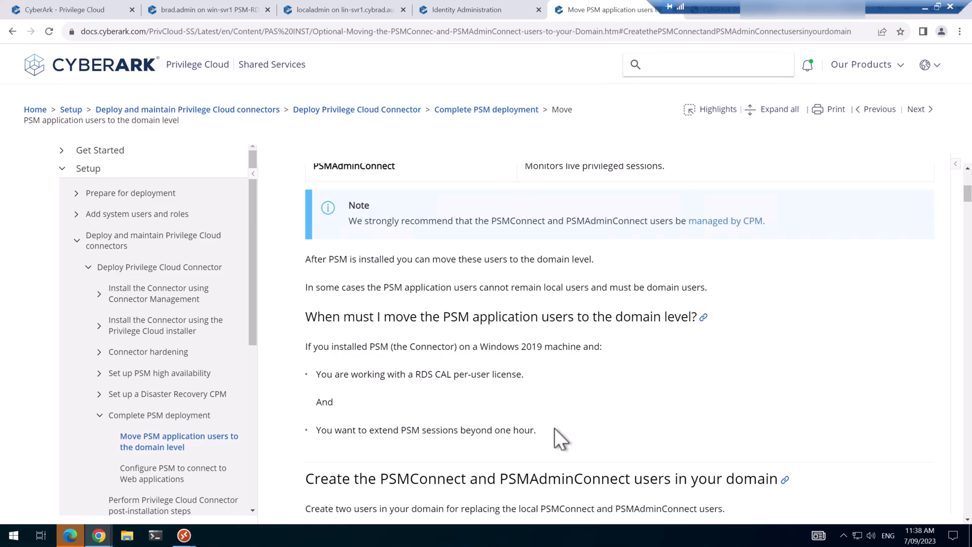
pyautogui.doubleClick(399, 478)
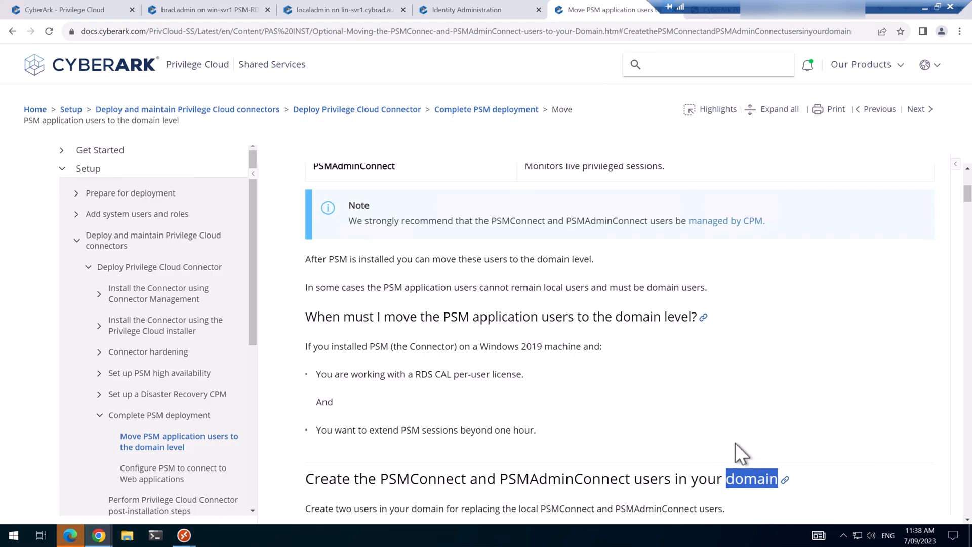
pyautogui.moveTo(533, 423)
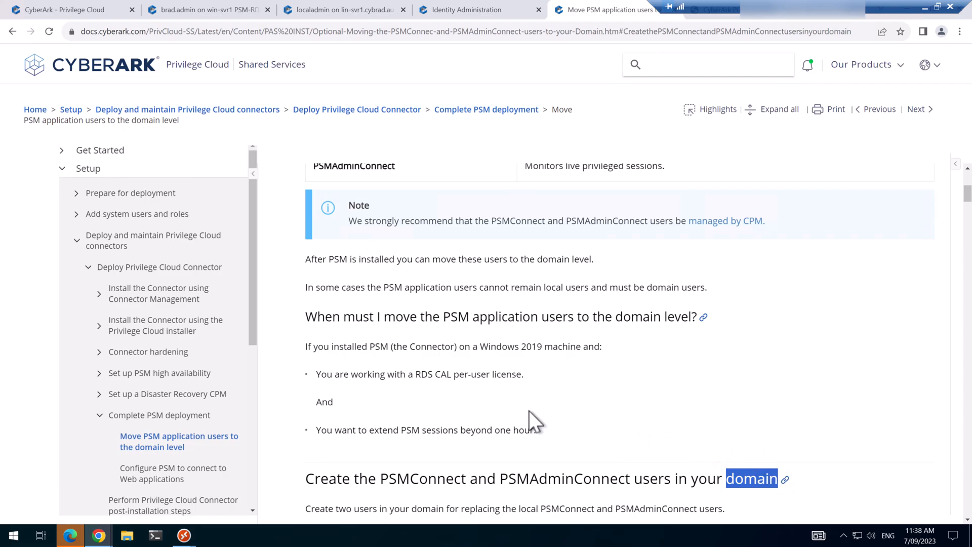
pyautogui.moveTo(543, 419)
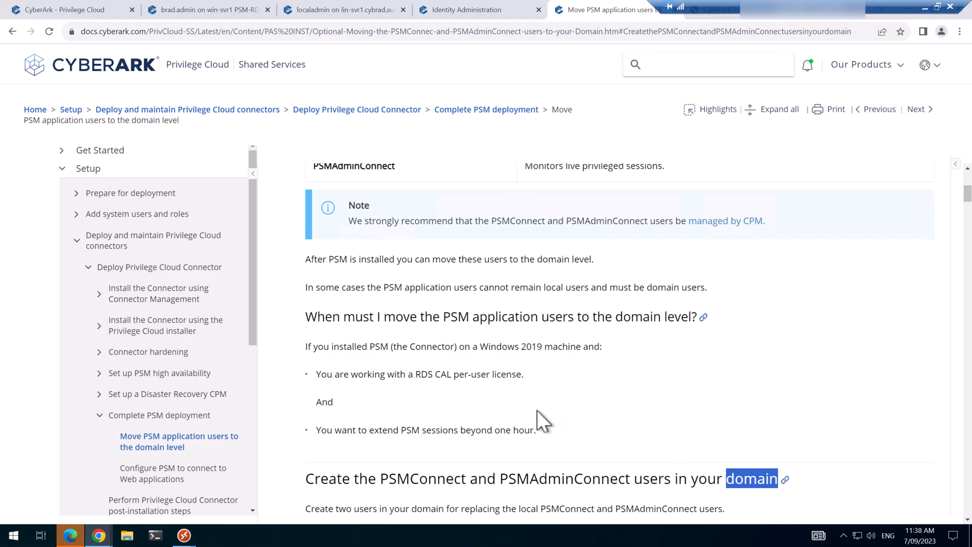
pyautogui.moveTo(482, 394)
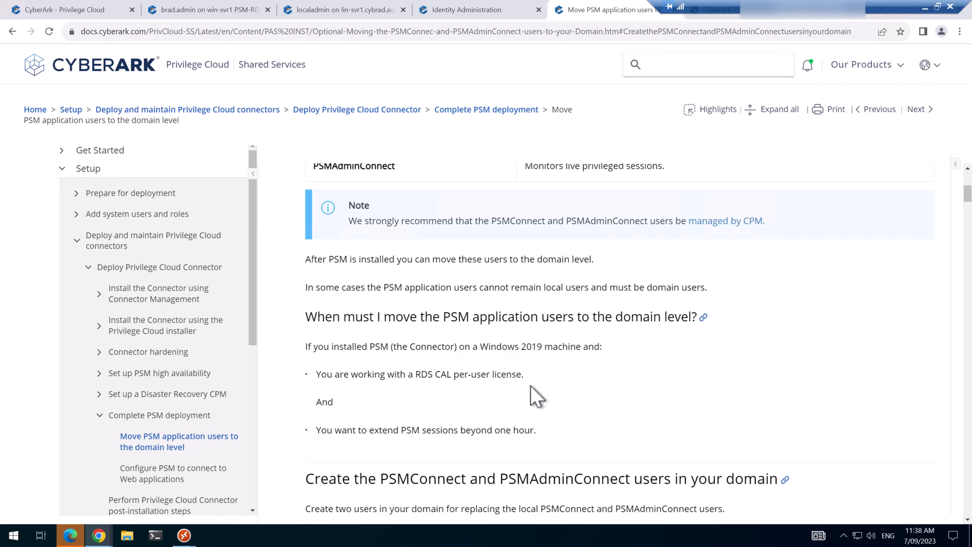
pyautogui.moveTo(483, 348)
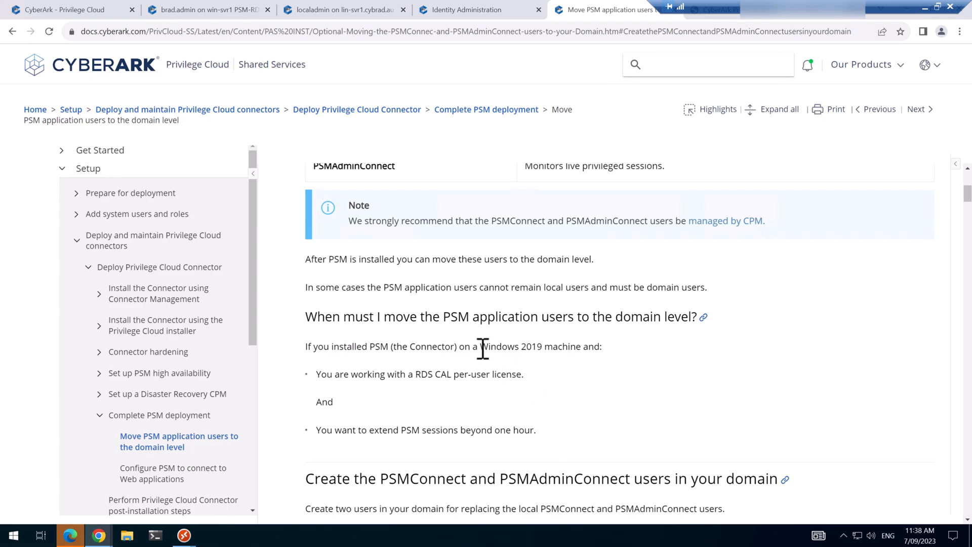
pyautogui.doubleClick(509, 347)
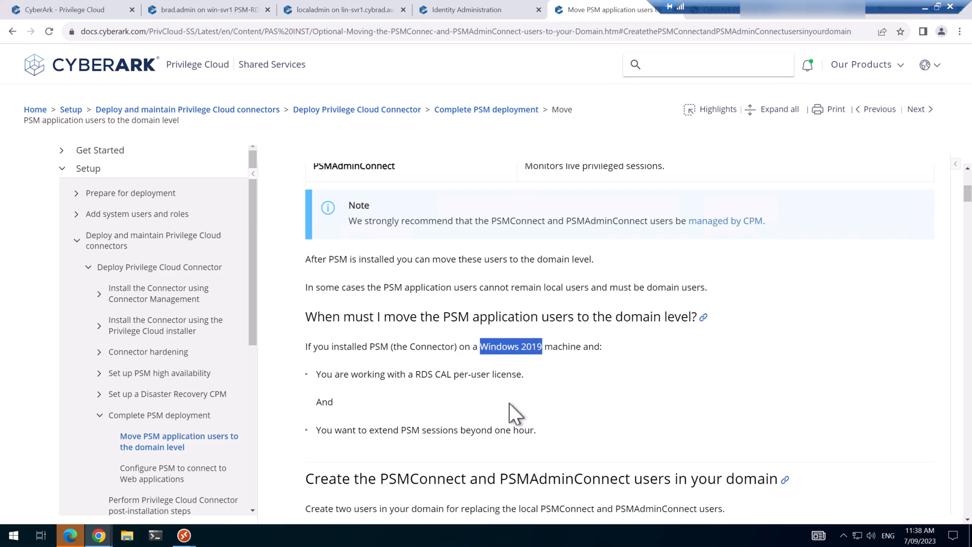
pyautogui.moveTo(514, 418)
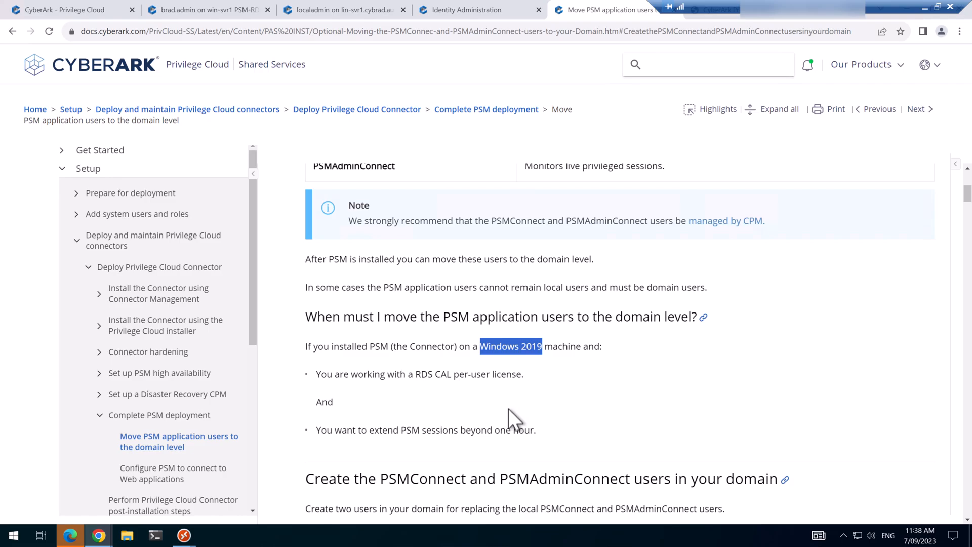
pyautogui.moveTo(524, 415)
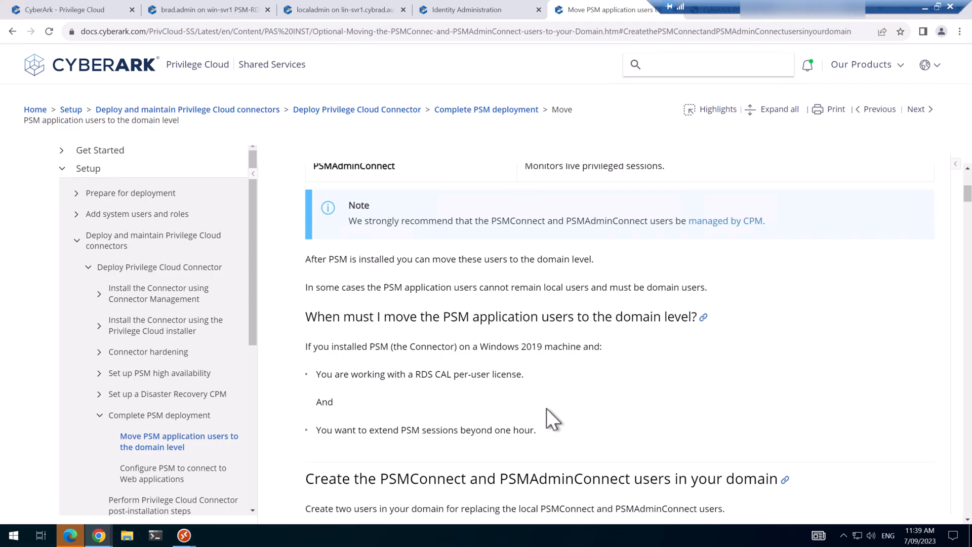
pyautogui.moveTo(569, 432)
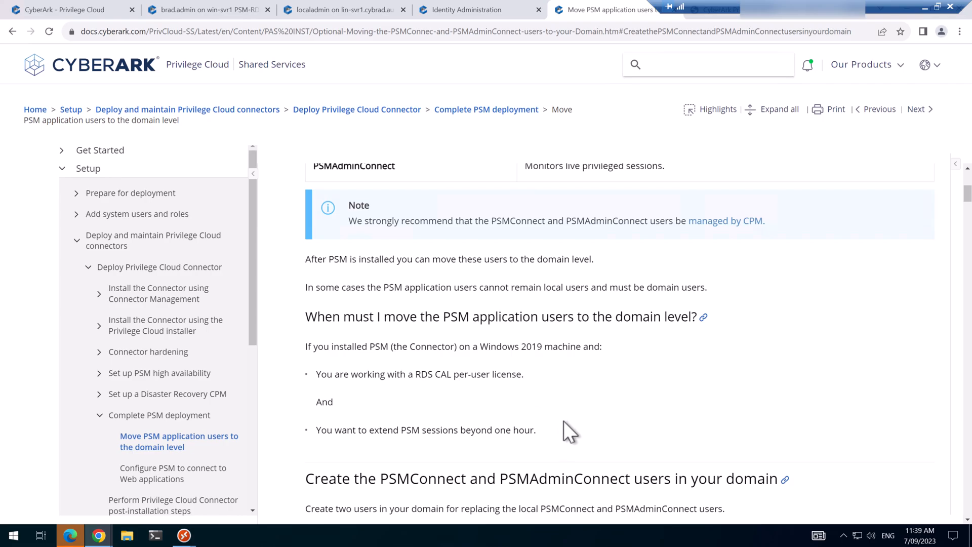
pyautogui.moveTo(576, 440)
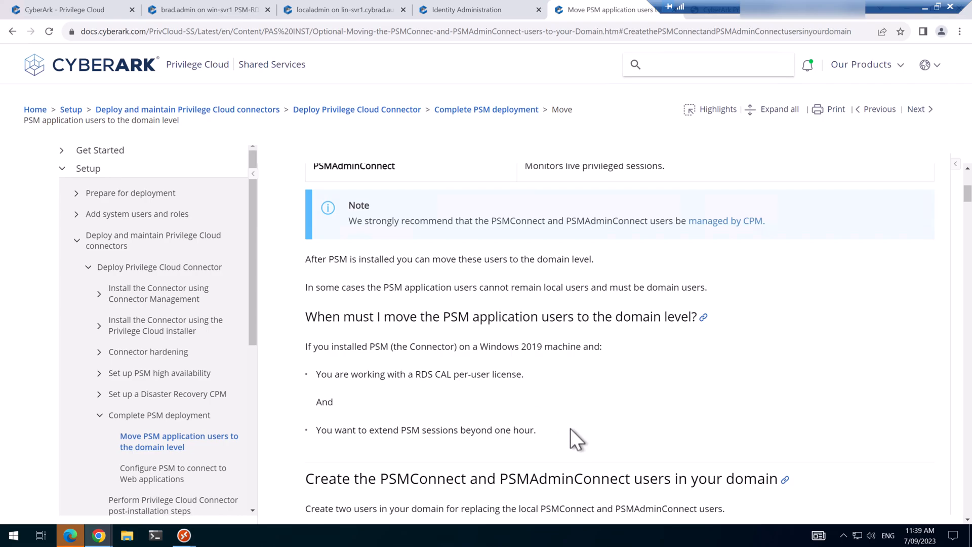
# Show the Privilege Cloud accounts, the win-svr1 and lin-svr1 sessions, then Identity Administration.
pyautogui.click(68, 9)
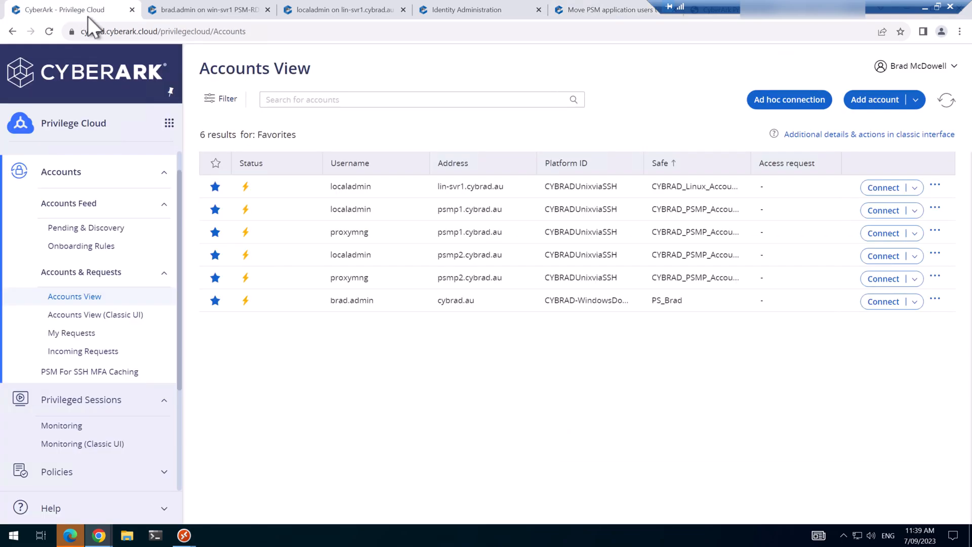
pyautogui.moveTo(447, 186)
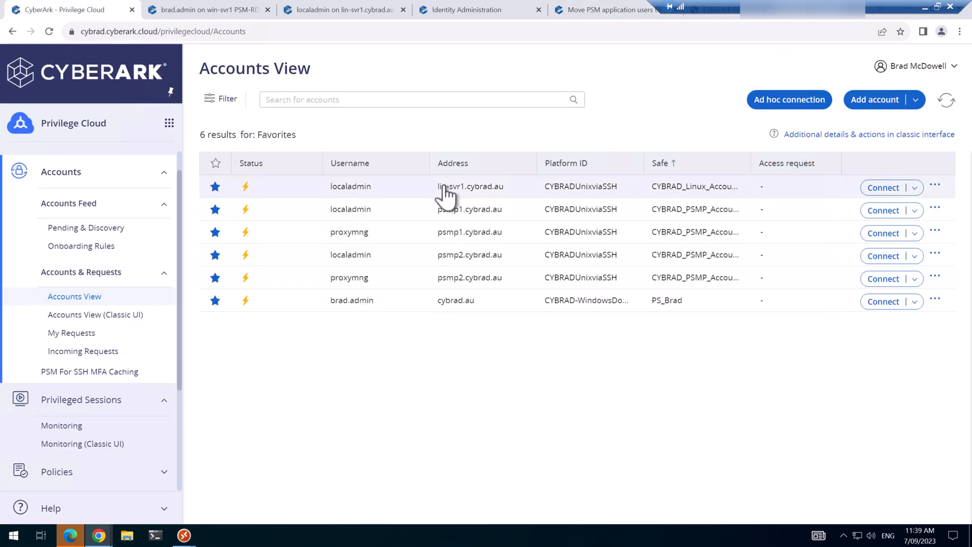
pyautogui.moveTo(465, 202)
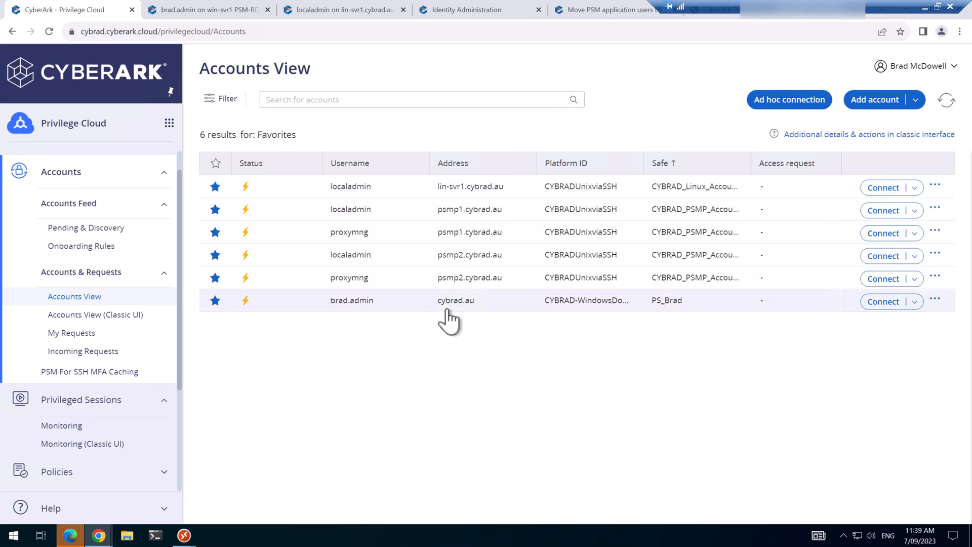
pyautogui.click(205, 10)
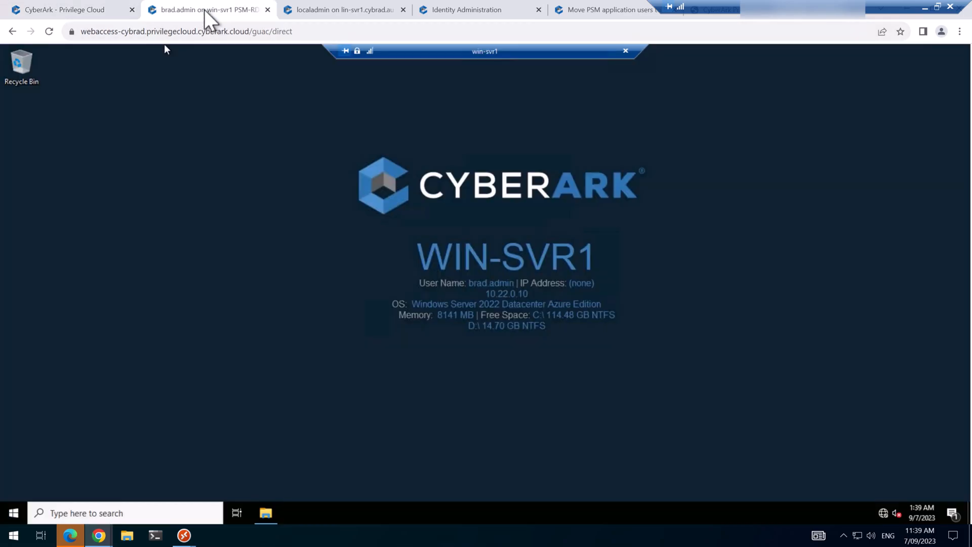
pyautogui.moveTo(468, 281)
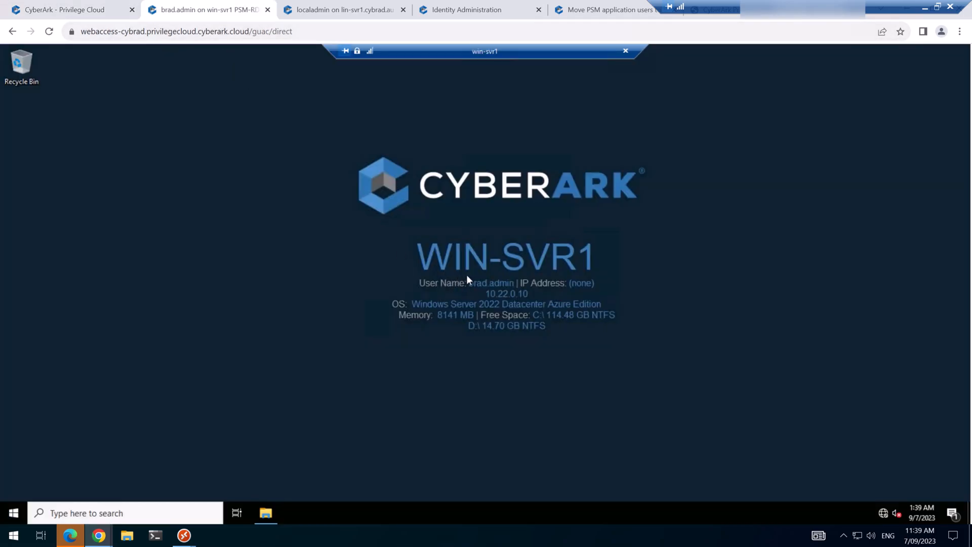
pyautogui.moveTo(304, 19)
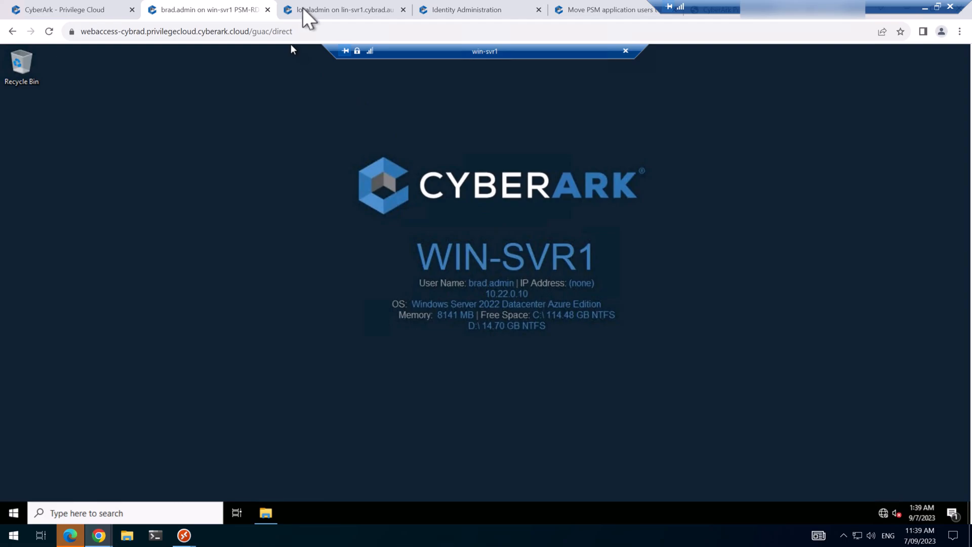
pyautogui.click(344, 9)
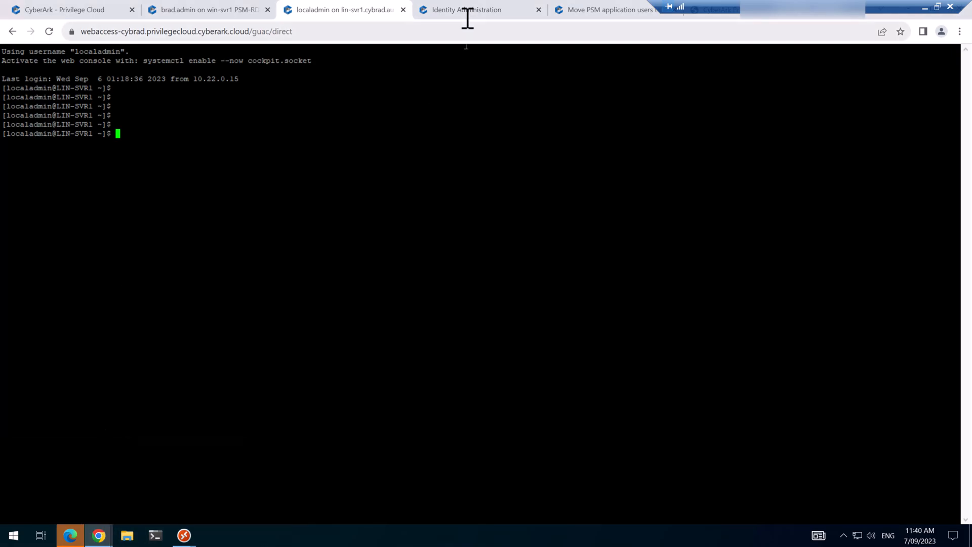
pyautogui.click(462, 10)
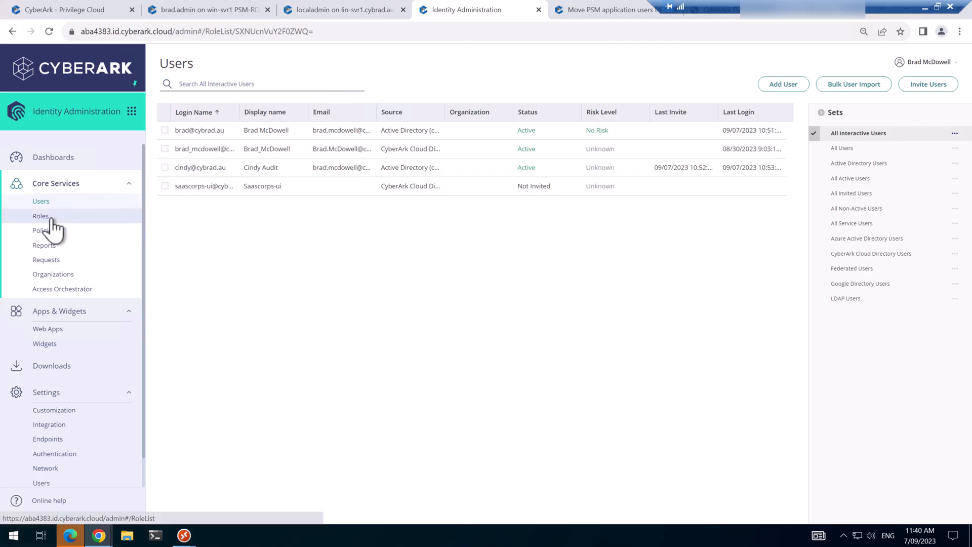
# Show the Privilege Cloud Auditors role in the Roles list and its members.
pyautogui.click(40, 214)
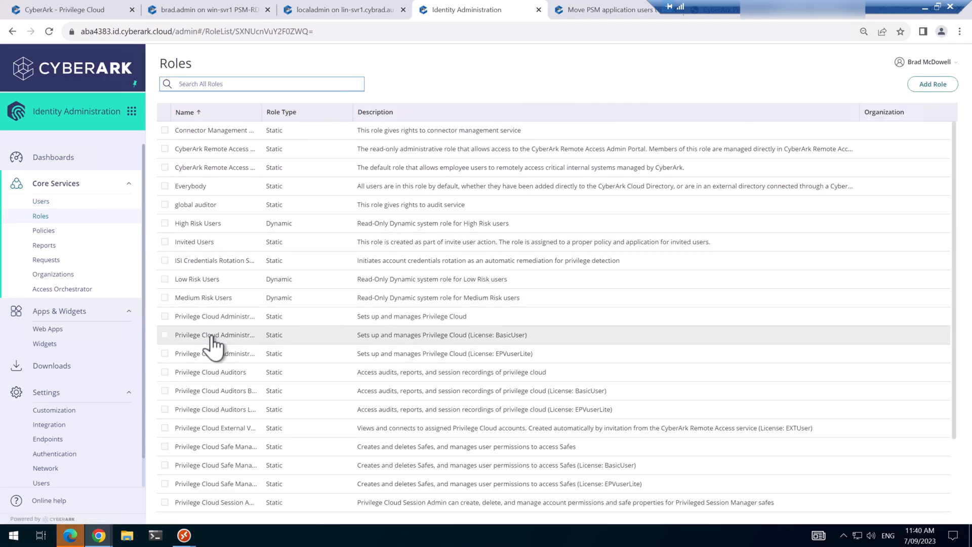
pyautogui.click(214, 336)
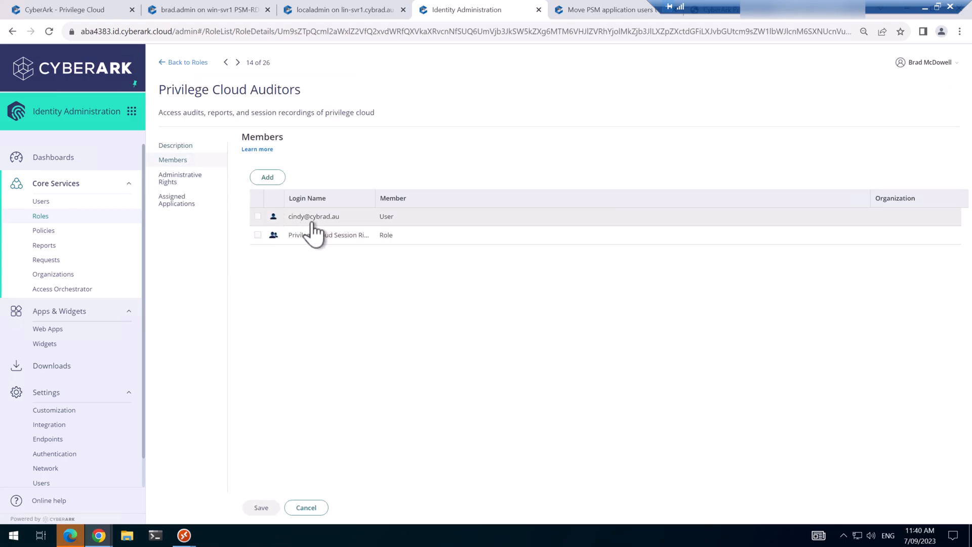
pyautogui.moveTo(111, 534)
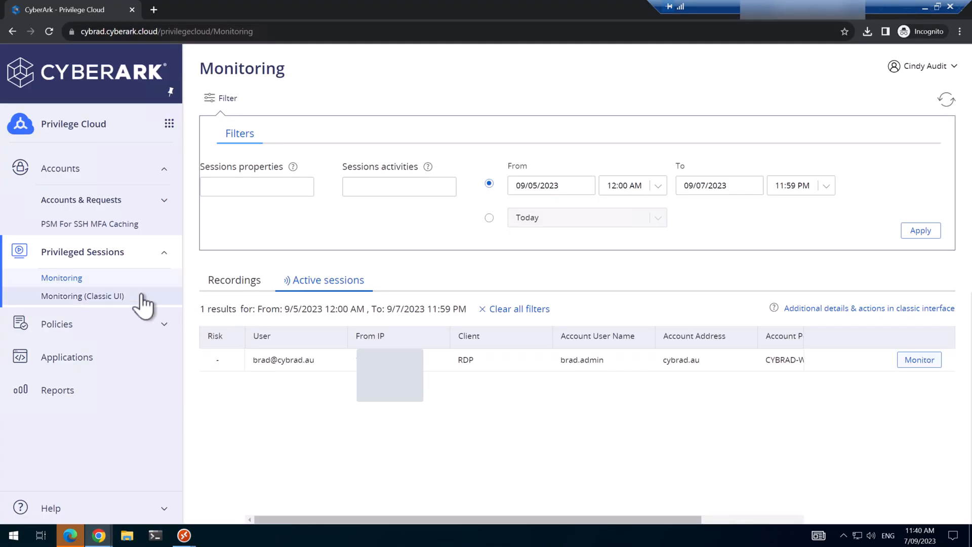
pyautogui.moveTo(62, 278)
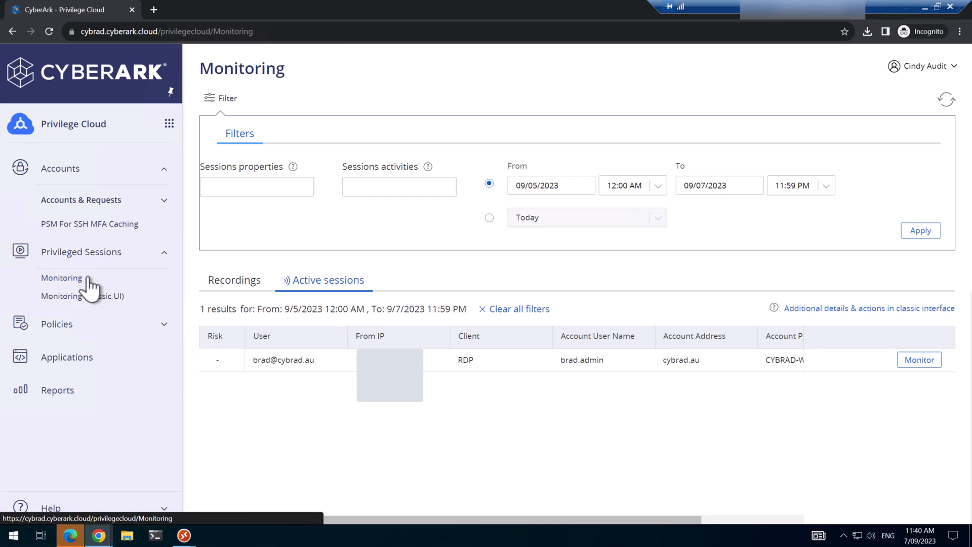
pyautogui.moveTo(835, 141)
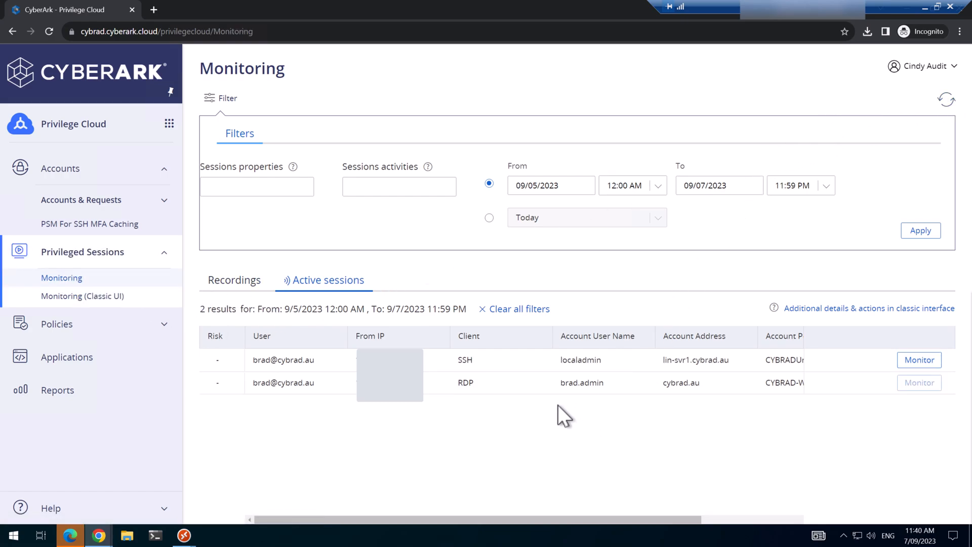
pyautogui.moveTo(409, 422)
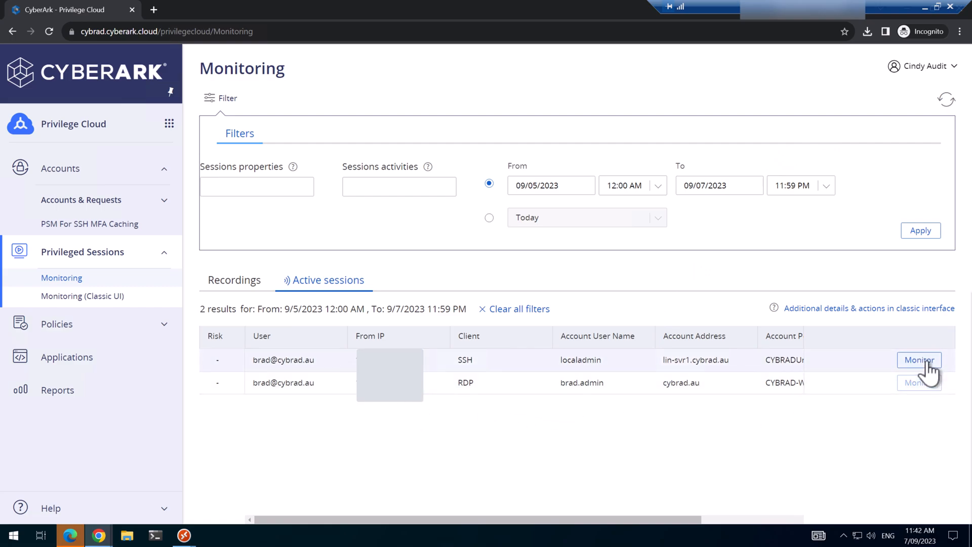
pyautogui.moveTo(744, 414)
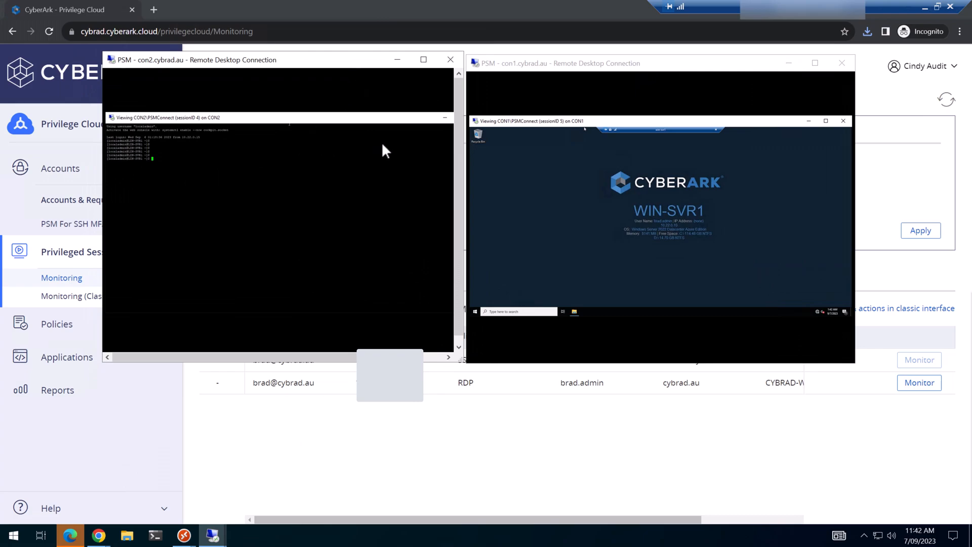
pyautogui.moveTo(270, 161)
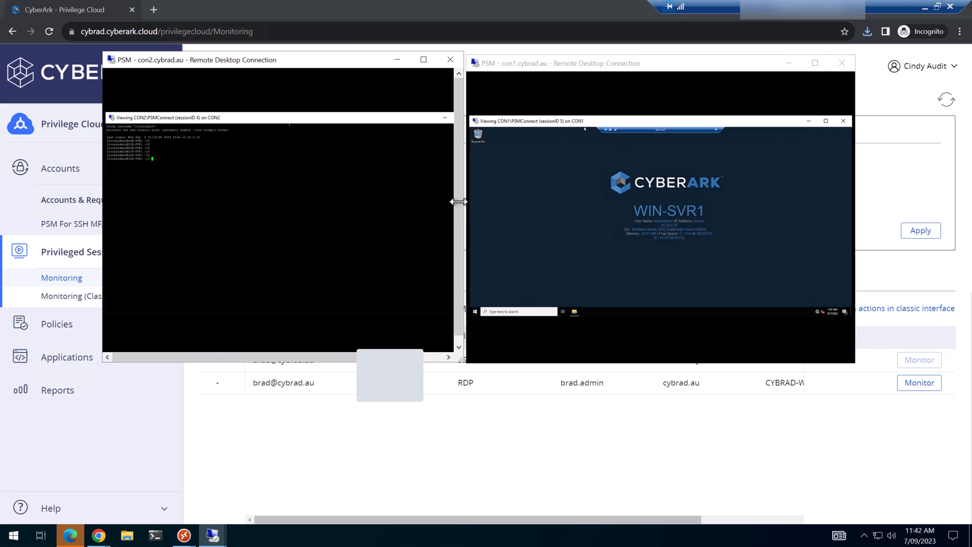
pyautogui.moveTo(435, 215)
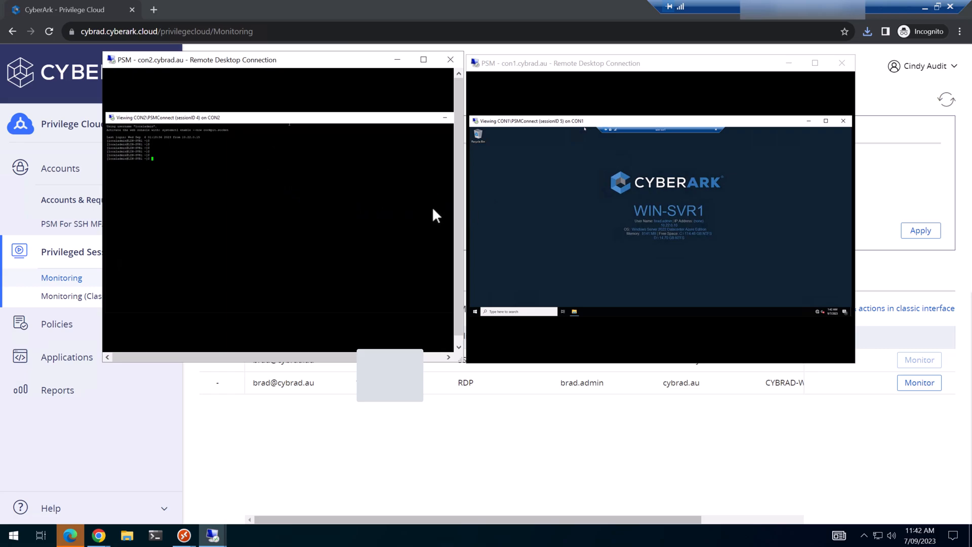
pyautogui.moveTo(213, 119)
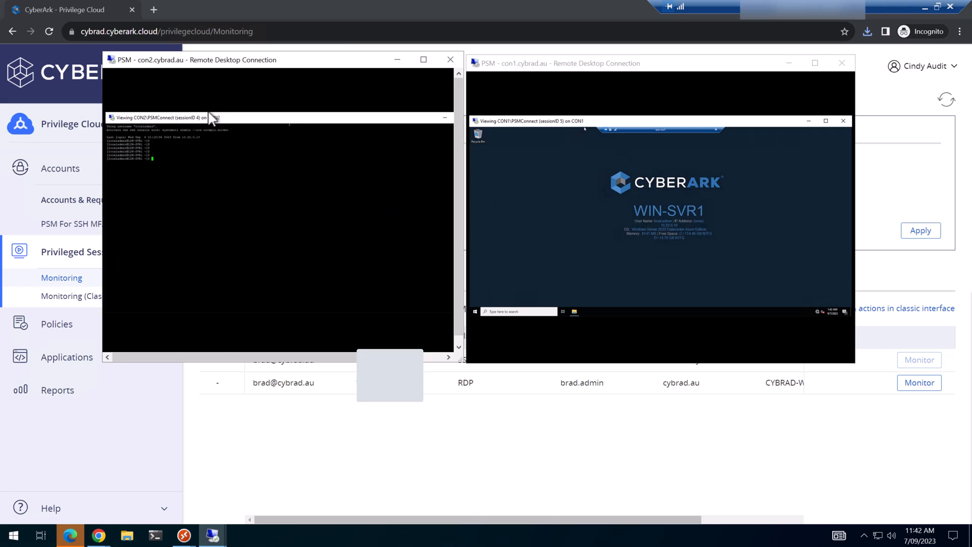
pyautogui.moveTo(222, 128)
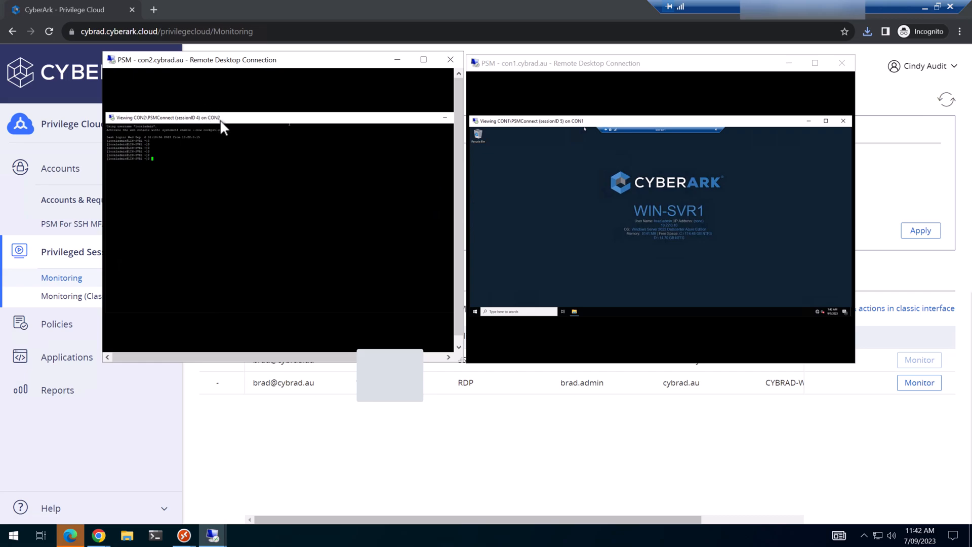
pyautogui.moveTo(575, 122)
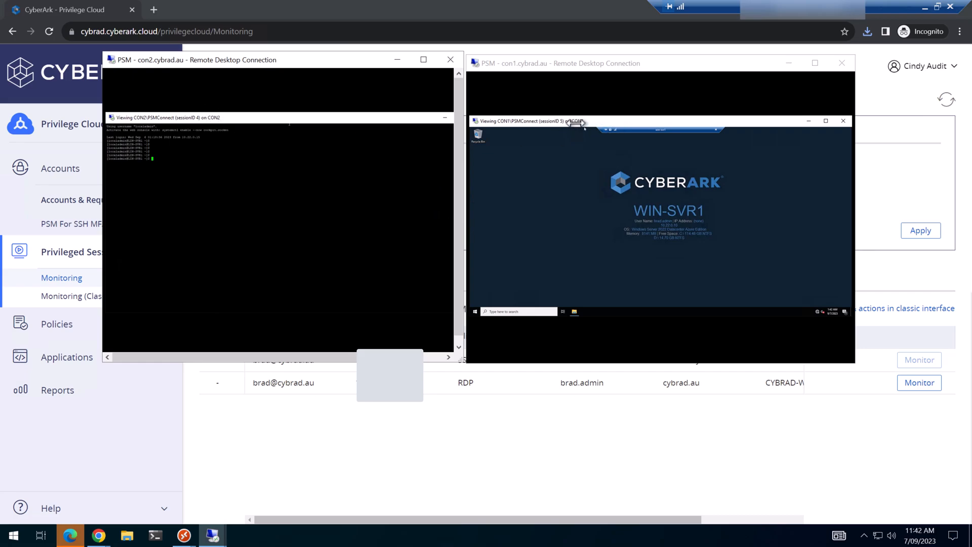
# Bring up the Marketplace page for Privilege Cloud Tools.
pyautogui.click(449, 60)
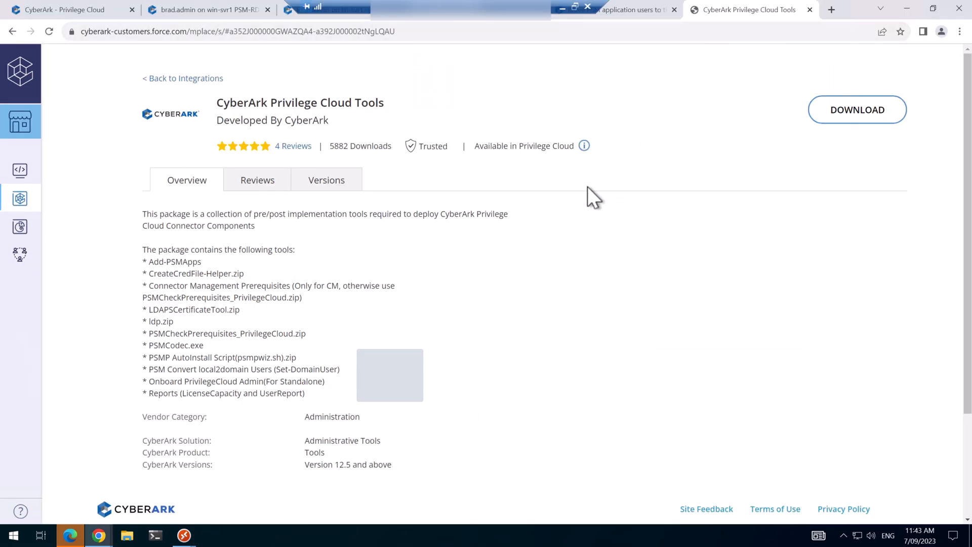
pyautogui.moveTo(406, 340)
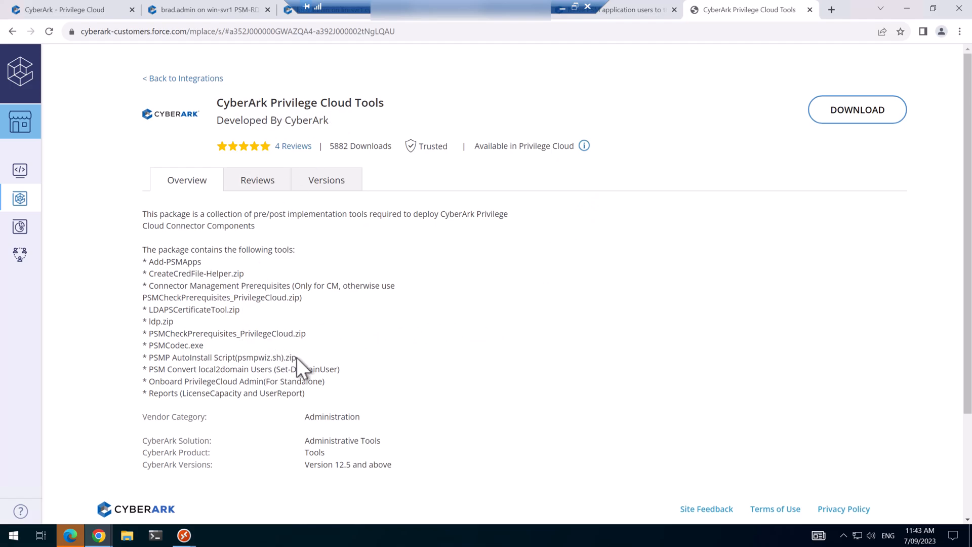
pyautogui.moveTo(289, 381)
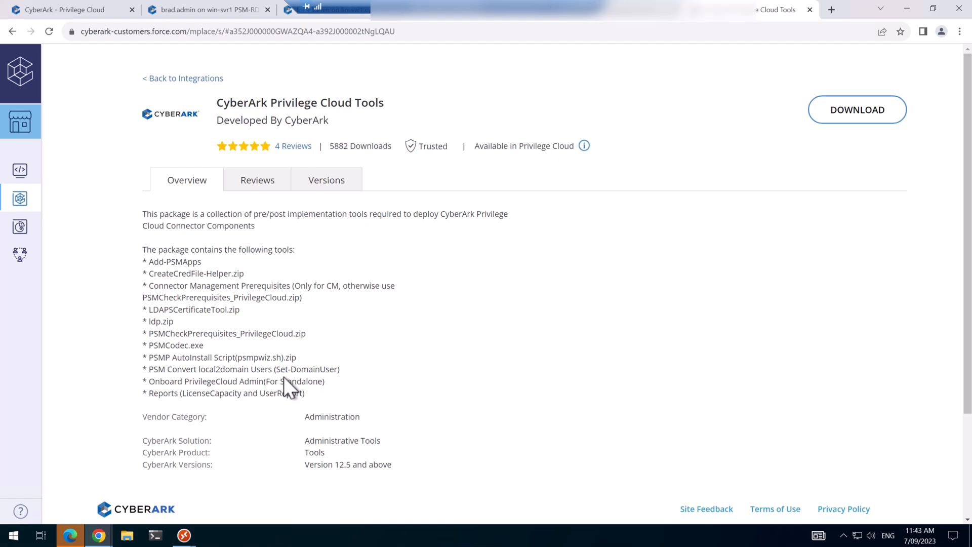
pyautogui.moveTo(301, 388)
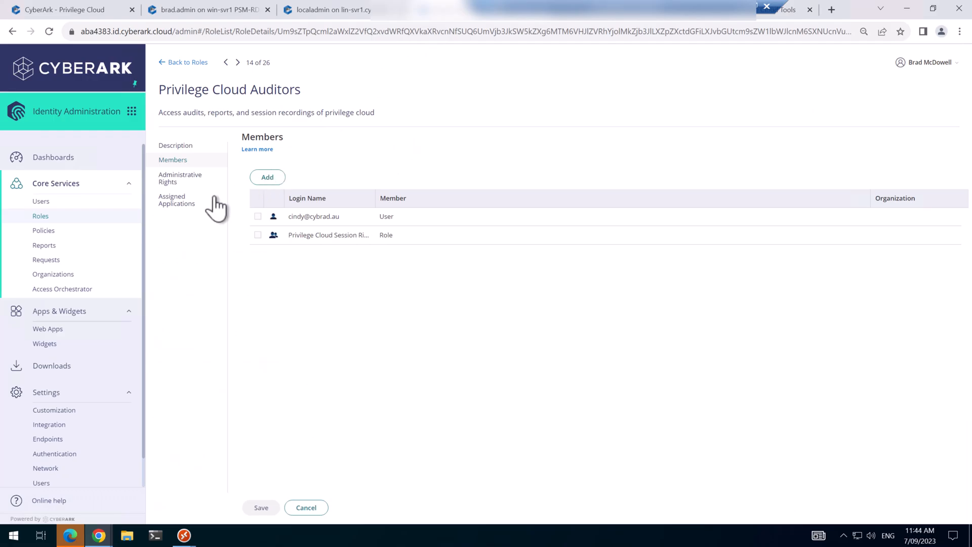
# Show the installeruser service account details, cancelling its Set Password dialog.
pyautogui.click(40, 201)
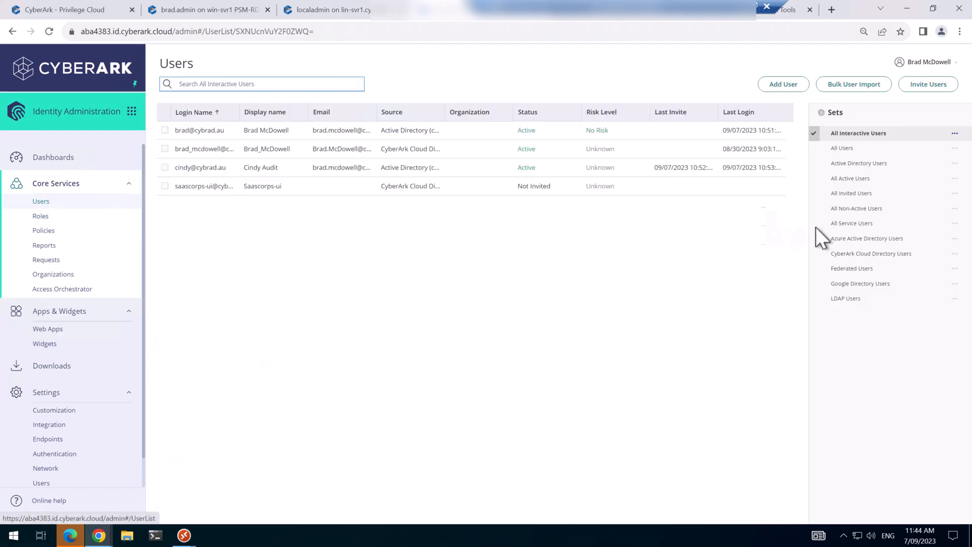
pyautogui.click(851, 223)
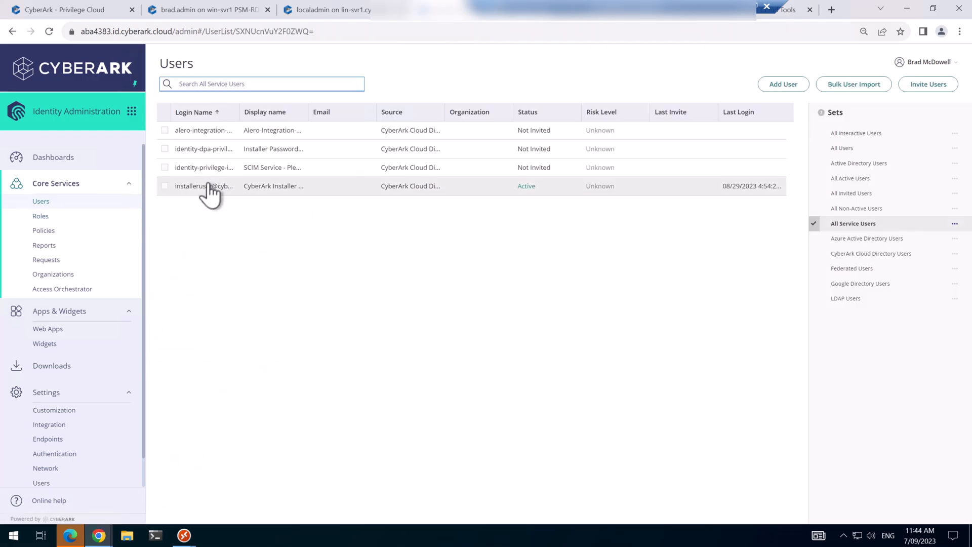
pyautogui.click(205, 186)
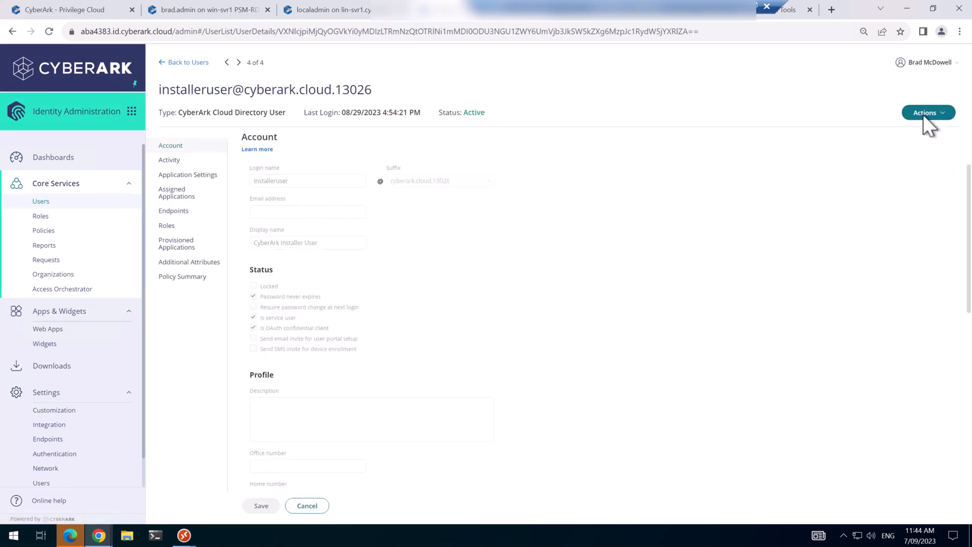
pyautogui.click(924, 113)
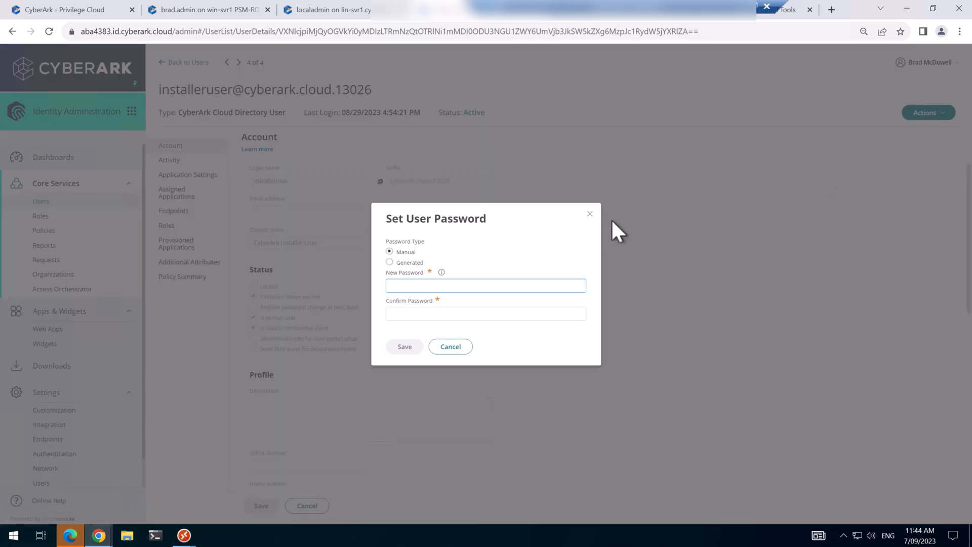
pyautogui.click(404, 346)
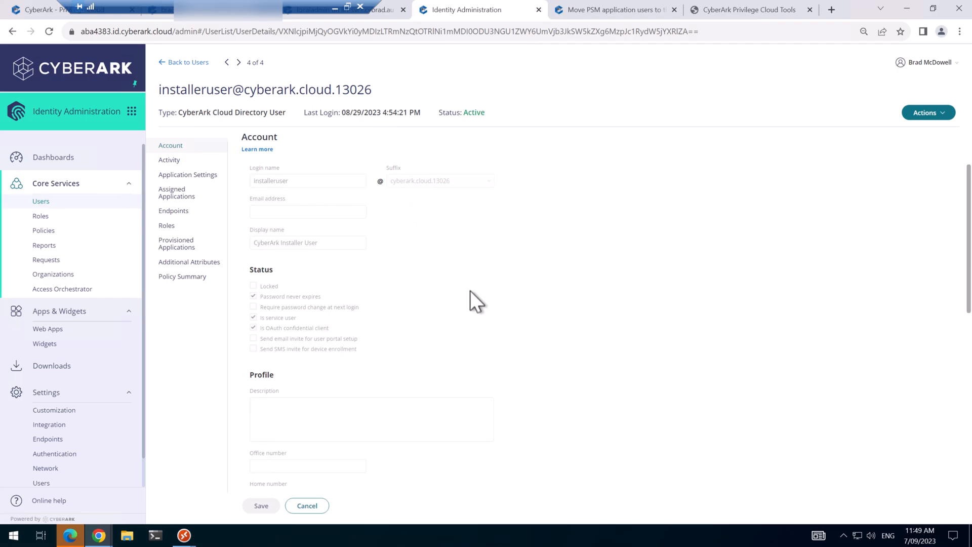
# Bring the docs to the Modify the domain users in Active Directory section.
pyautogui.click(610, 10)
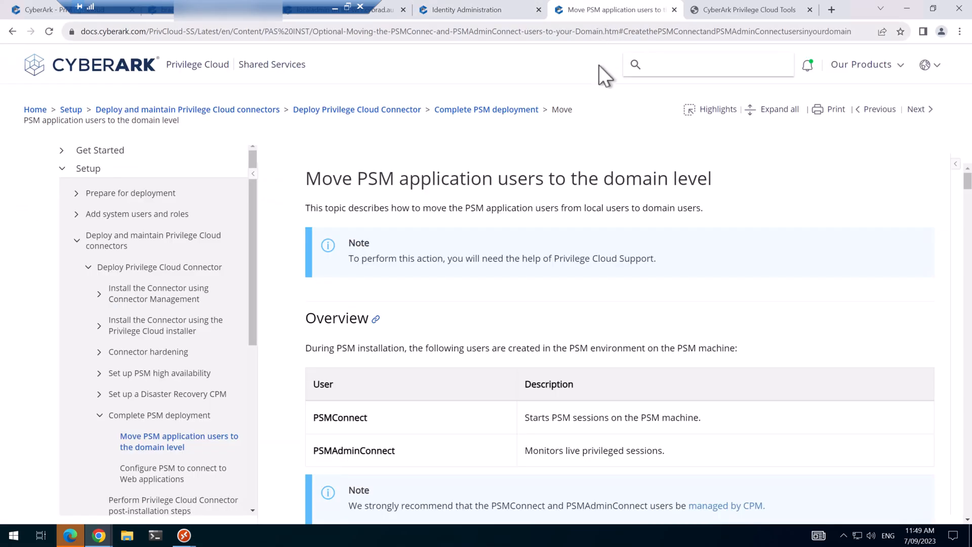
pyautogui.scroll(-3)
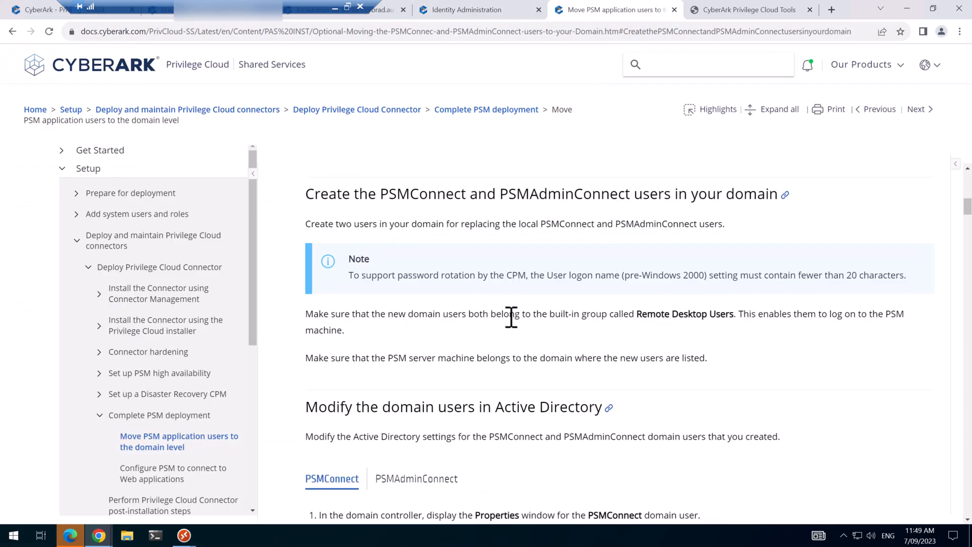
pyautogui.scroll(-3)
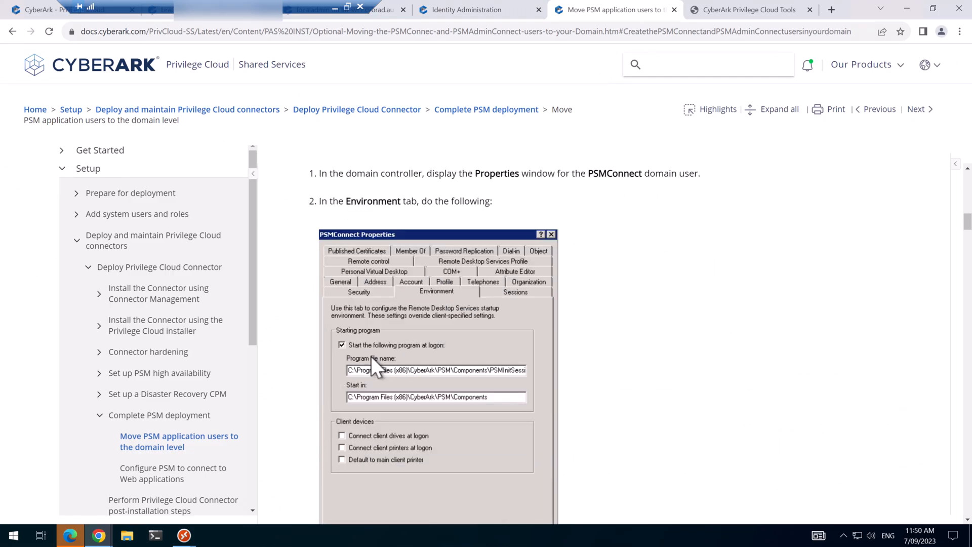
pyautogui.scroll(3)
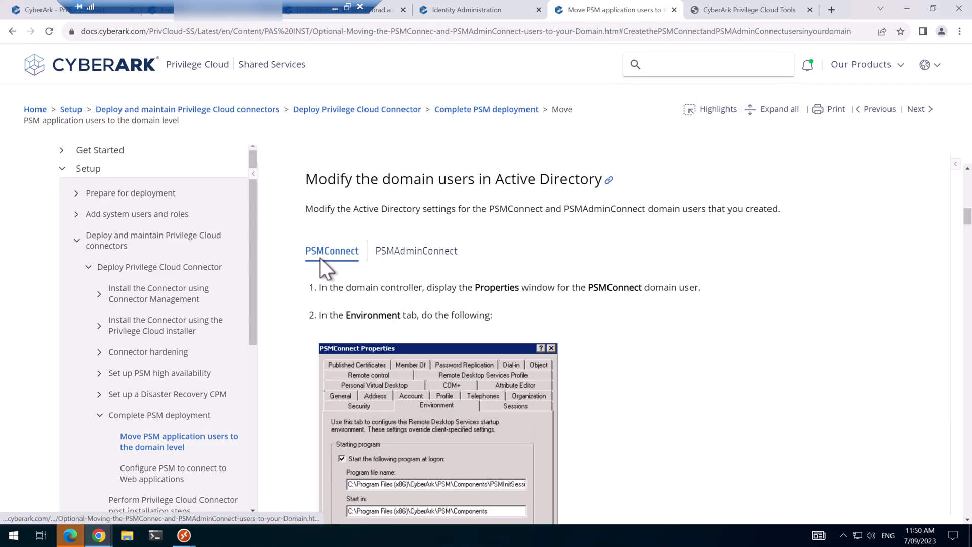
pyautogui.moveTo(360, 268)
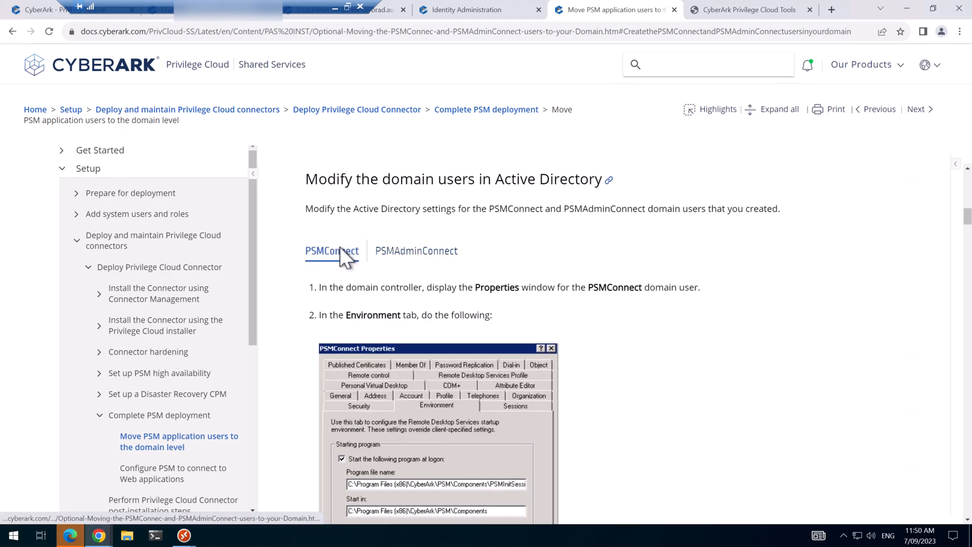
pyautogui.moveTo(379, 280)
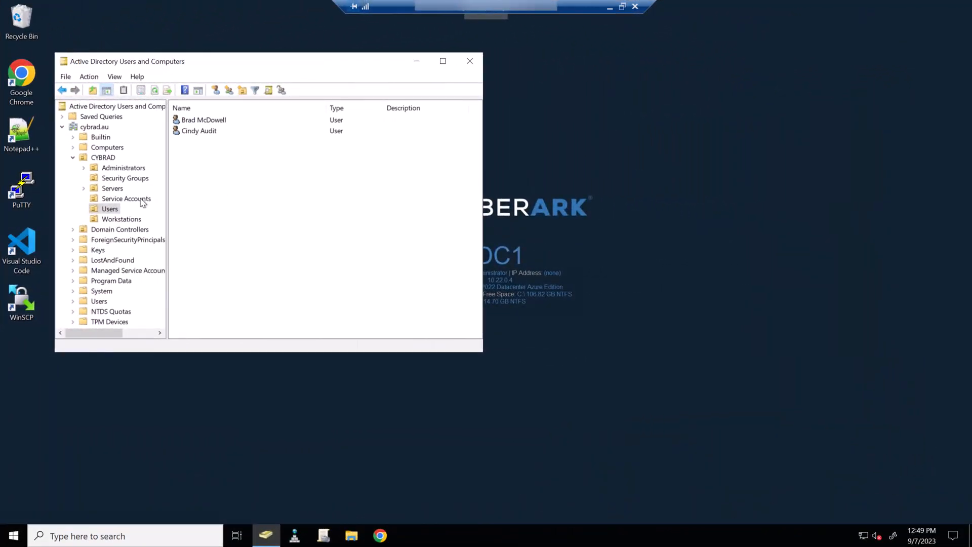
# Create the PSMConnect user under Service Accounts with a never-expiring password.
pyautogui.rightClick(126, 199)
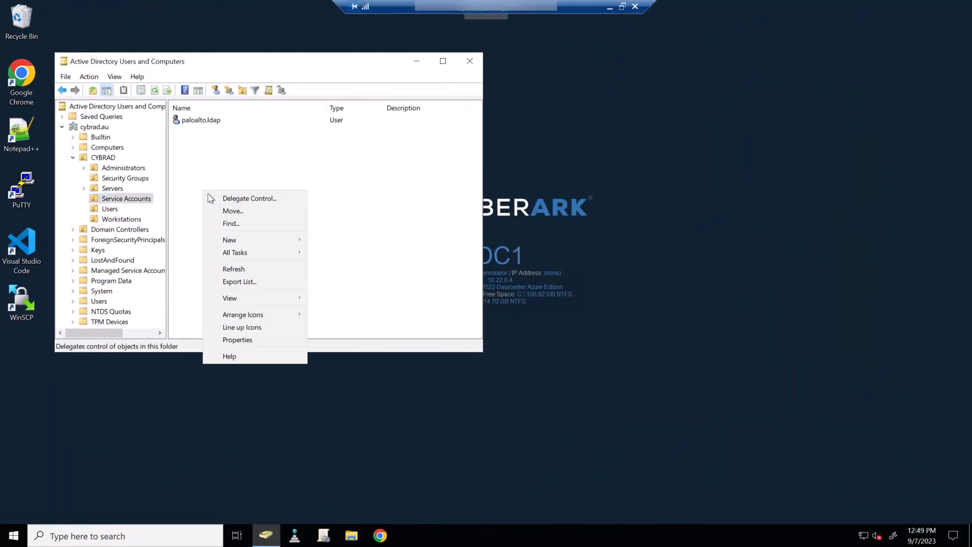
pyautogui.click(230, 240)
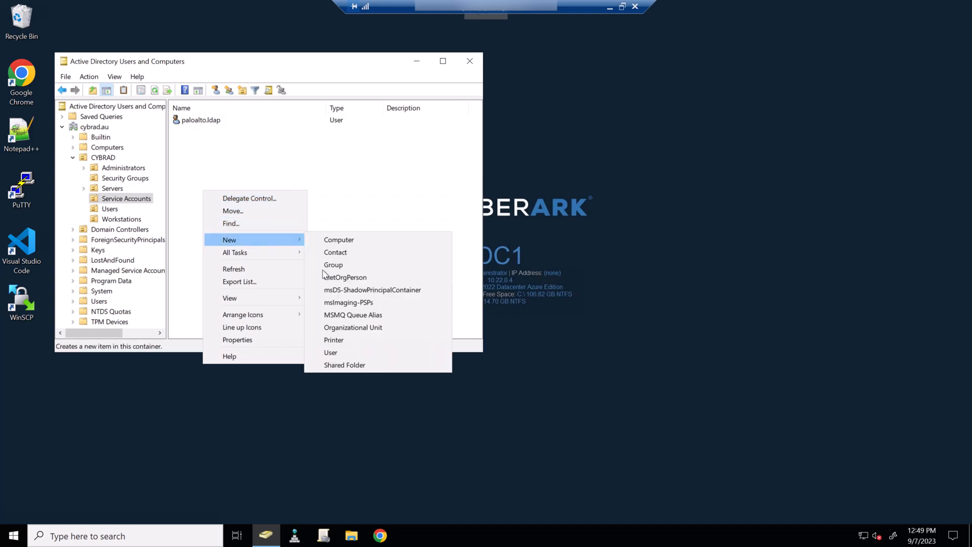
pyautogui.click(330, 353)
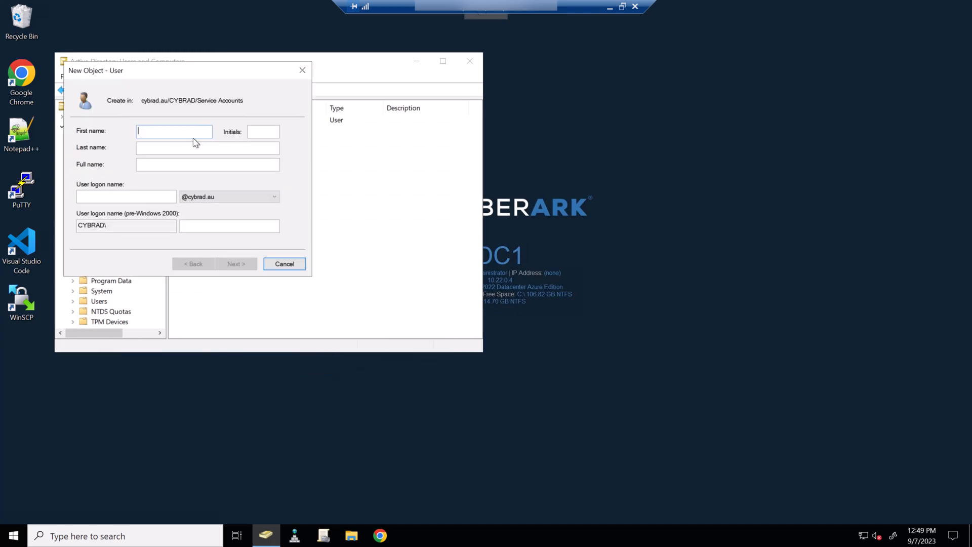
pyautogui.write('PSMConnect')
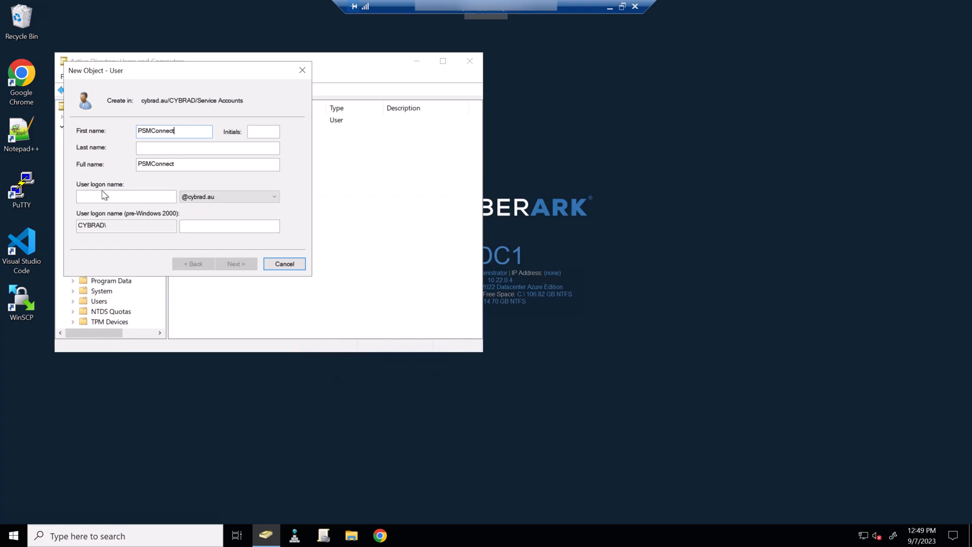
pyautogui.write('PSMConnect')
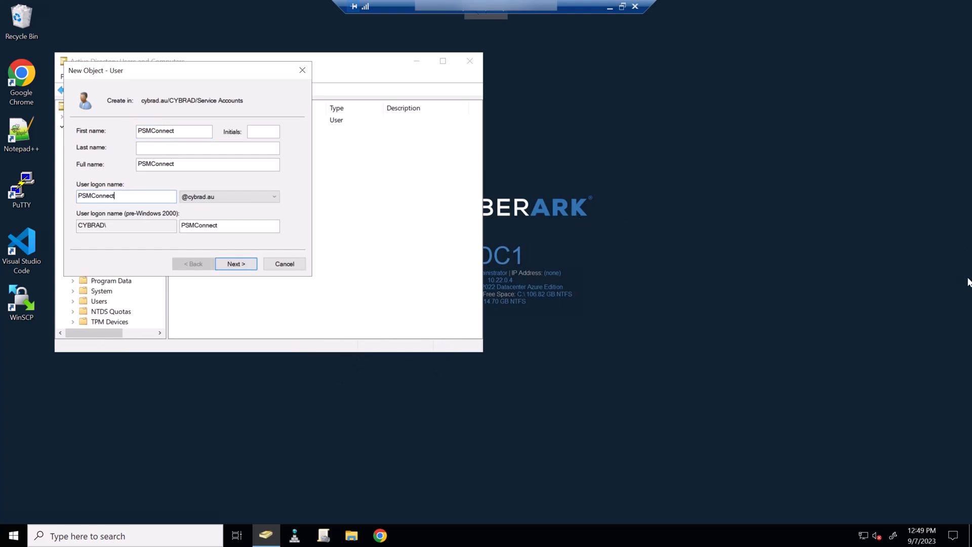
pyautogui.click(236, 263)
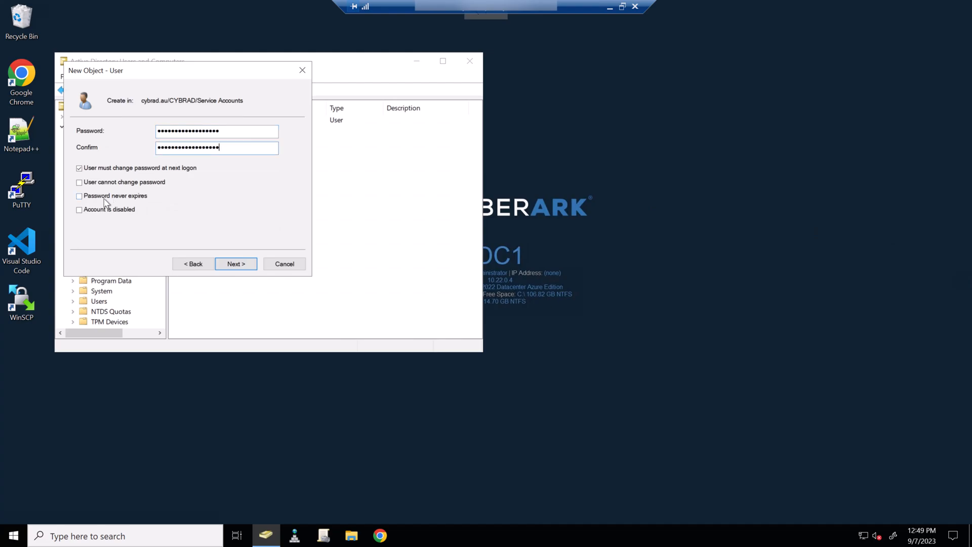
pyautogui.click(79, 196)
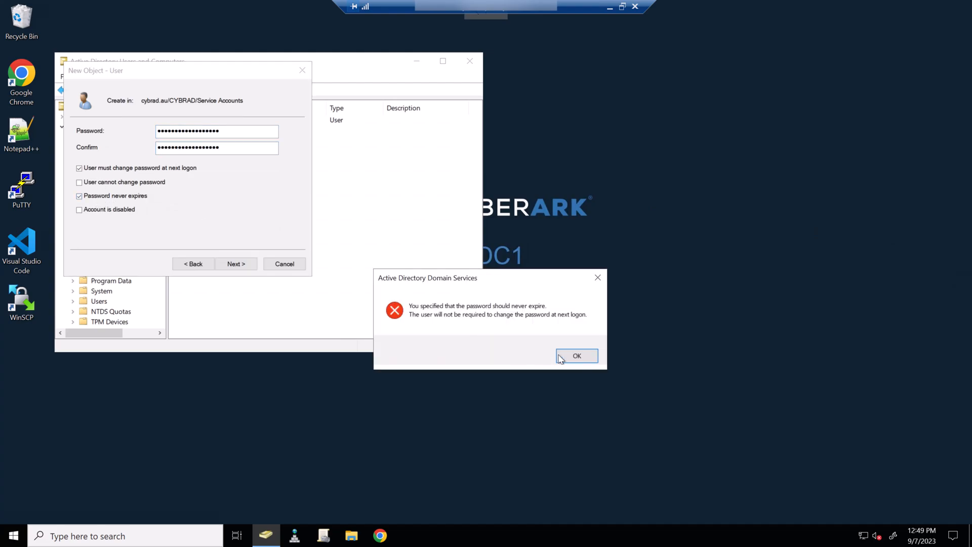
pyautogui.click(576, 355)
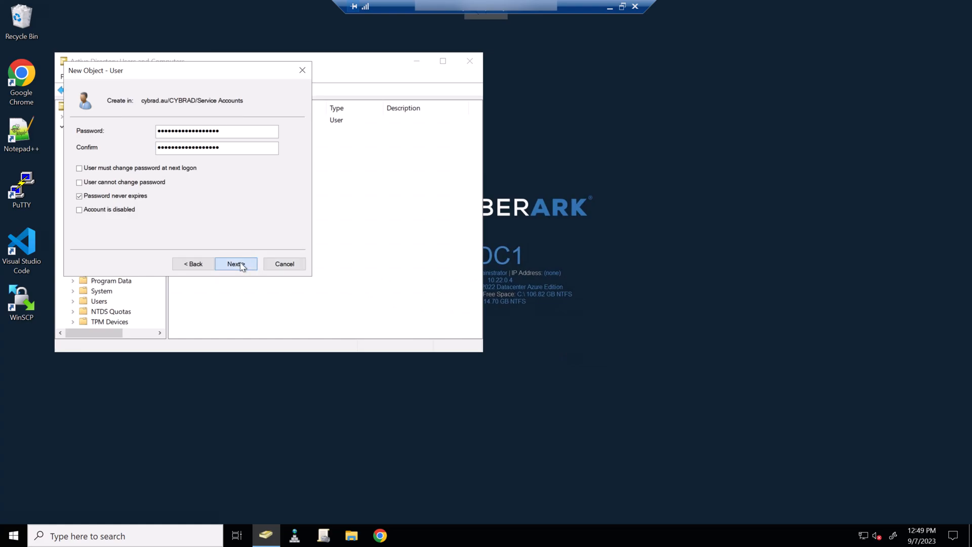
pyautogui.click(236, 264)
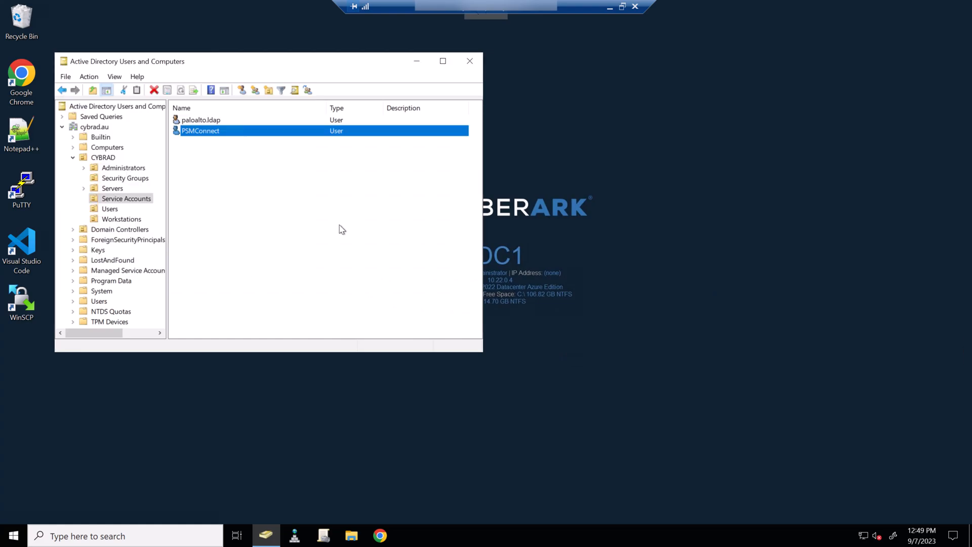
# Start creating a second Service Accounts user for PSMAdminConnect.
pyautogui.rightClick(340, 230)
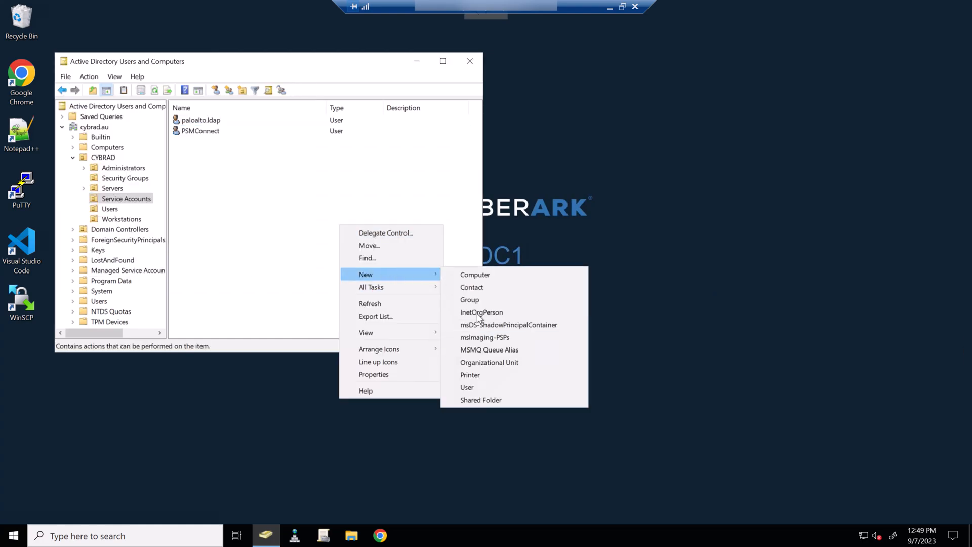
pyautogui.click(467, 387)
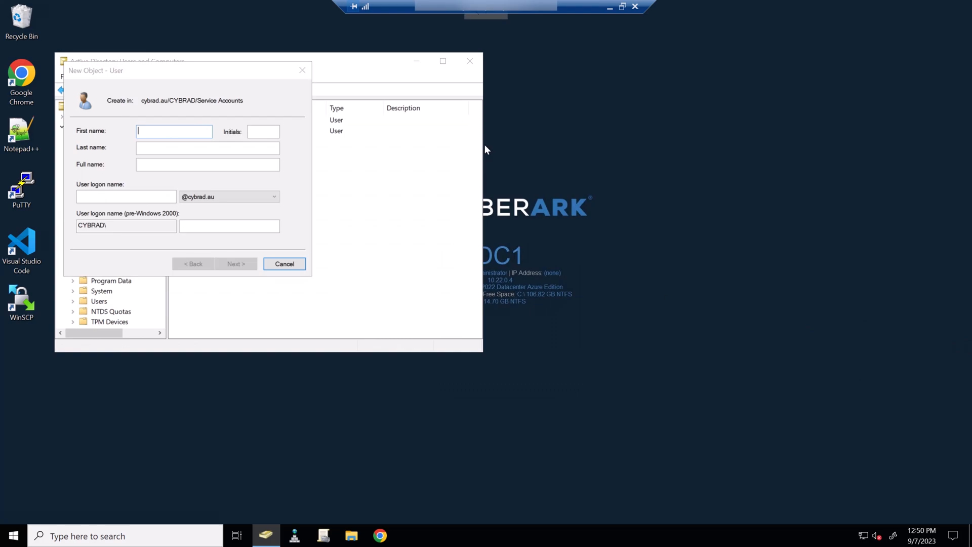
pyautogui.click(236, 263)
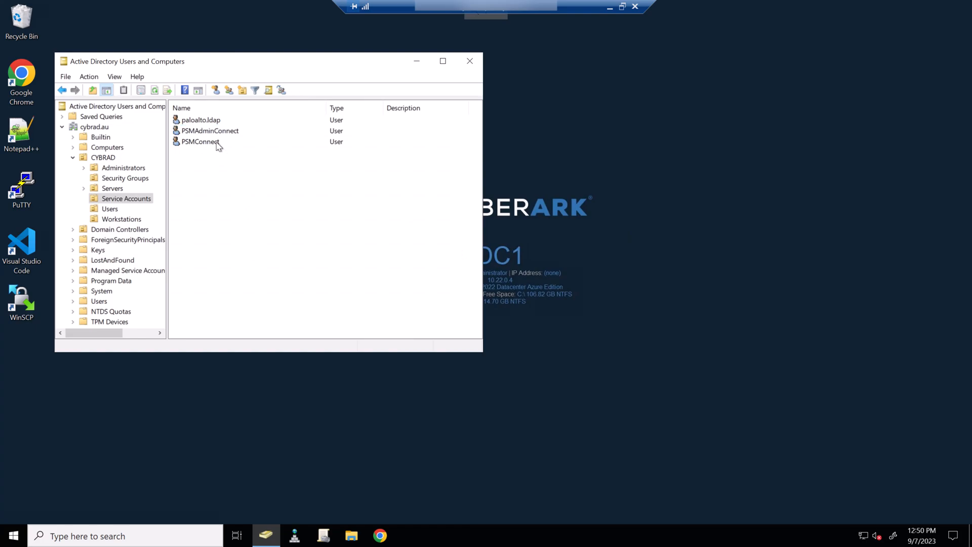
# Set PSMConnect's logon environment to the CyberArk PSM Components folder.
pyautogui.rightClick(200, 141)
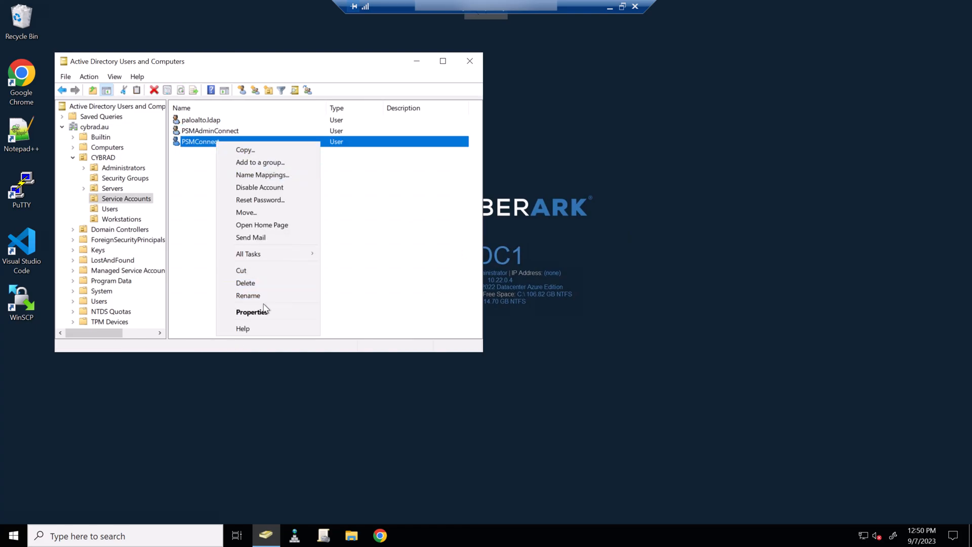
pyautogui.click(252, 311)
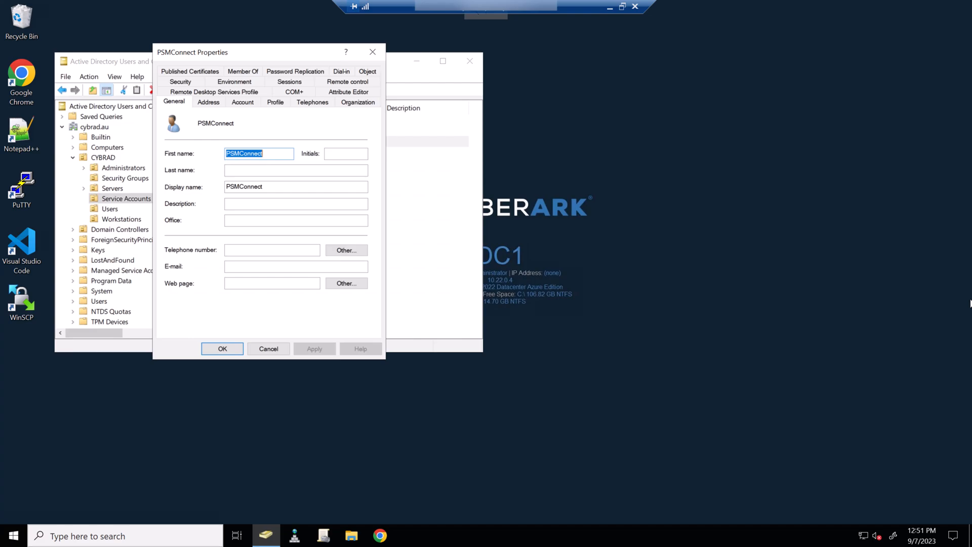
pyautogui.moveTo(234, 81)
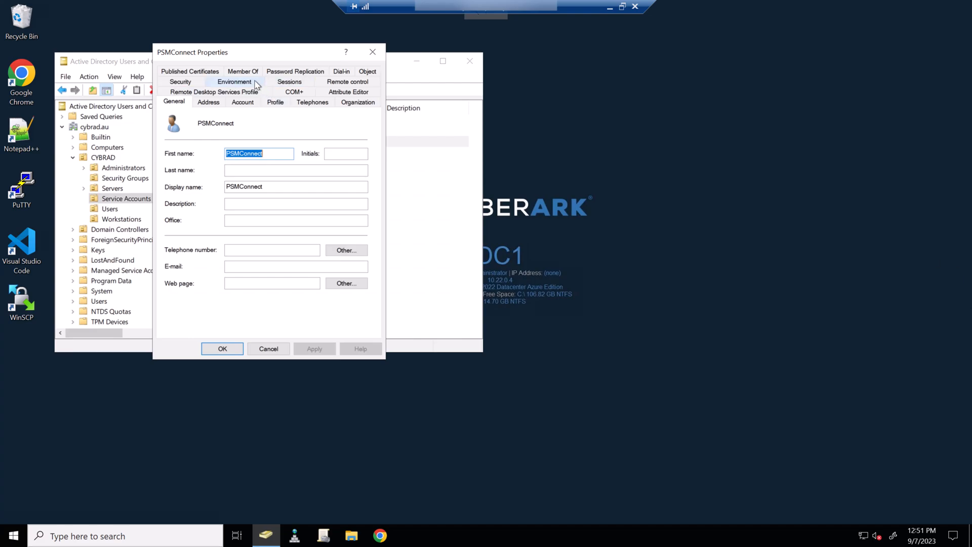
pyautogui.click(234, 81)
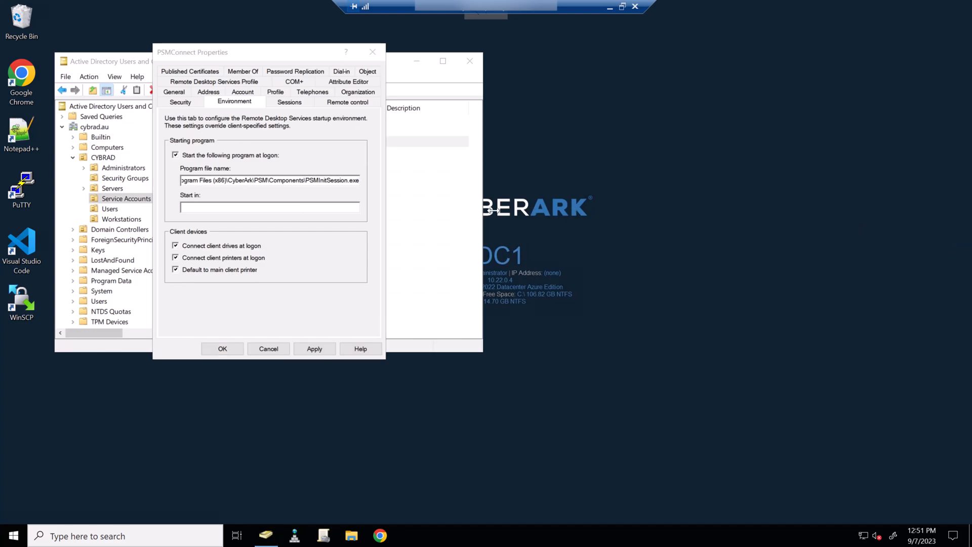
pyautogui.write('C:\\Program Files (x86)\\CyberArk\\PSM\\Components')
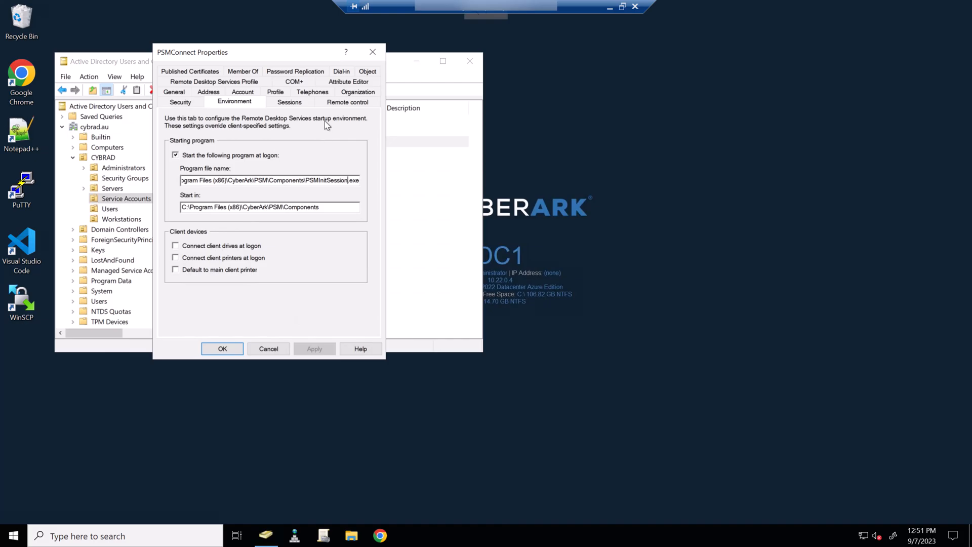
# Allow remote control of PSMConnect sessions without permission, view-only.
pyautogui.click(347, 102)
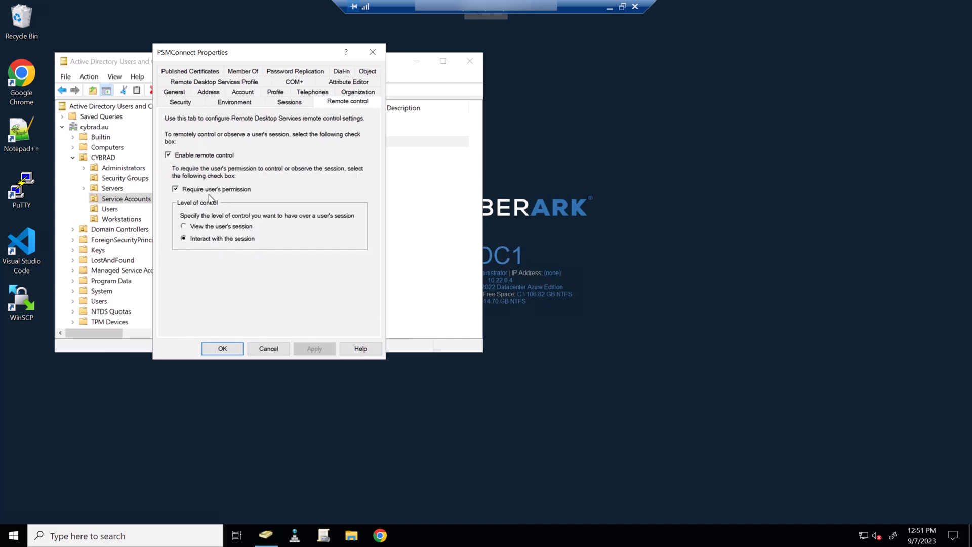
pyautogui.click(175, 190)
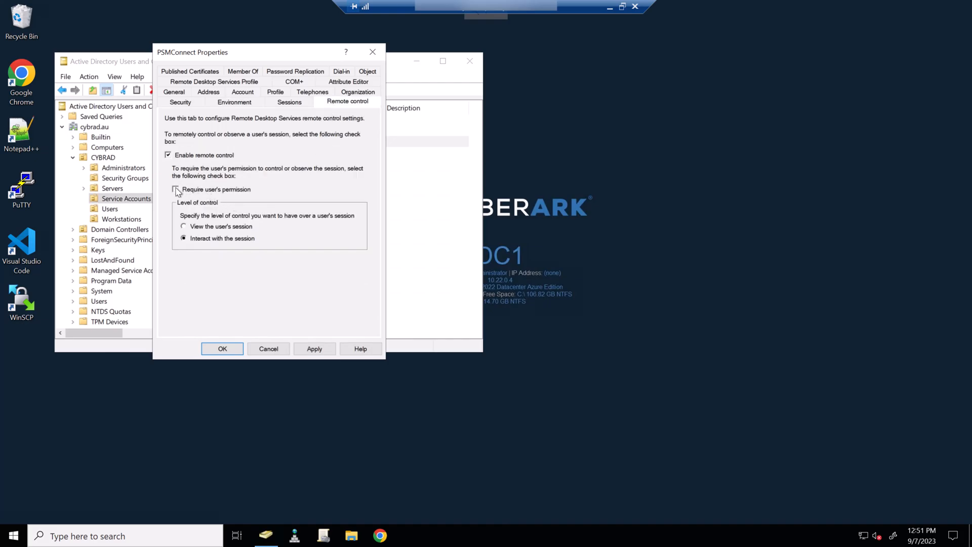
pyautogui.click(175, 190)
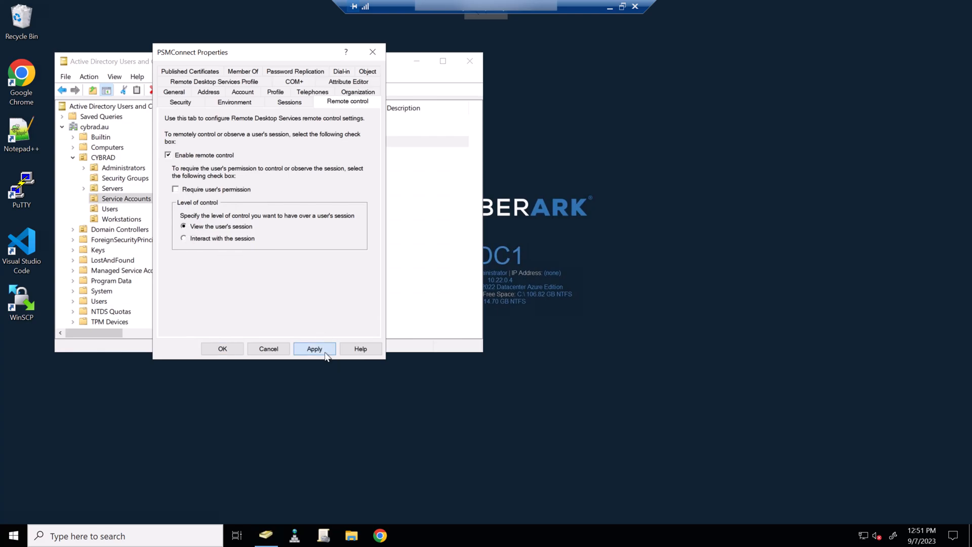
pyautogui.click(314, 348)
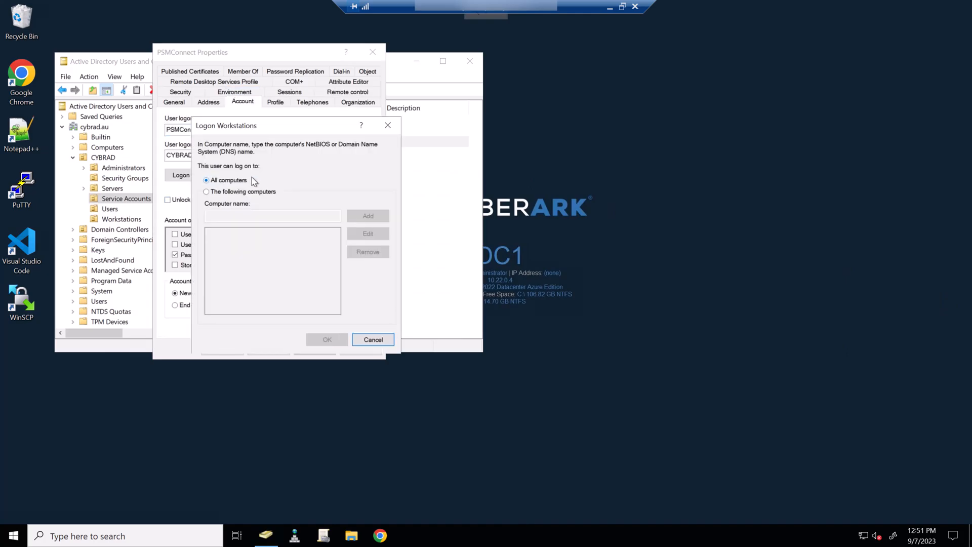
# Review PSMConnect's logon workstations restriction and apply the account changes.
pyautogui.click(207, 191)
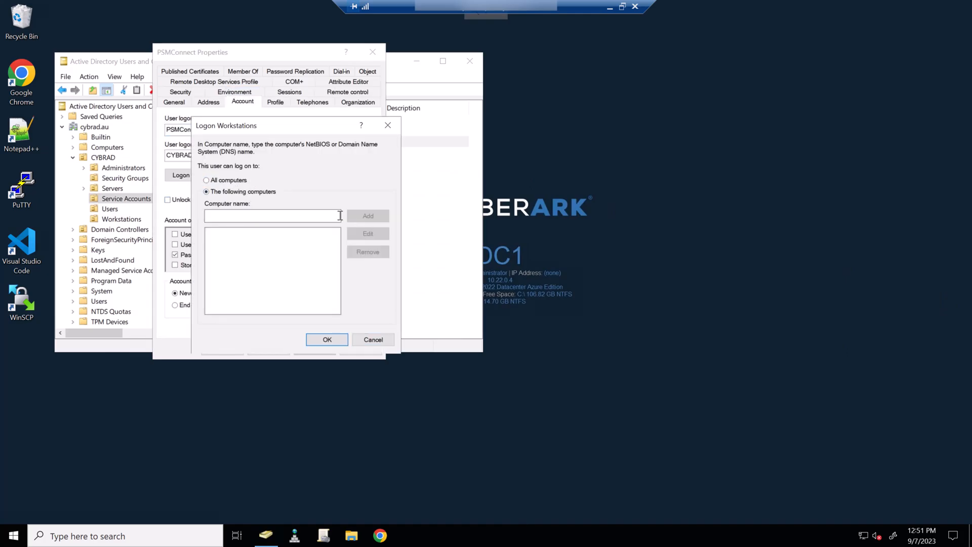
pyautogui.click(271, 215)
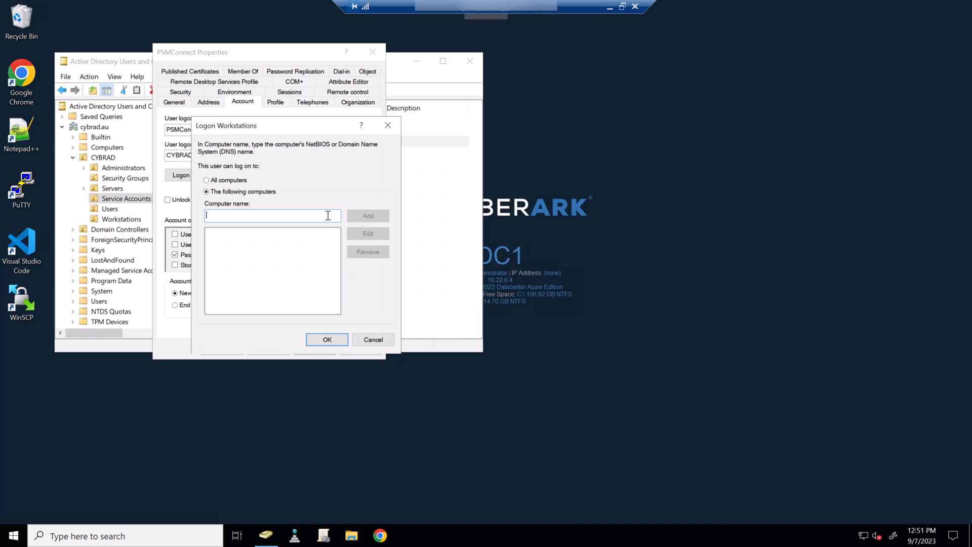
pyautogui.click(327, 339)
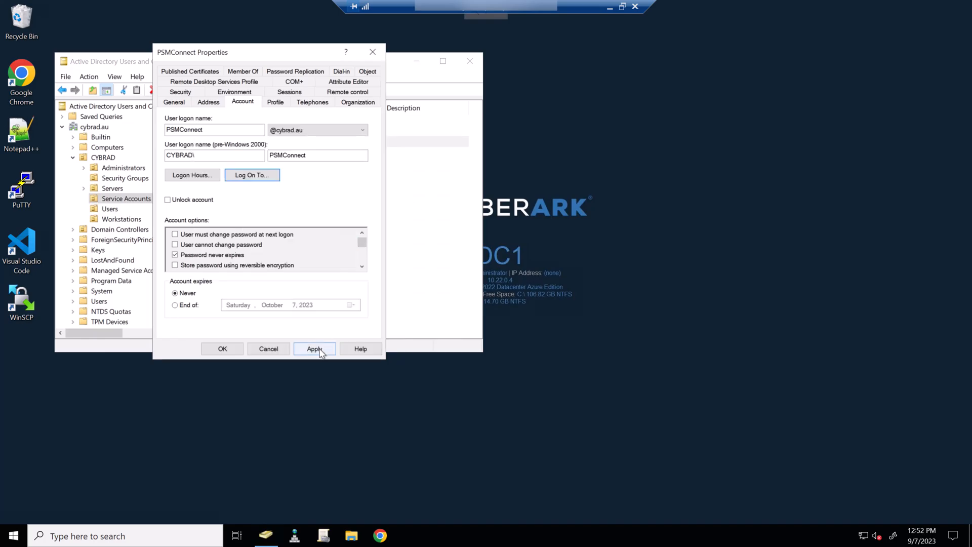
pyautogui.click(314, 348)
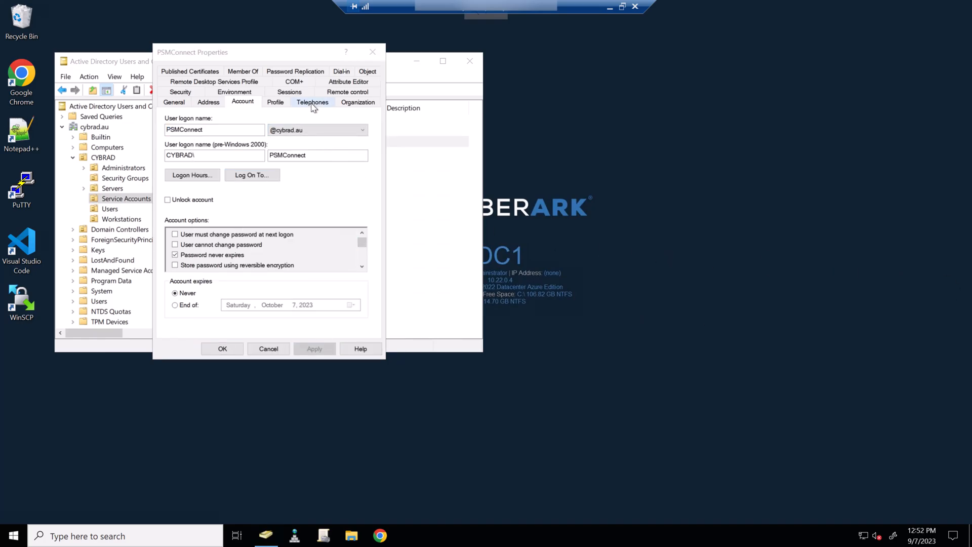
# End PSMConnect's disconnected sessions after 1 minute, reconnecting only from the originating client.
pyautogui.click(288, 92)
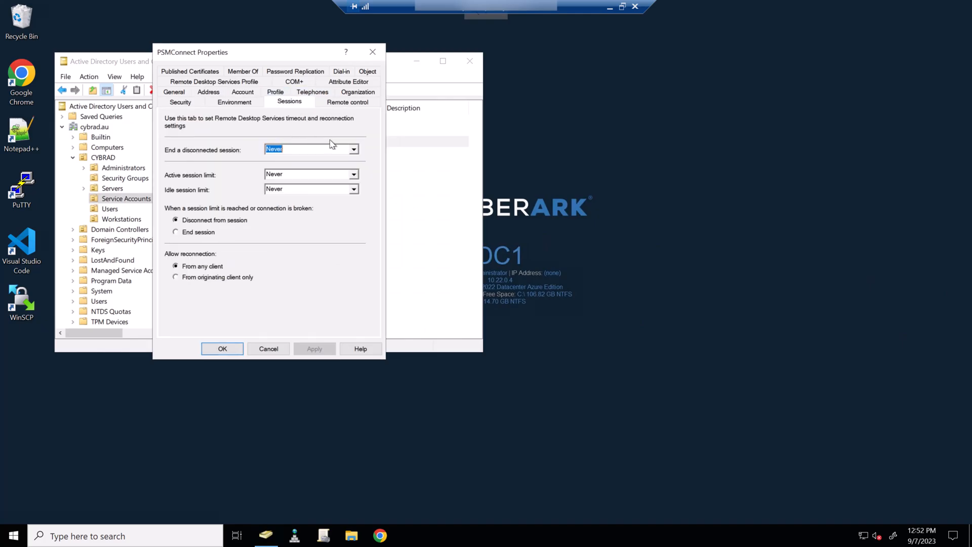
pyautogui.click(353, 150)
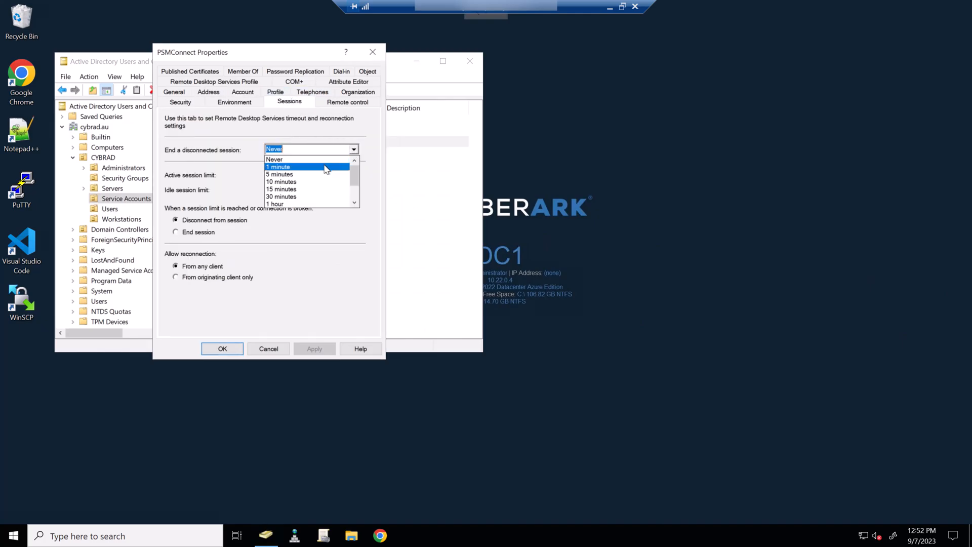
pyautogui.click(278, 166)
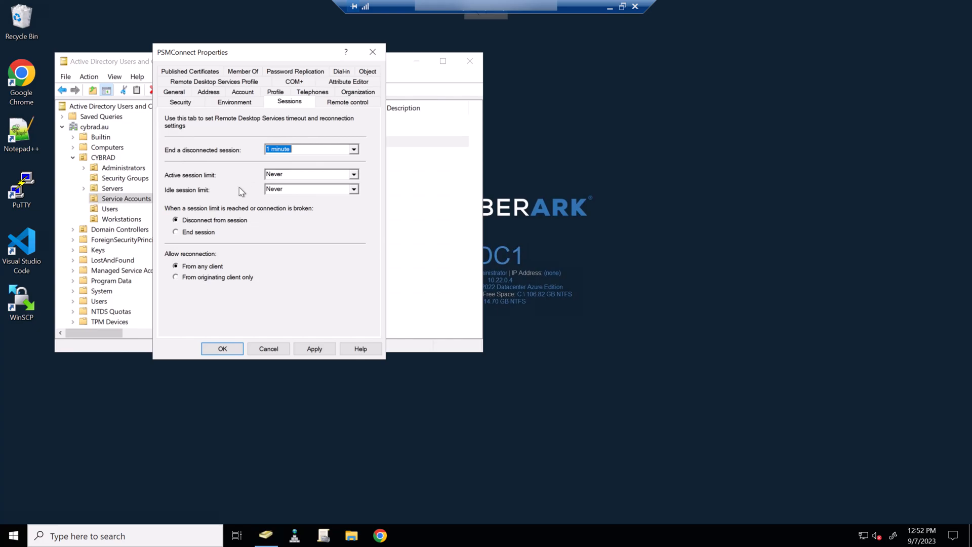
pyautogui.moveTo(196, 279)
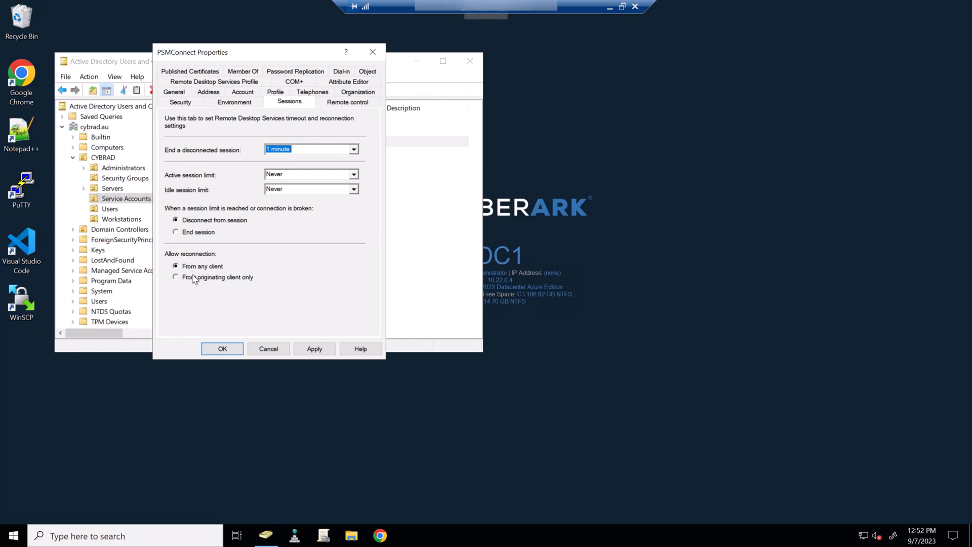
pyautogui.click(175, 277)
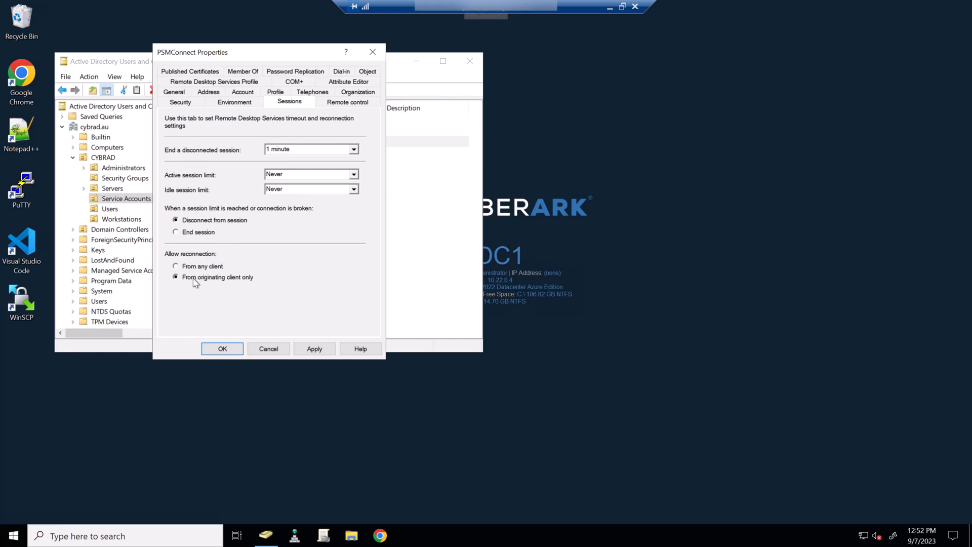
pyautogui.moveTo(233, 289)
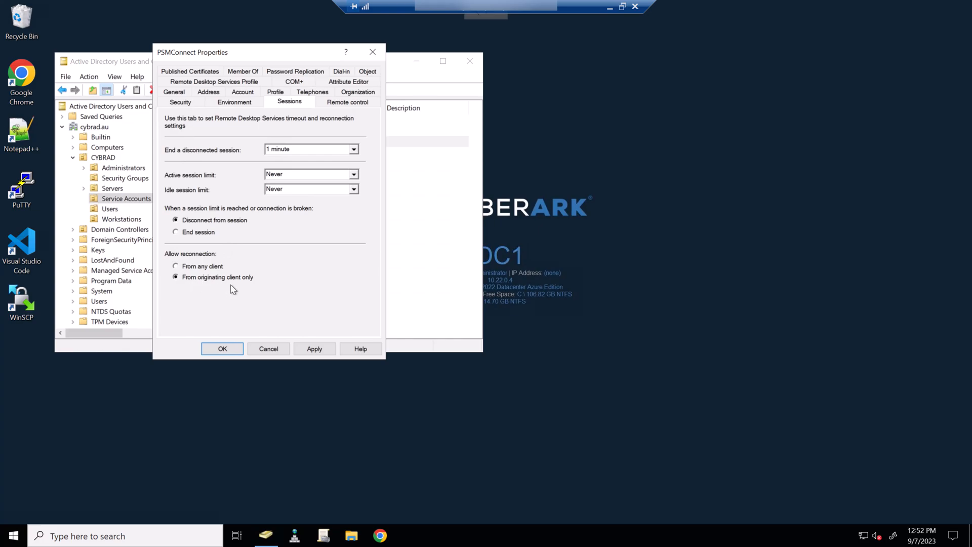
pyautogui.click(222, 348)
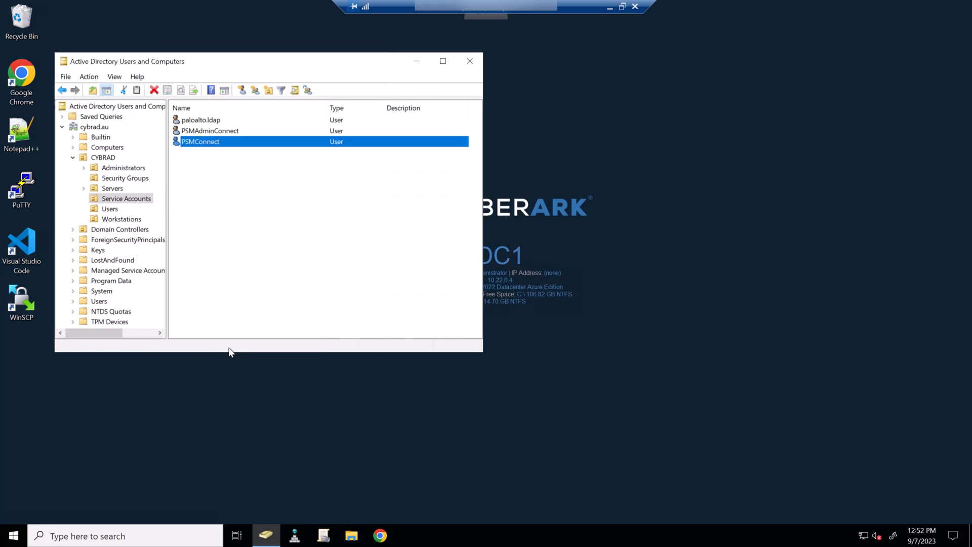
# Make PSMAdminConnect launch a program at logon without client device mapping or remote-control permission.
pyautogui.click(316, 169)
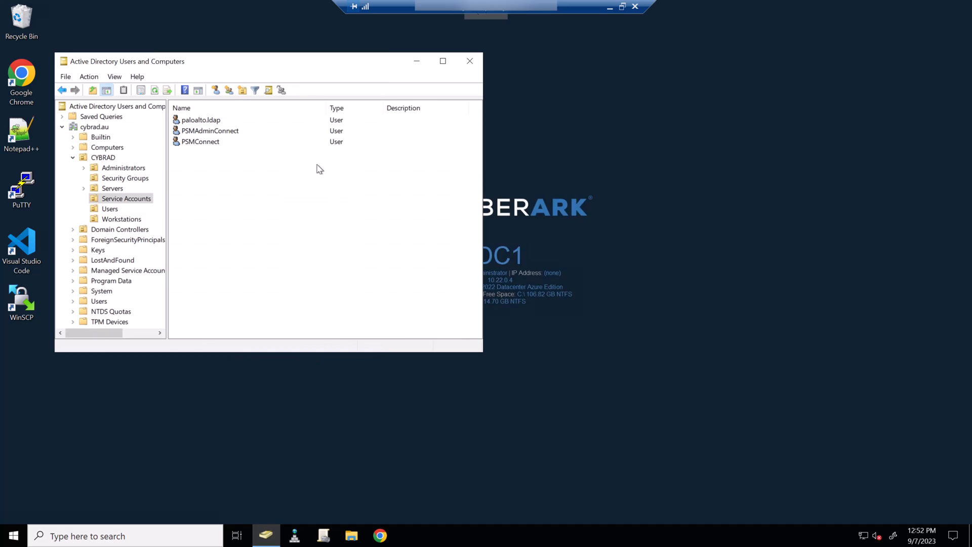
pyautogui.doubleClick(211, 130)
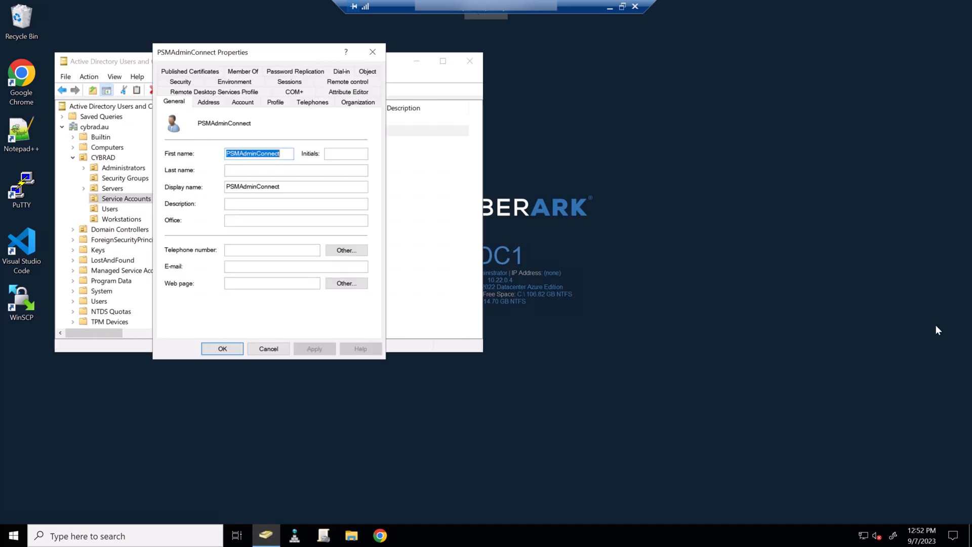
pyautogui.click(234, 102)
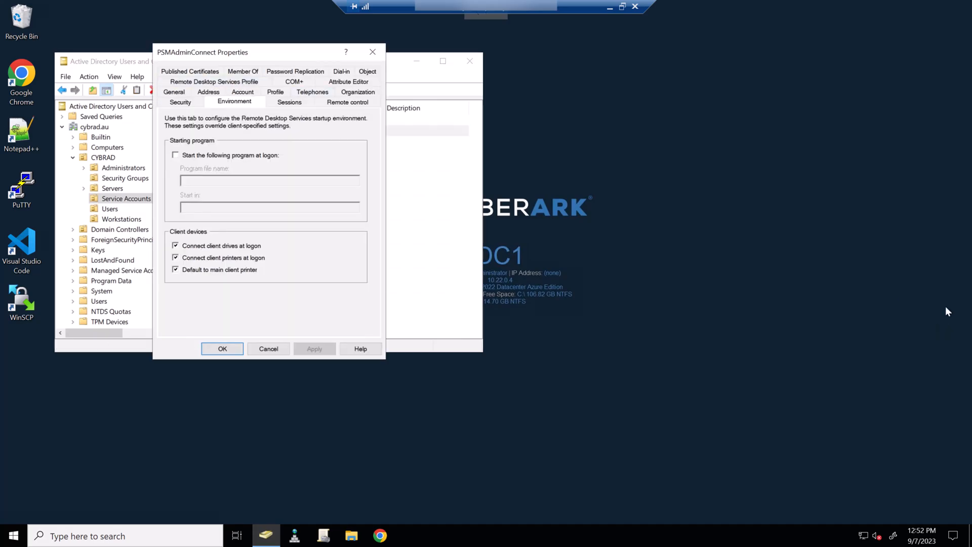
pyautogui.click(175, 155)
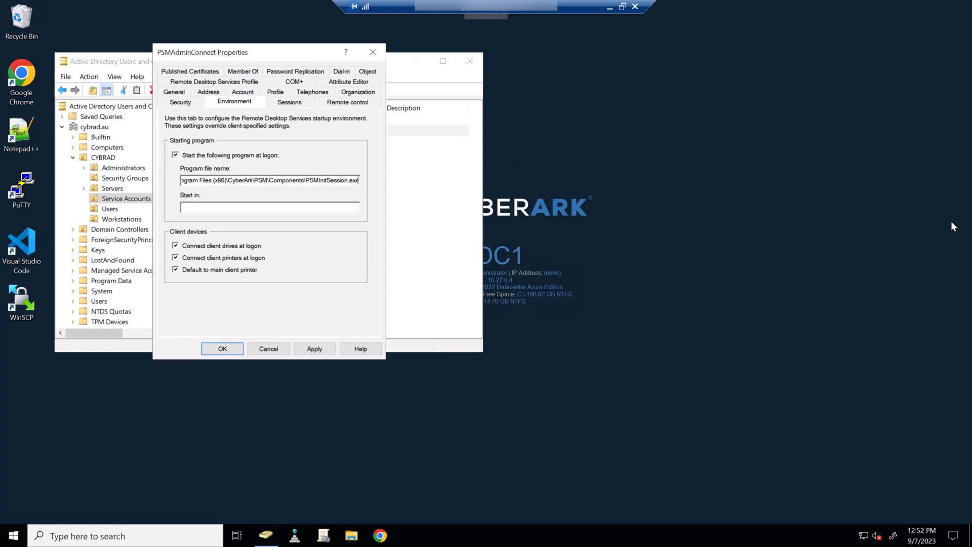
pyautogui.click(314, 348)
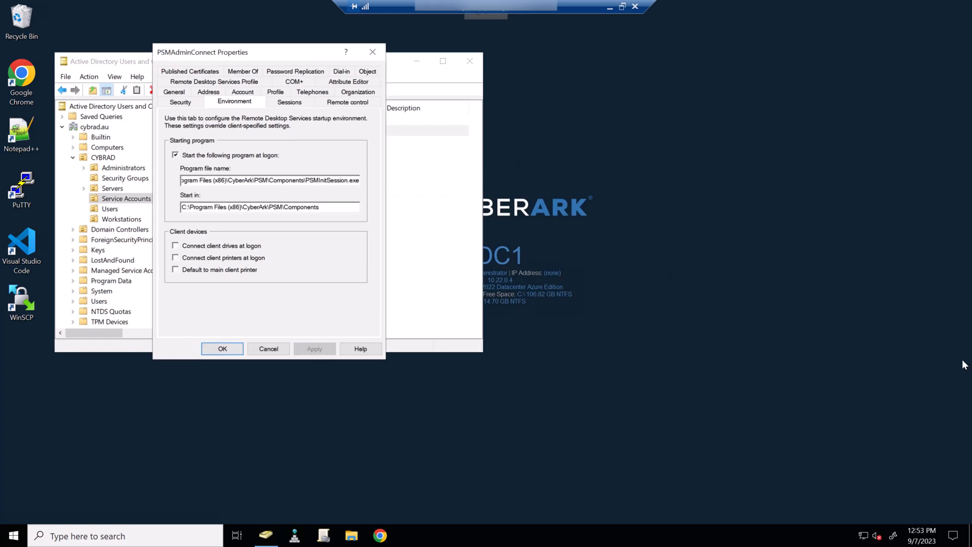
pyautogui.click(347, 101)
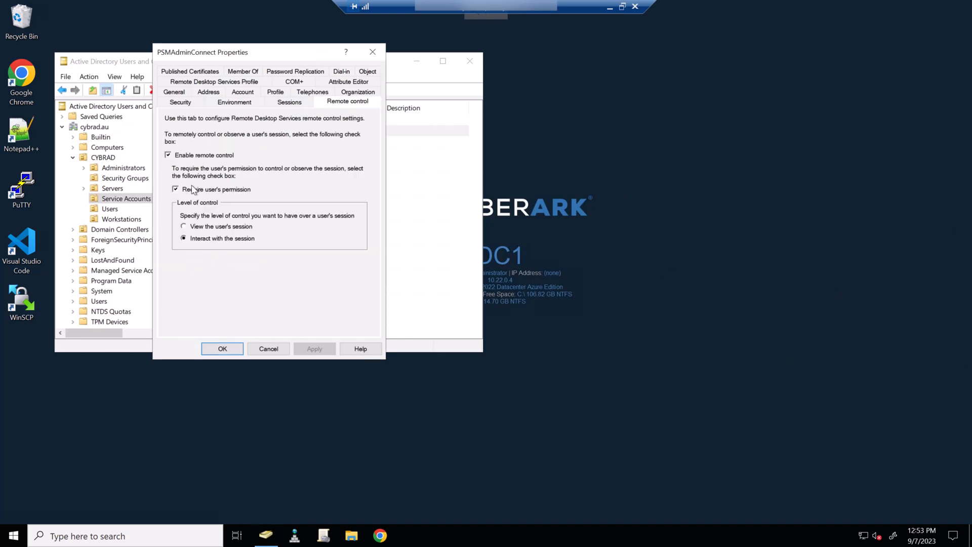
pyautogui.click(176, 189)
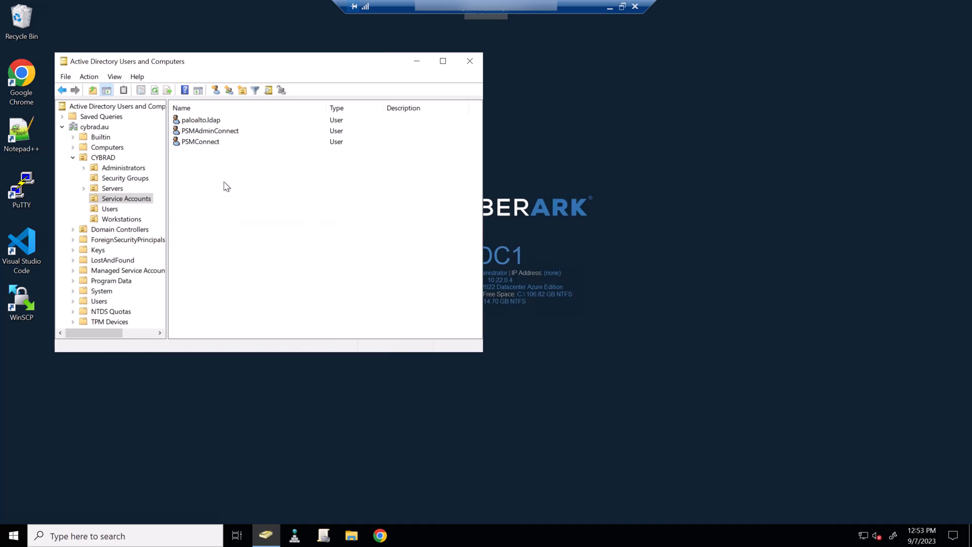
# Open the CyberArk Hardening policy link for editing.
pyautogui.click(323, 535)
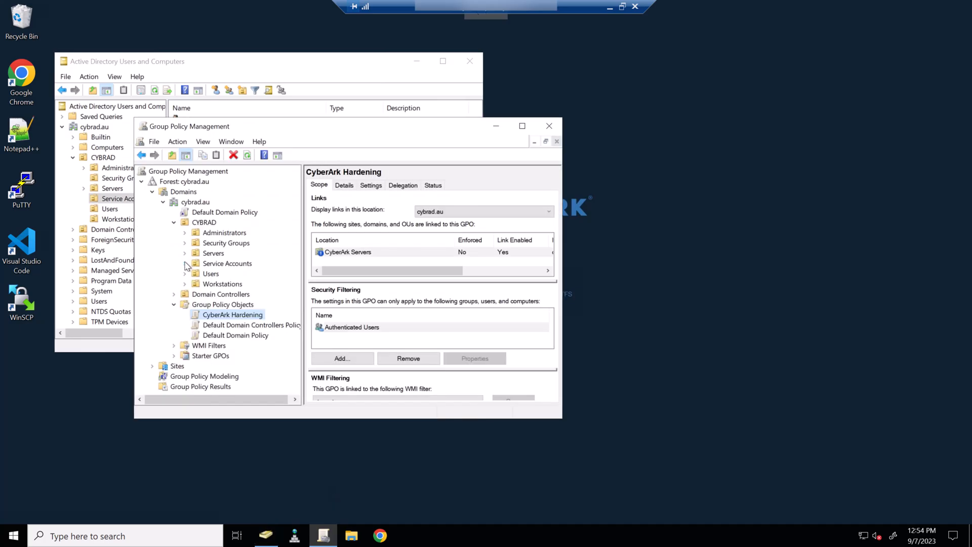
pyautogui.rightClick(236, 274)
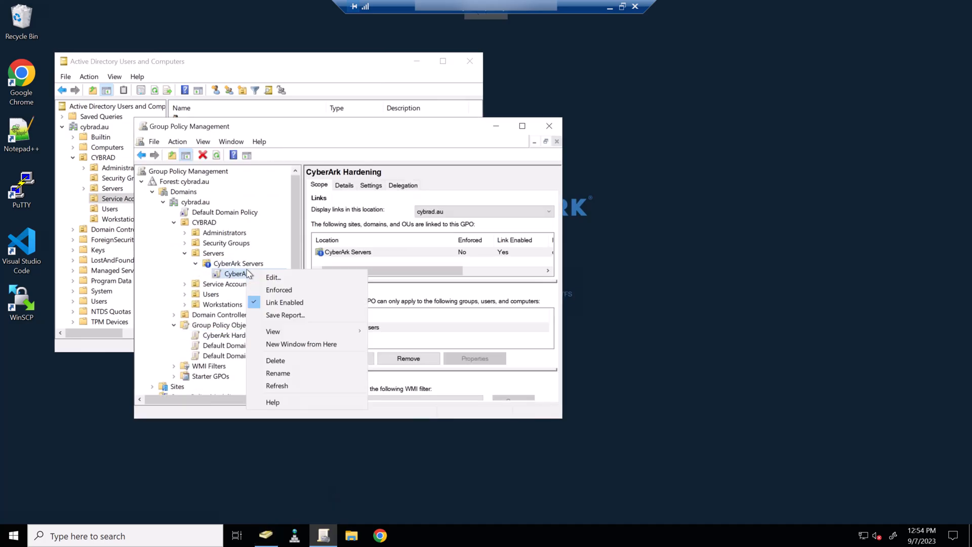
pyautogui.click(254, 274)
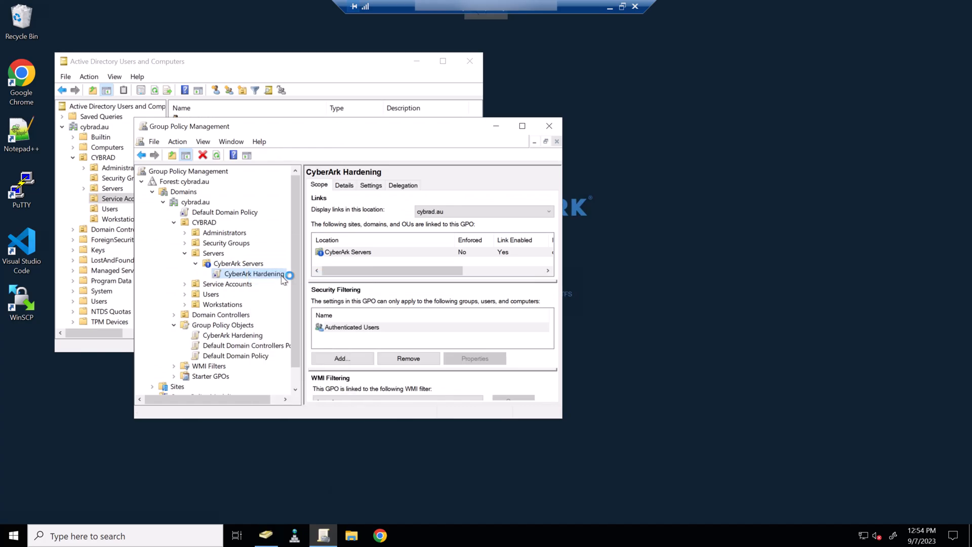
# Expand to Local Policies > User Rights Assignment and select the Remote Desktop Services logon right.
pyautogui.doubleClick(253, 273)
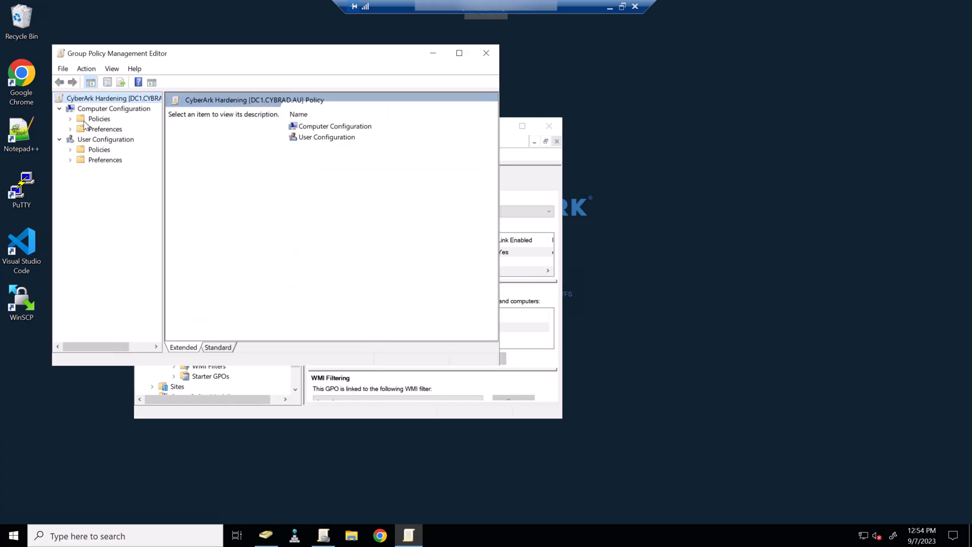
pyautogui.click(70, 119)
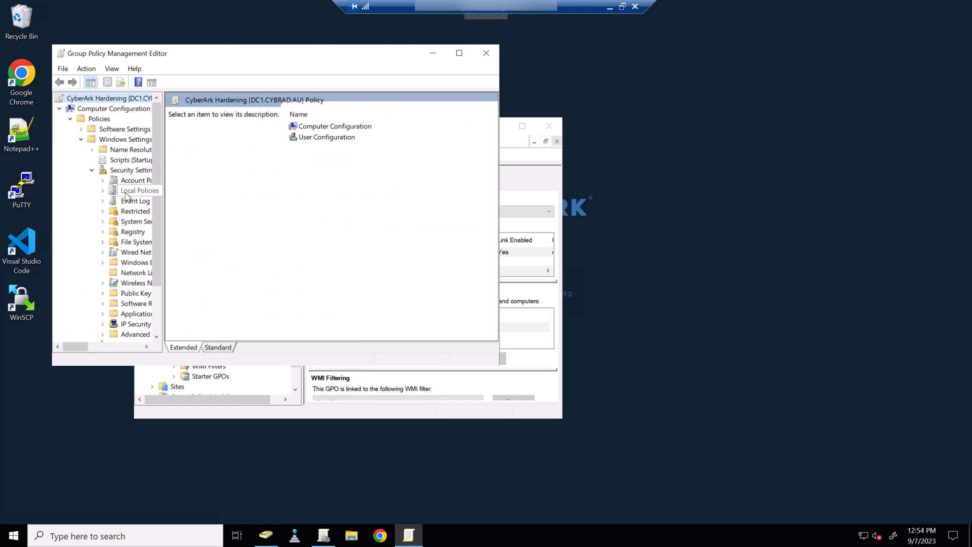
pyautogui.click(139, 191)
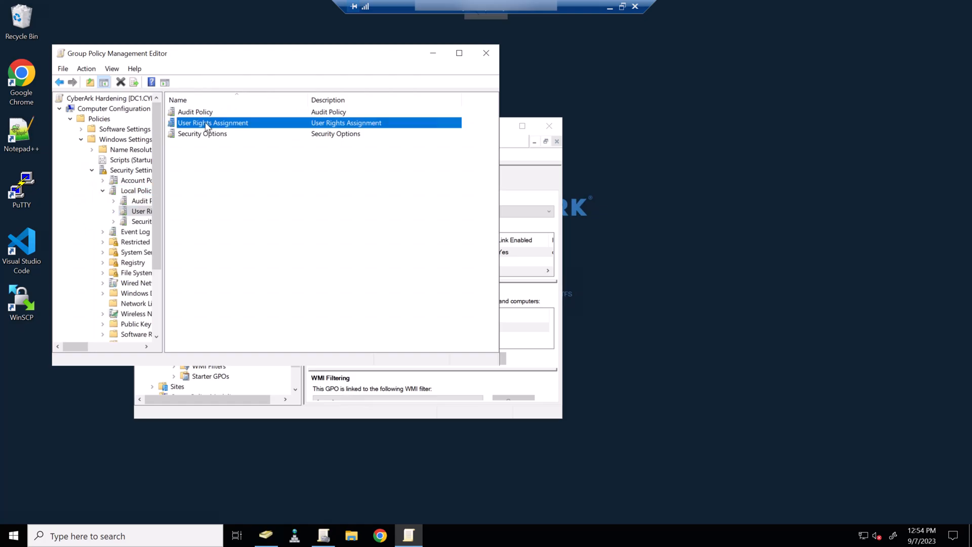
pyautogui.doubleClick(213, 122)
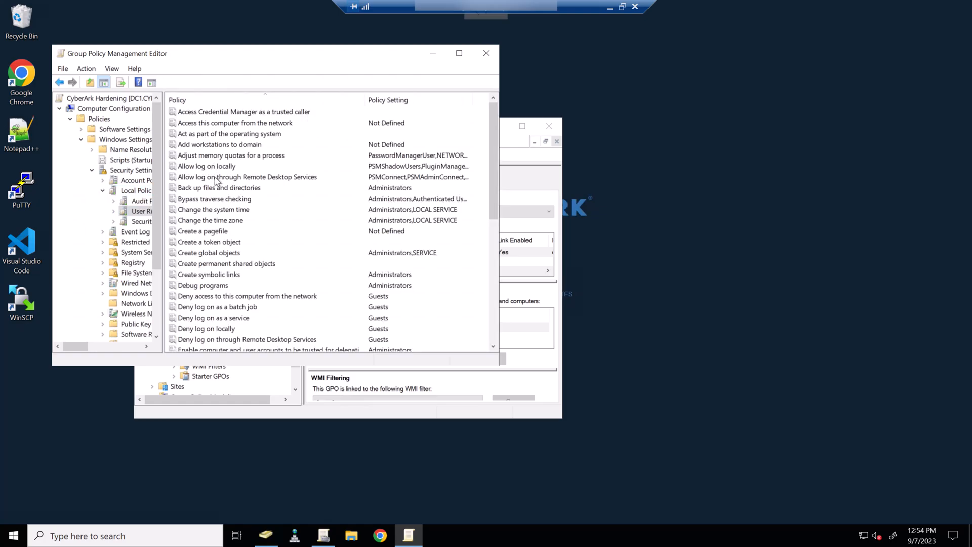
pyautogui.click(247, 177)
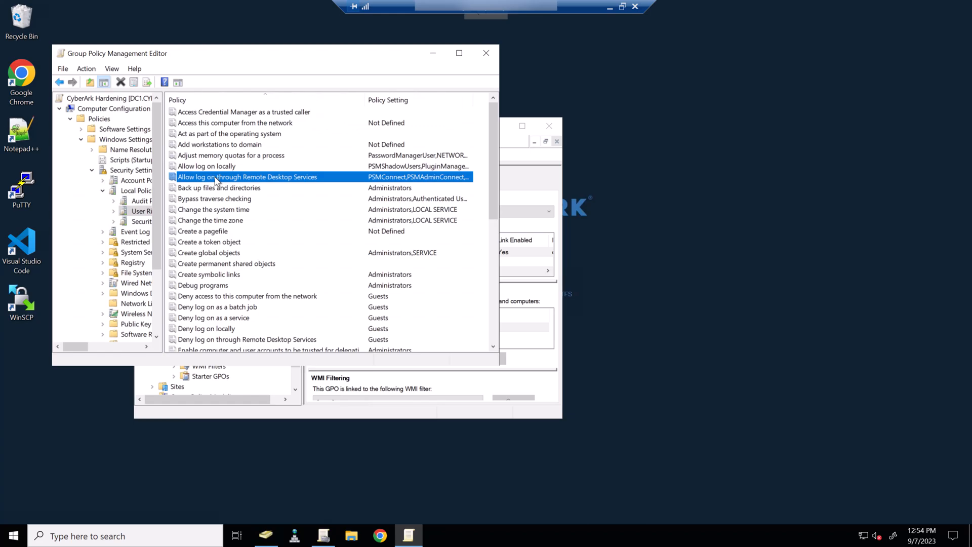
# Add CYBRAD\PSMConnect and CYBRAD\PSMAdminConnect to Allow log on through Remote Desktop Services and close the editor.
pyautogui.doubleClick(247, 176)
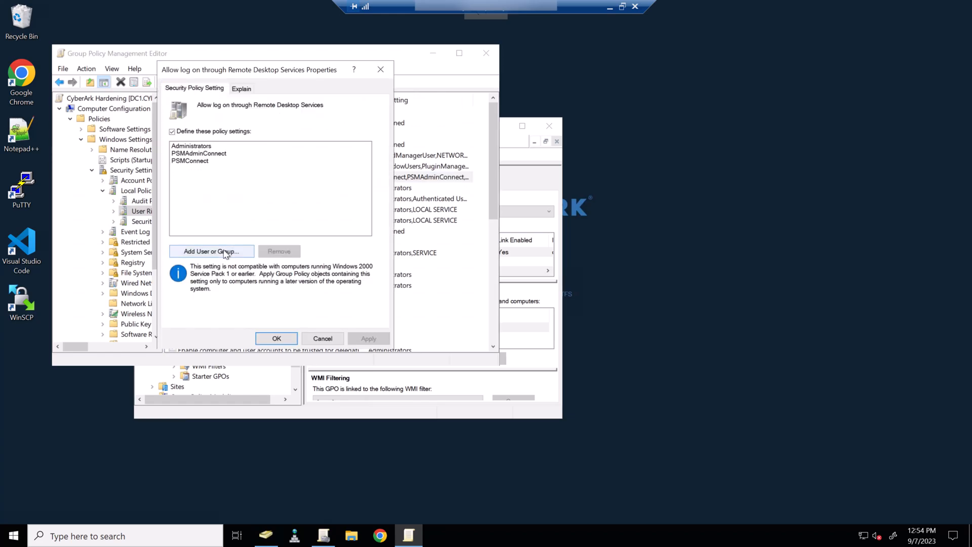
pyautogui.click(211, 251)
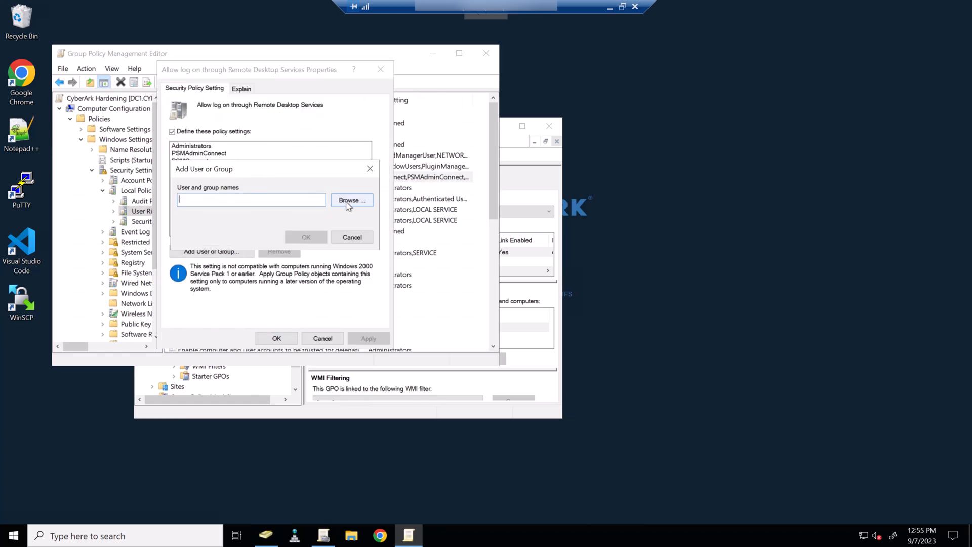
pyautogui.click(351, 199)
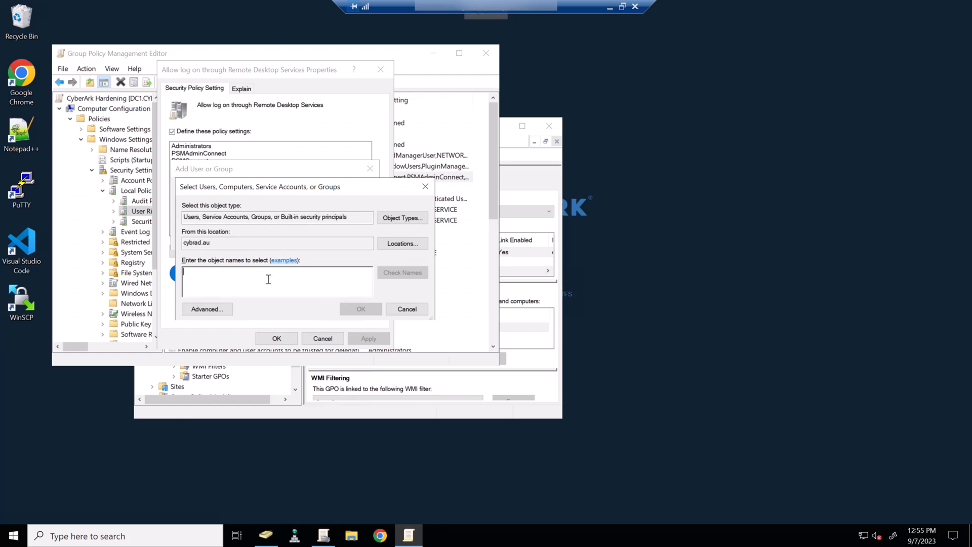
pyautogui.write('PSM')
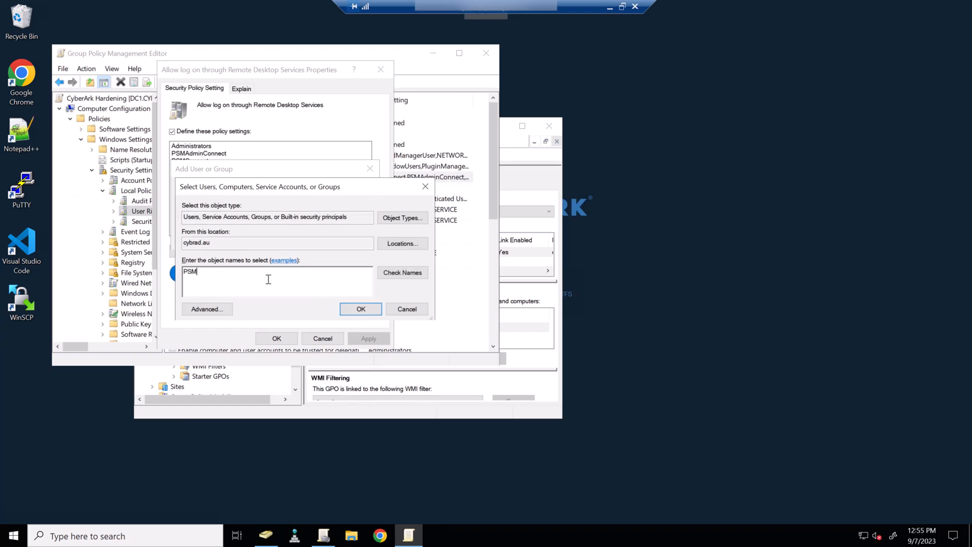
pyautogui.click(402, 272)
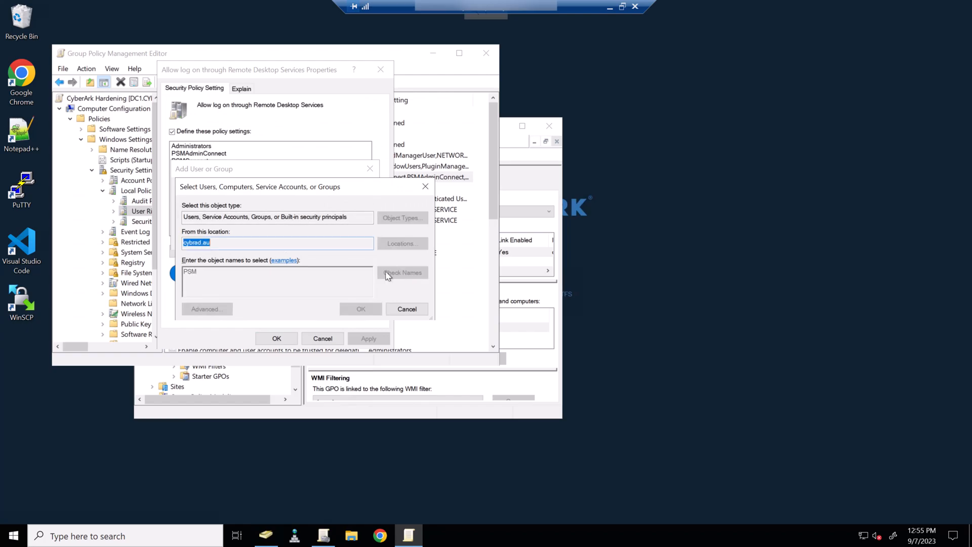
pyautogui.click(402, 272)
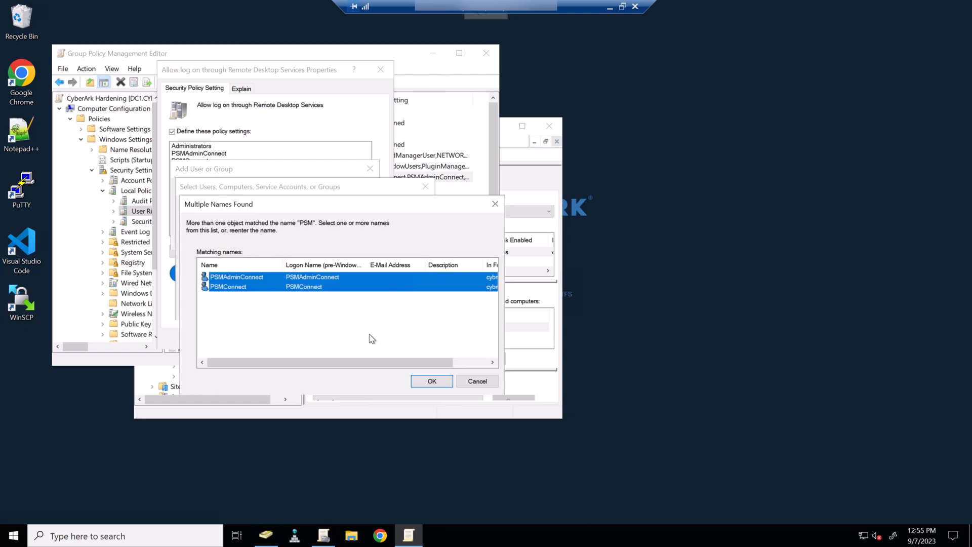
pyautogui.click(431, 380)
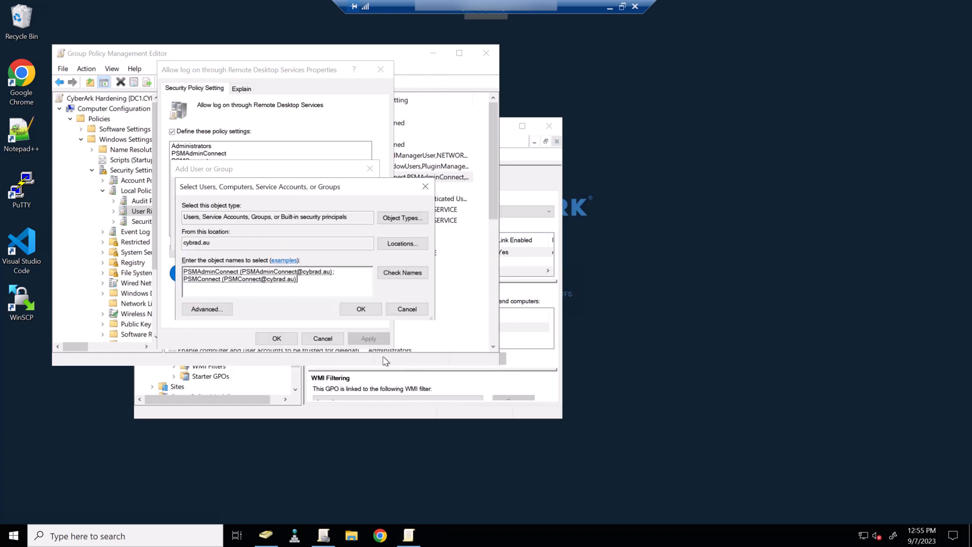
pyautogui.click(361, 309)
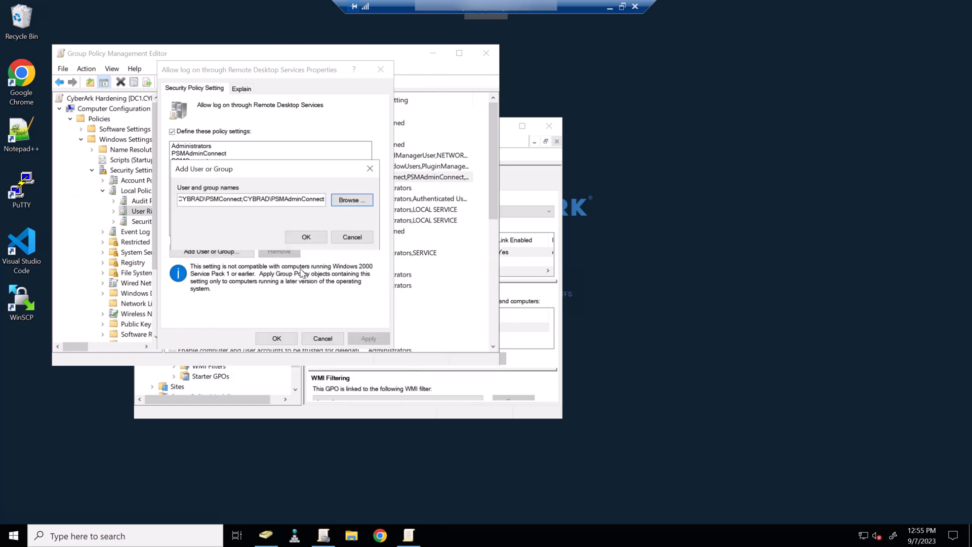
pyautogui.click(306, 237)
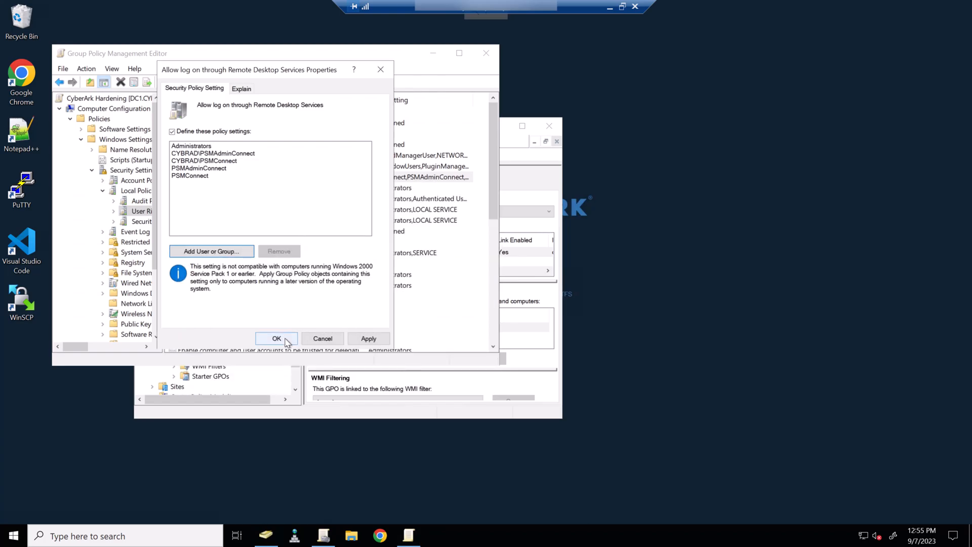
pyautogui.click(276, 339)
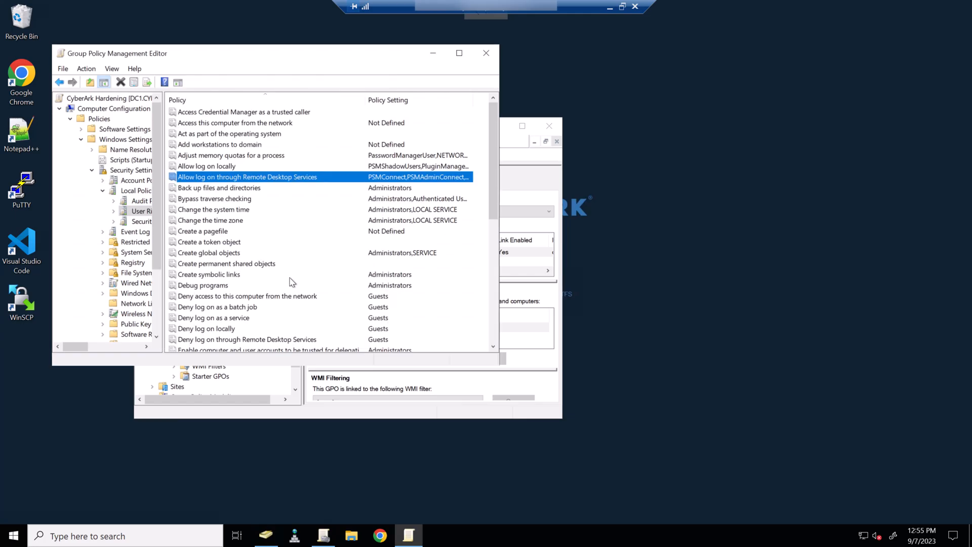
pyautogui.moveTo(389, 85)
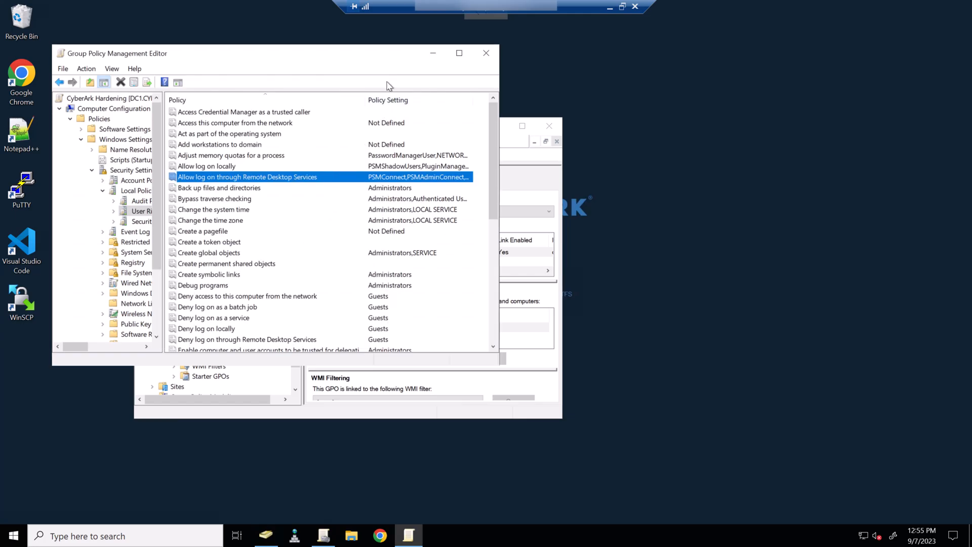
pyautogui.moveTo(409, 55)
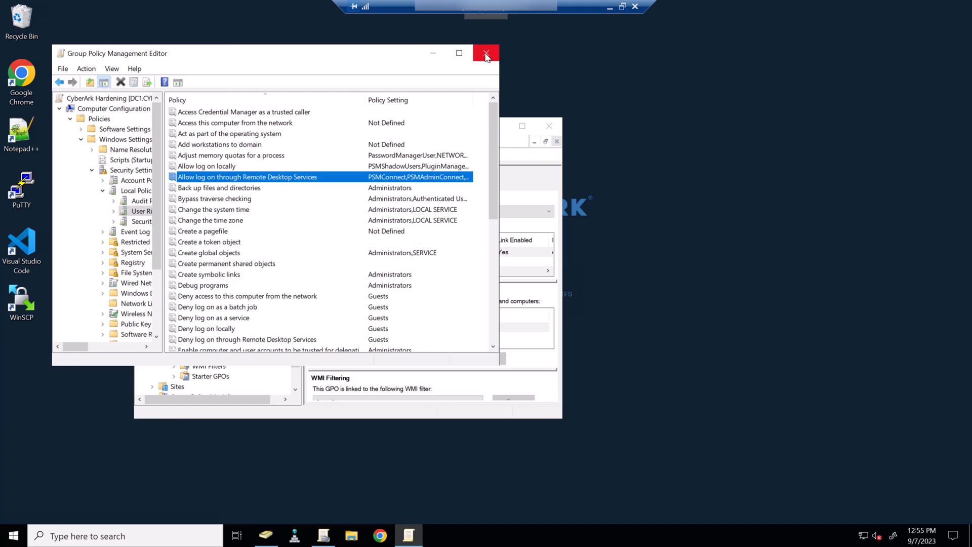
pyautogui.click(486, 53)
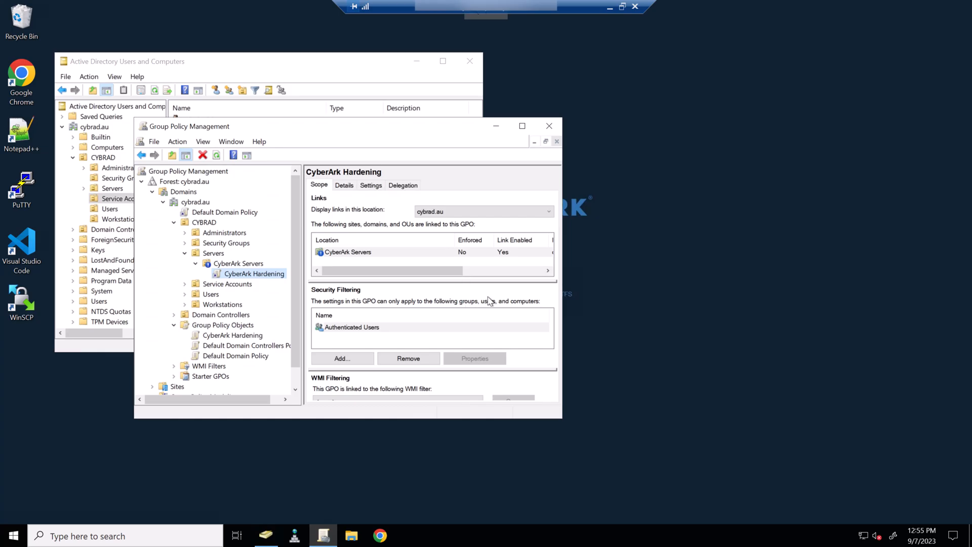
pyautogui.moveTo(789, 179)
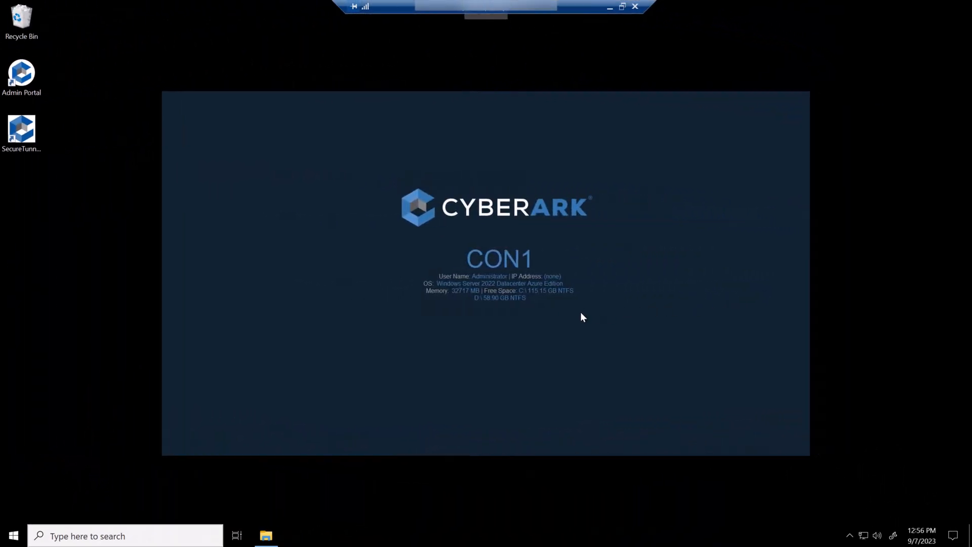
# Browse into the PSM Convert local2domain Users folder under the CyberArk PrivilegeCloud Tools.
pyautogui.click(266, 536)
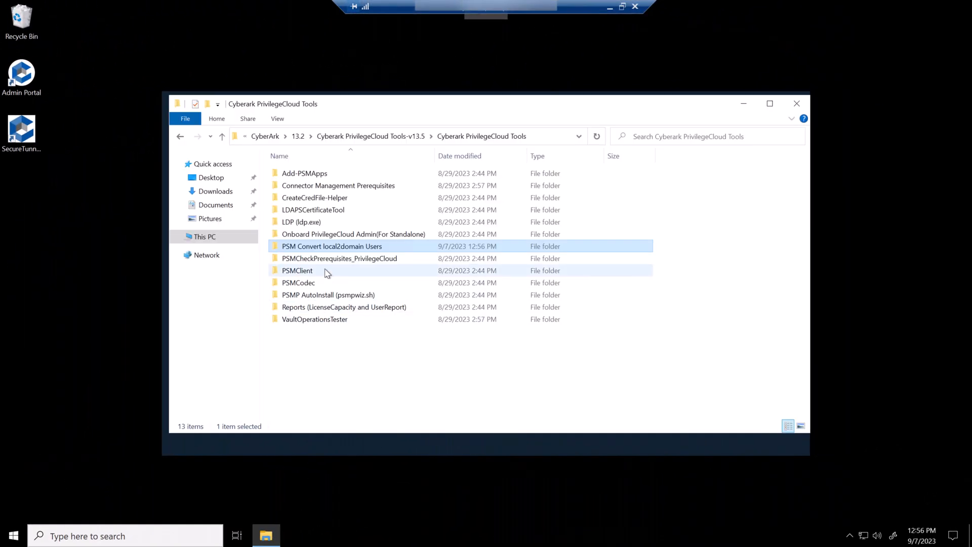
pyautogui.moveTo(277, 248)
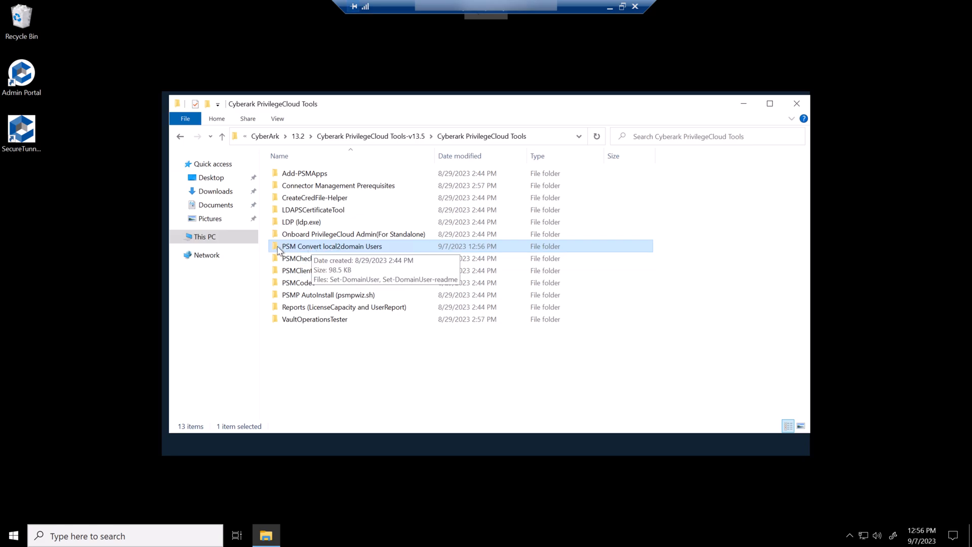
pyautogui.doubleClick(332, 246)
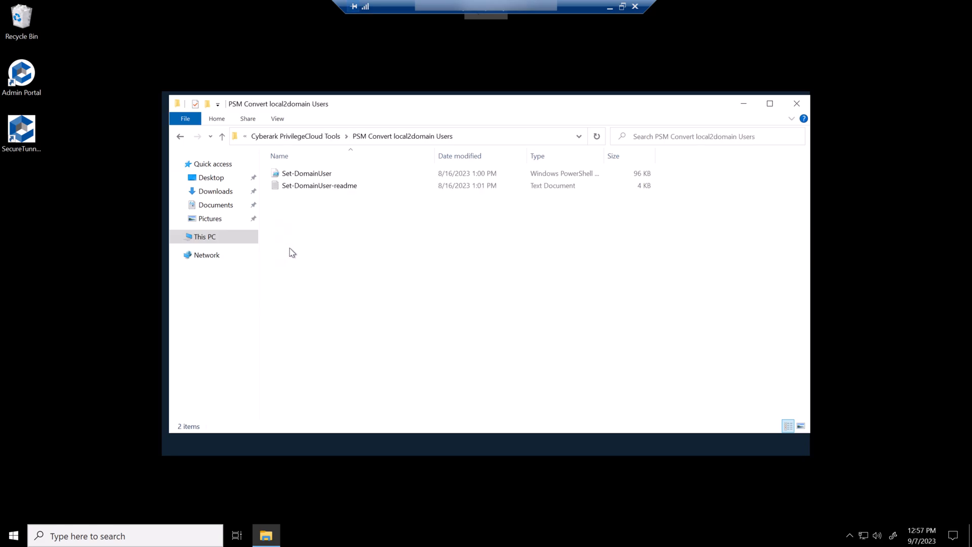
pyautogui.moveTo(189, 115)
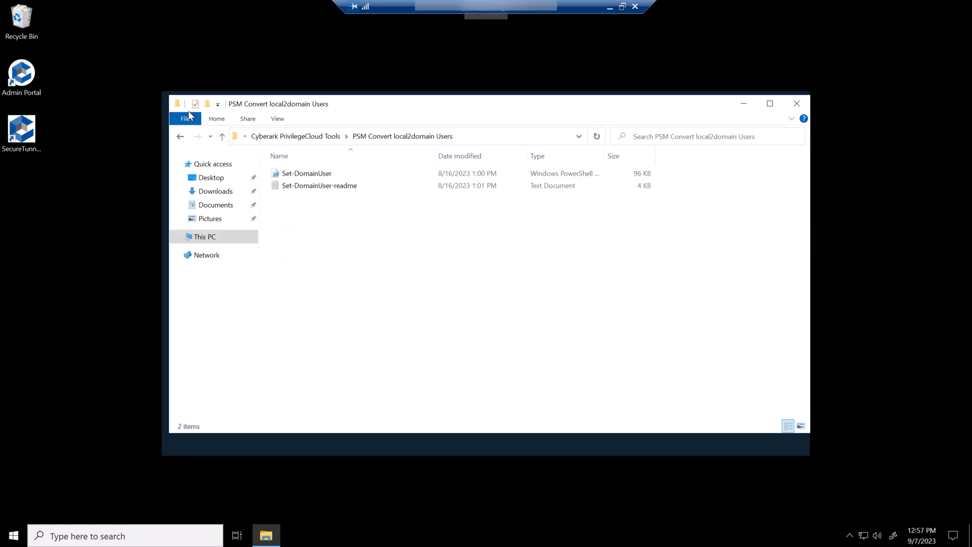
# Run .\Set-DomainUser.ps1 from an elevated PowerShell in the script folder.
pyautogui.click(184, 118)
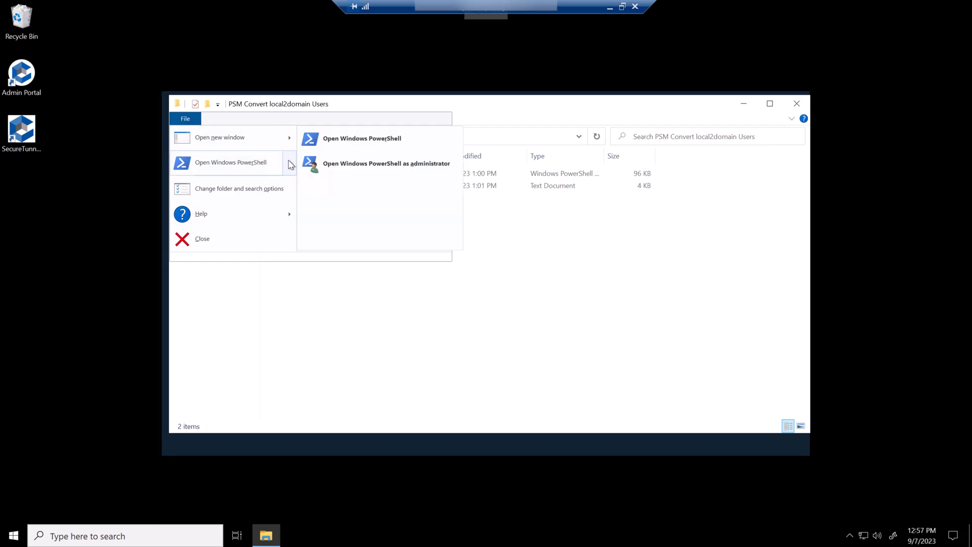
pyautogui.click(385, 163)
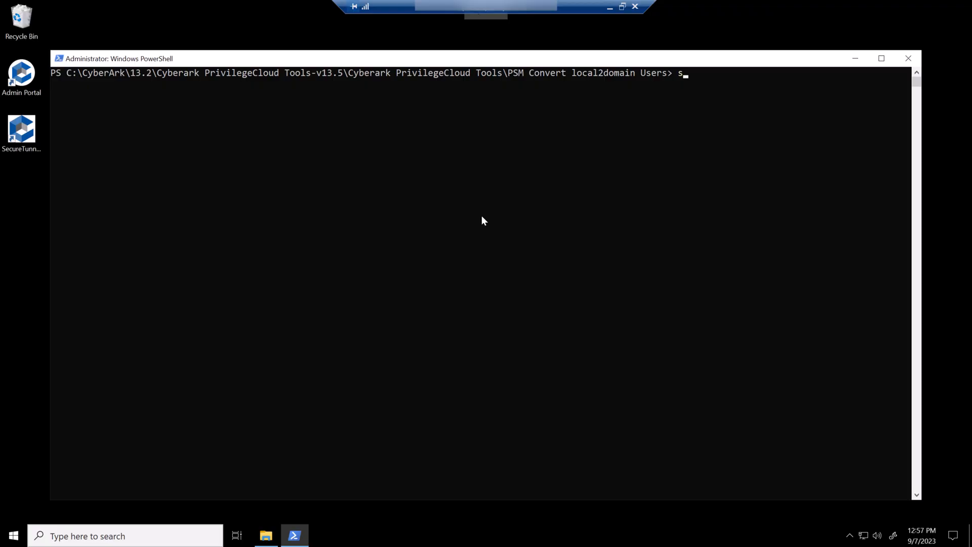
pyautogui.write('.\\Set-DomainUser.ps1')
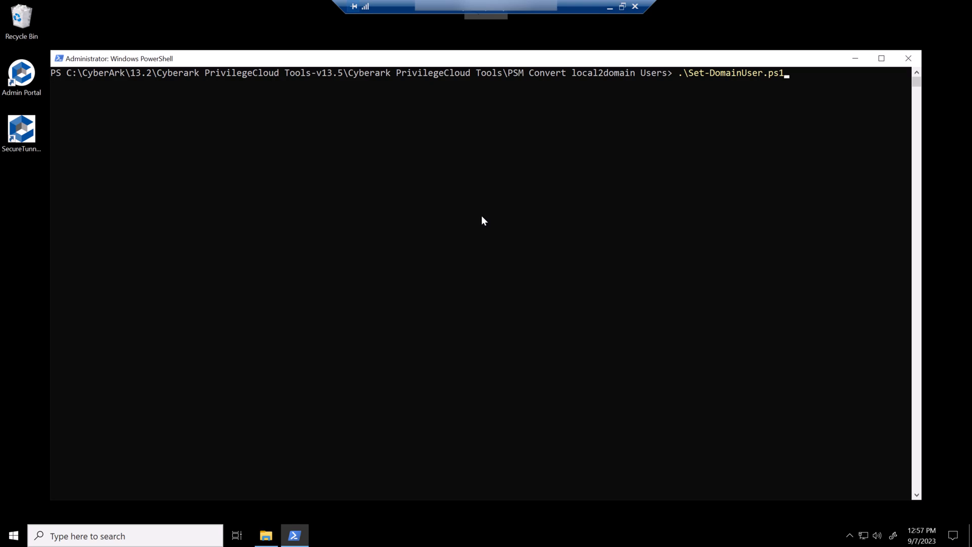
pyautogui.press('Return')
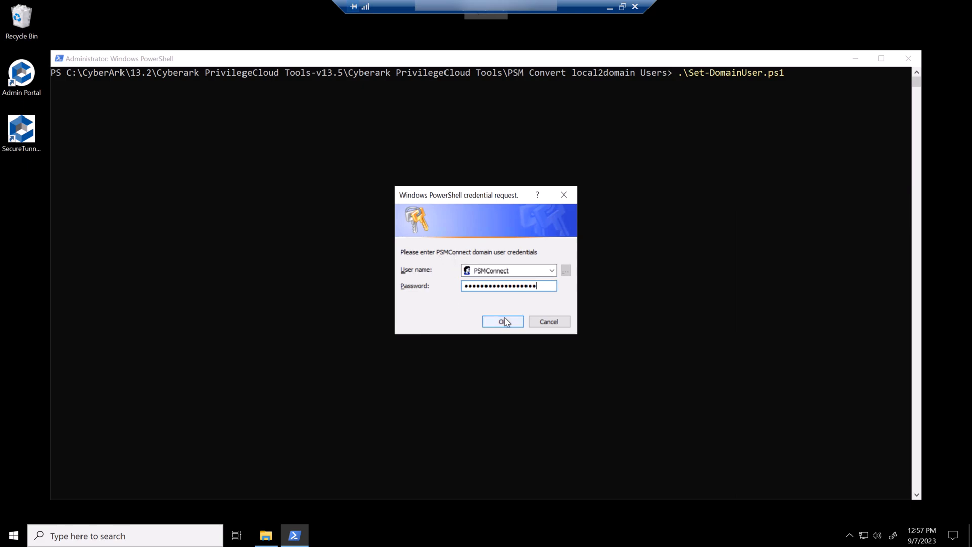
# Supply PSMConnect, PSMAdminConnect and installer credentials and confirm the CYBRAD.AU domain with Y.
pyautogui.click(502, 321)
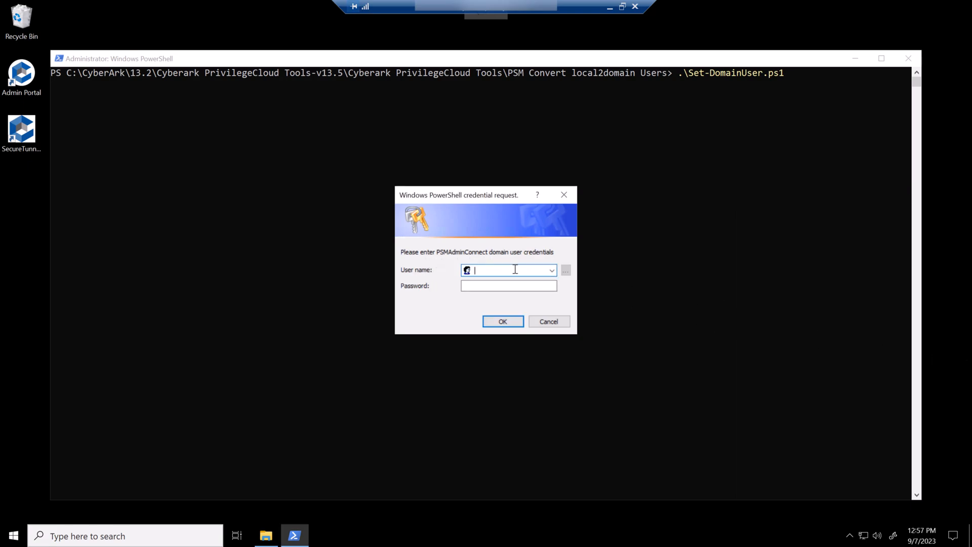
pyautogui.click(503, 321)
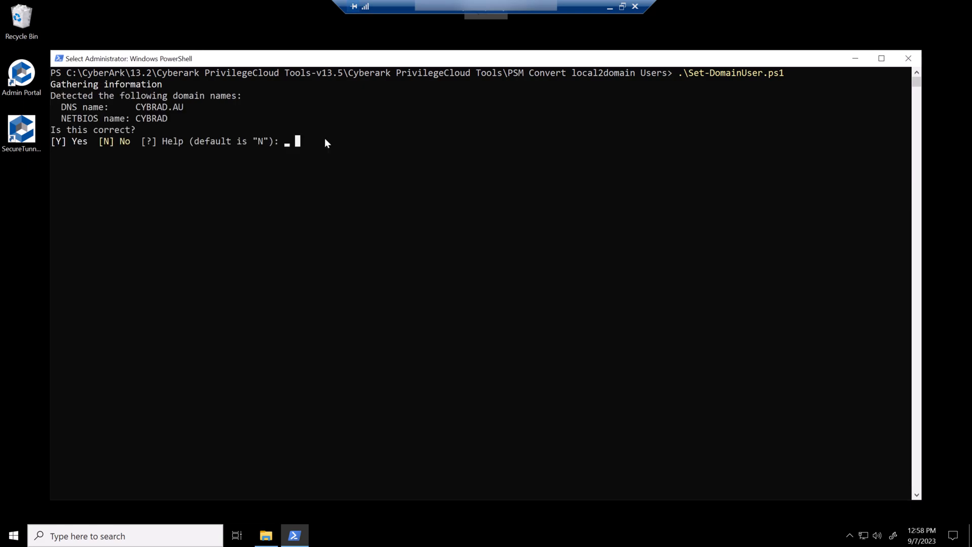
pyautogui.moveTo(263, 134)
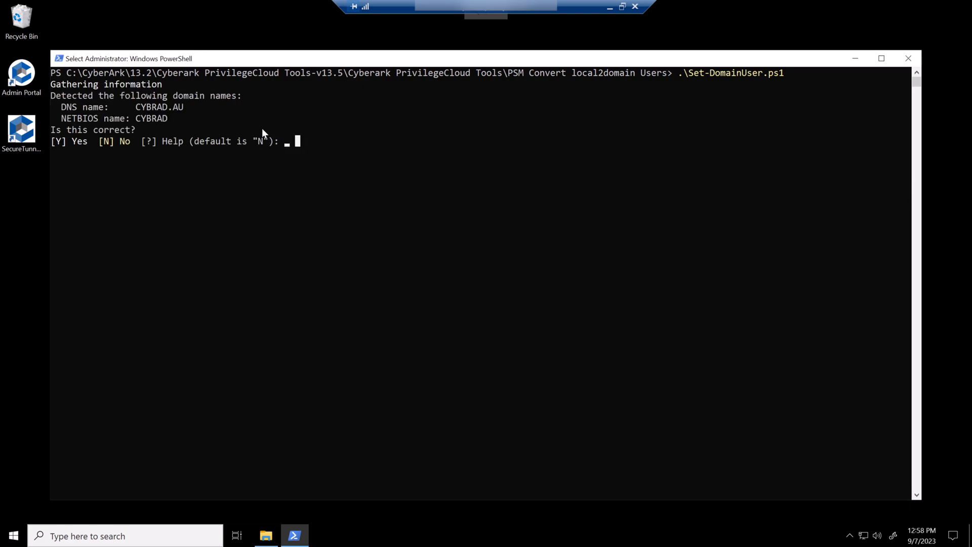
pyautogui.moveTo(277, 135)
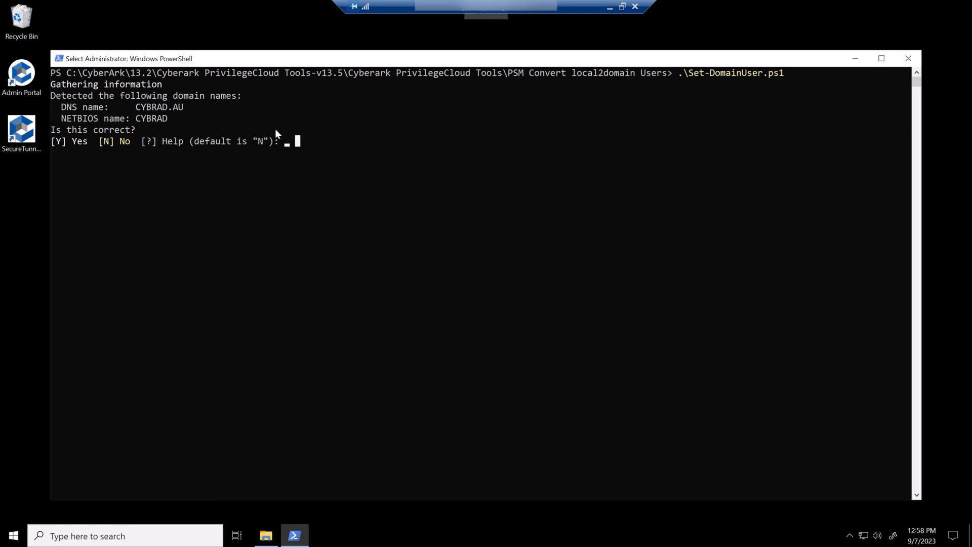
pyautogui.write('Y')
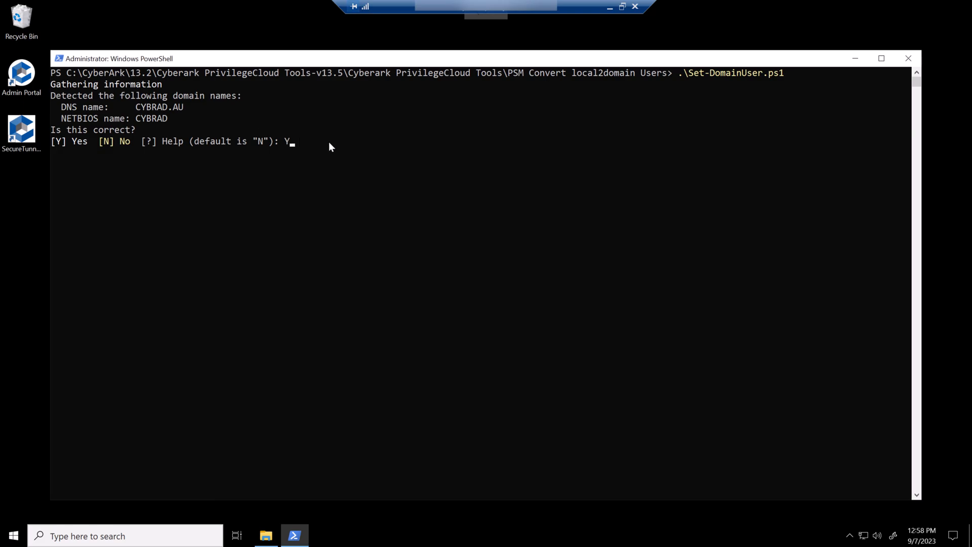
pyautogui.press('Return')
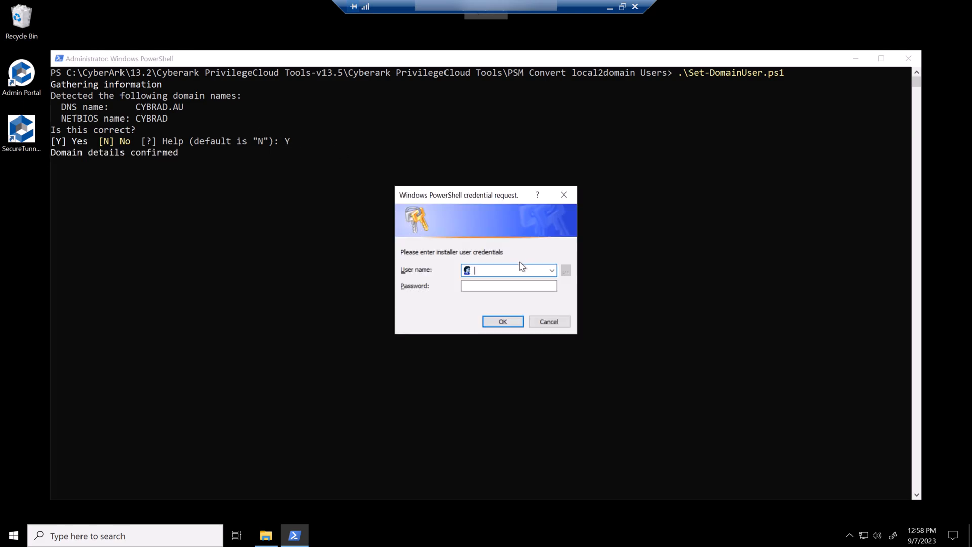
pyautogui.moveTo(951, 281)
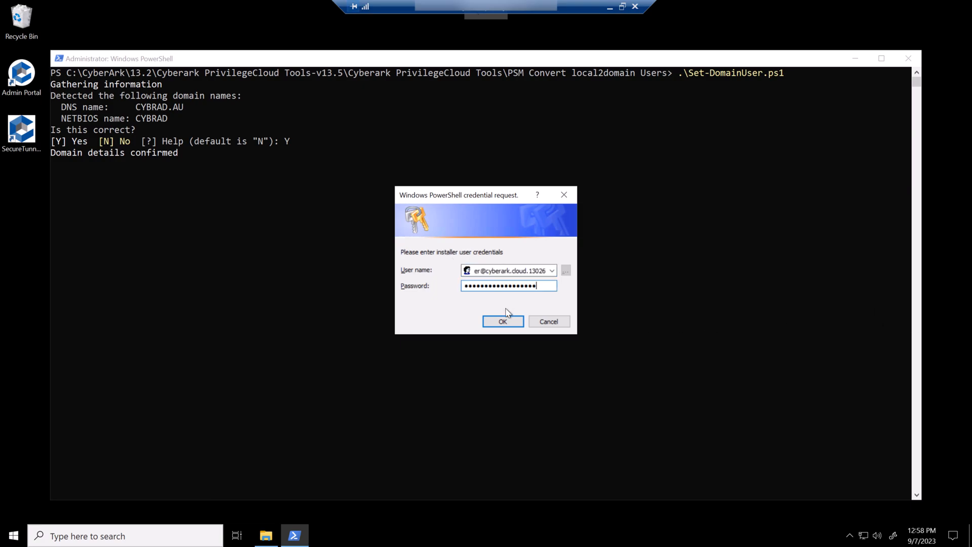
pyautogui.click(502, 321)
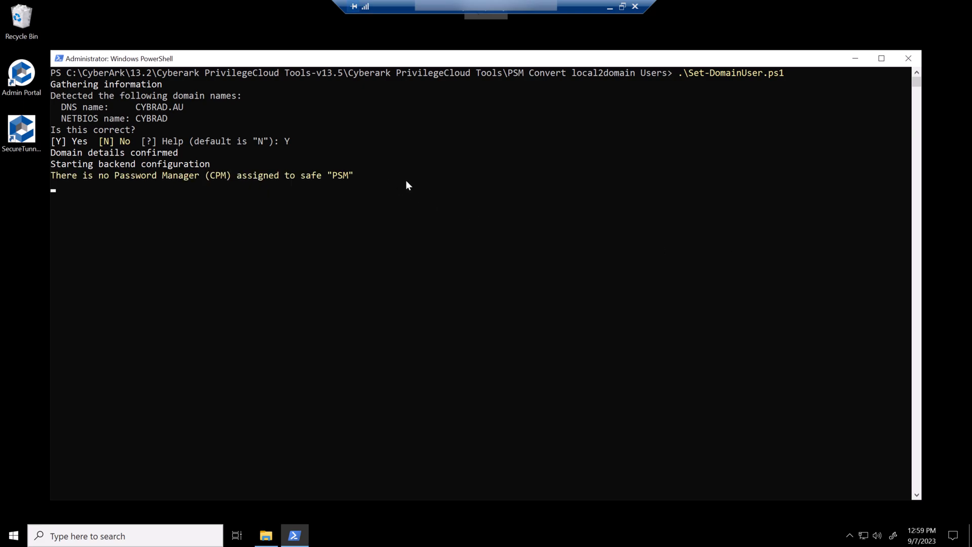
pyautogui.moveTo(362, 182)
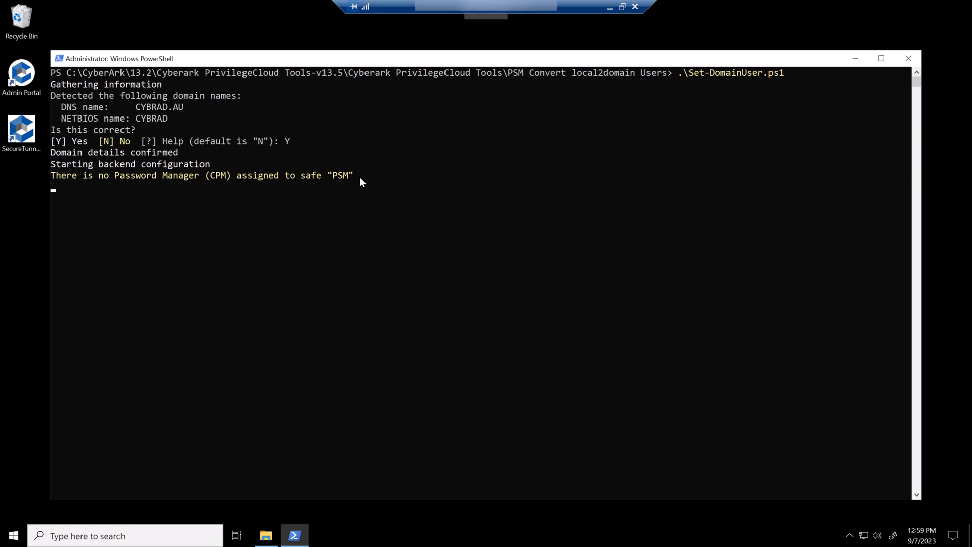
pyautogui.moveTo(333, 184)
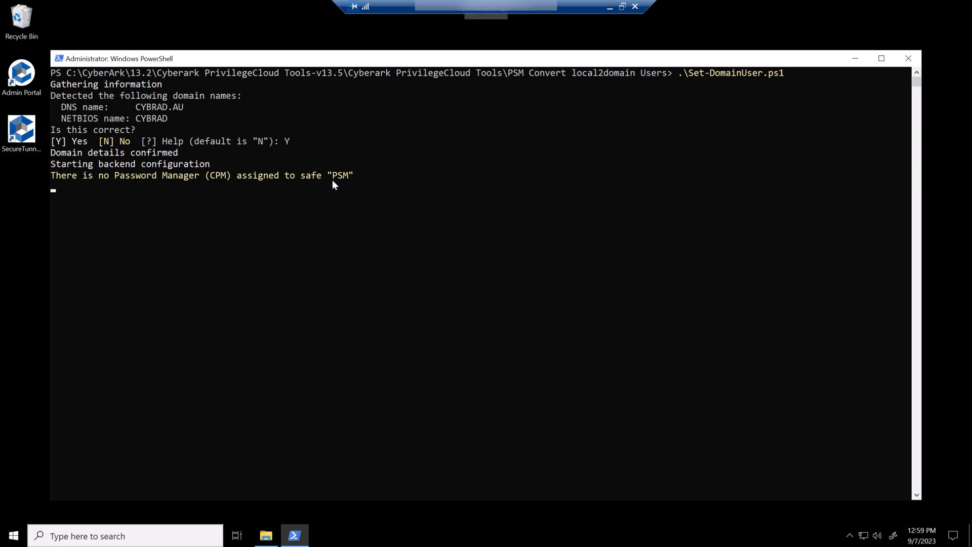
pyautogui.moveTo(918, 206)
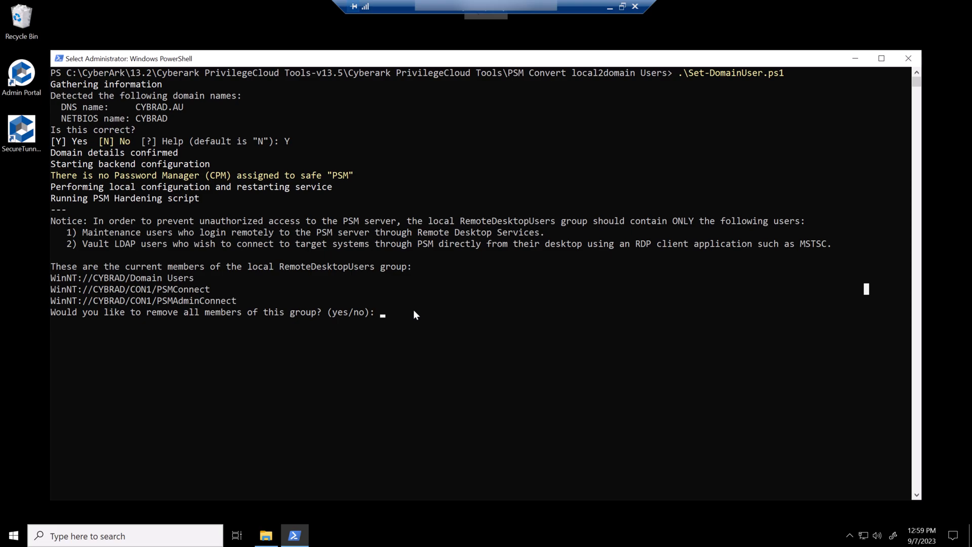
# Answer n to keep the existing RemoteDesktopUsers members and let the script run to completion.
pyautogui.write('n')
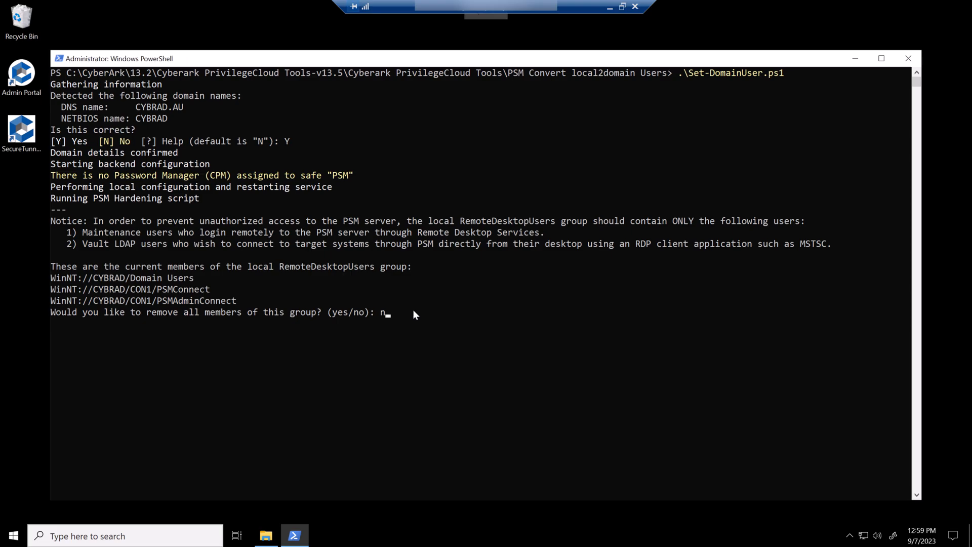
pyautogui.press('Return')
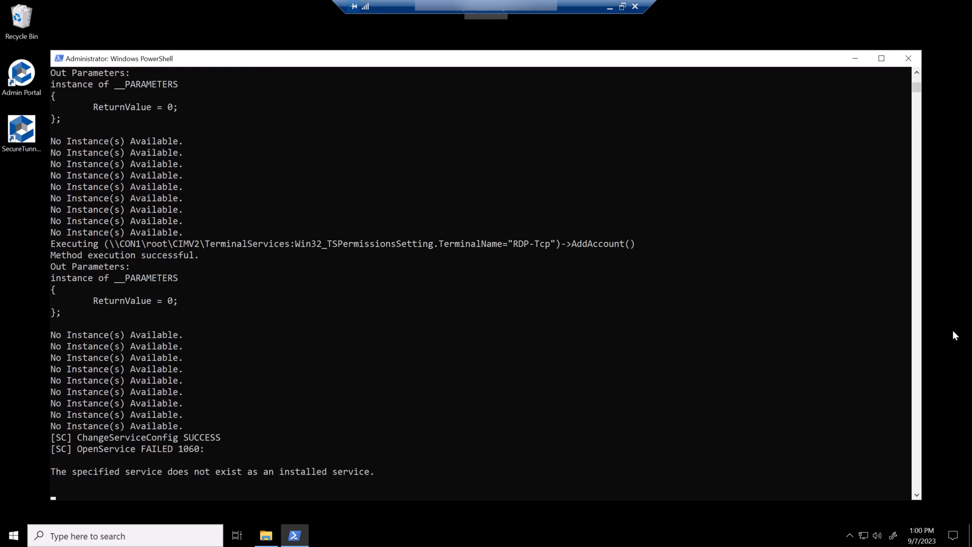
pyautogui.scroll(-3)
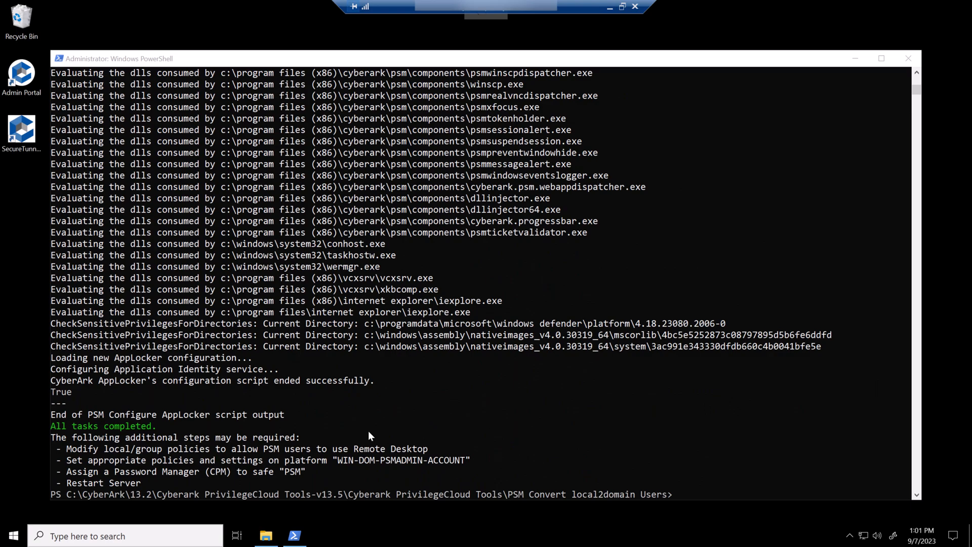
pyautogui.moveTo(344, 440)
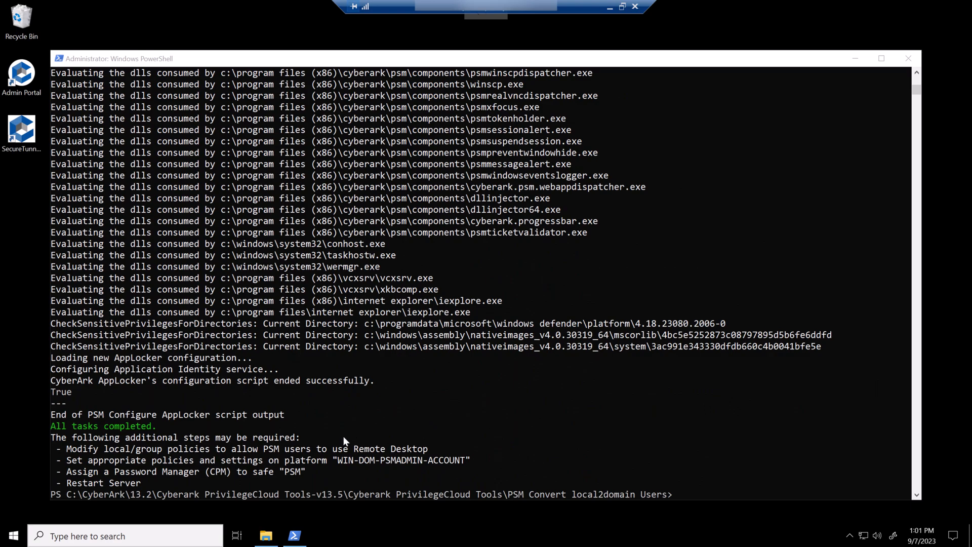
pyautogui.moveTo(362, 479)
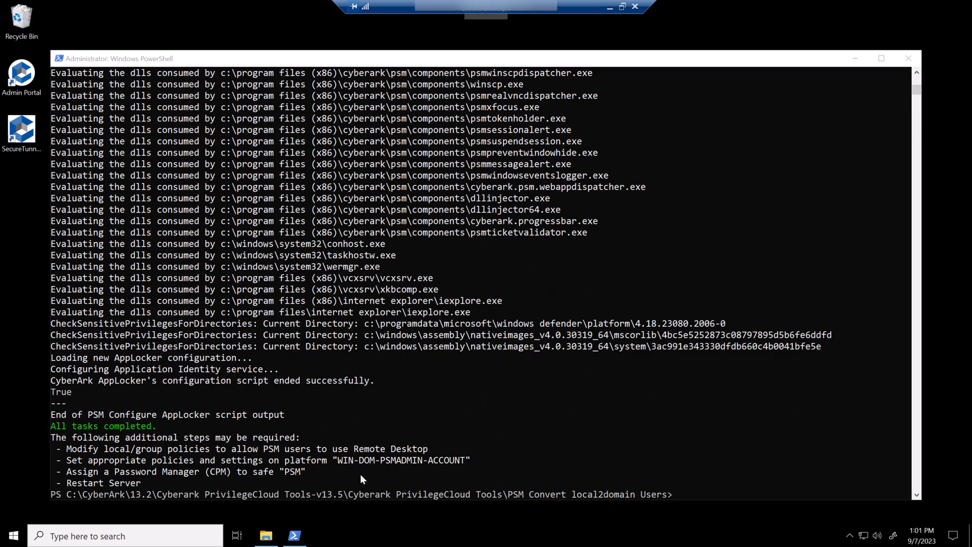
pyautogui.moveTo(348, 479)
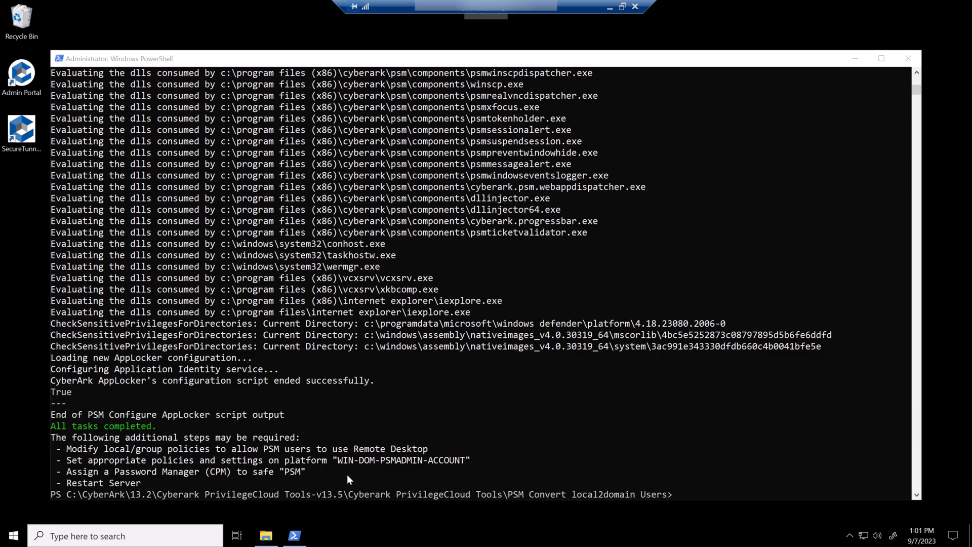
pyautogui.moveTo(416, 477)
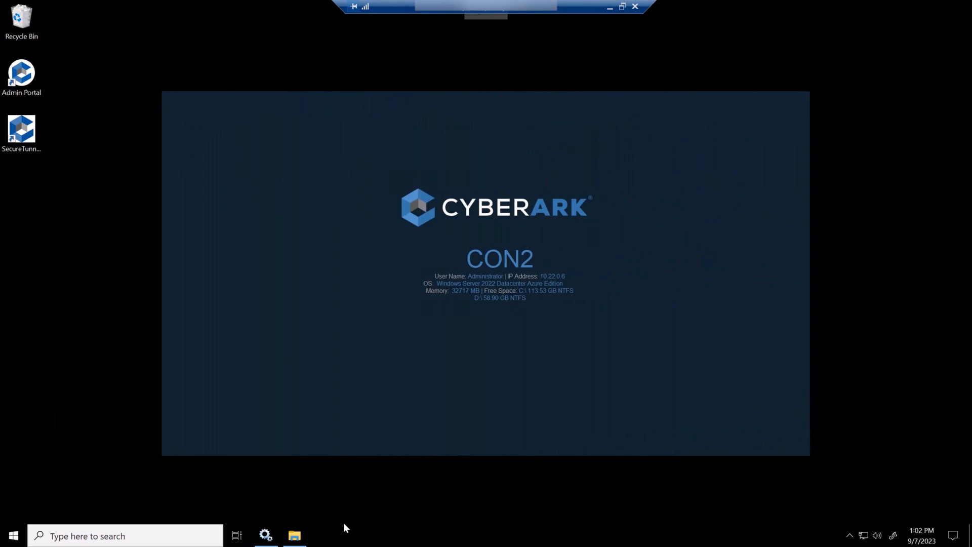
pyautogui.moveTo(295, 535)
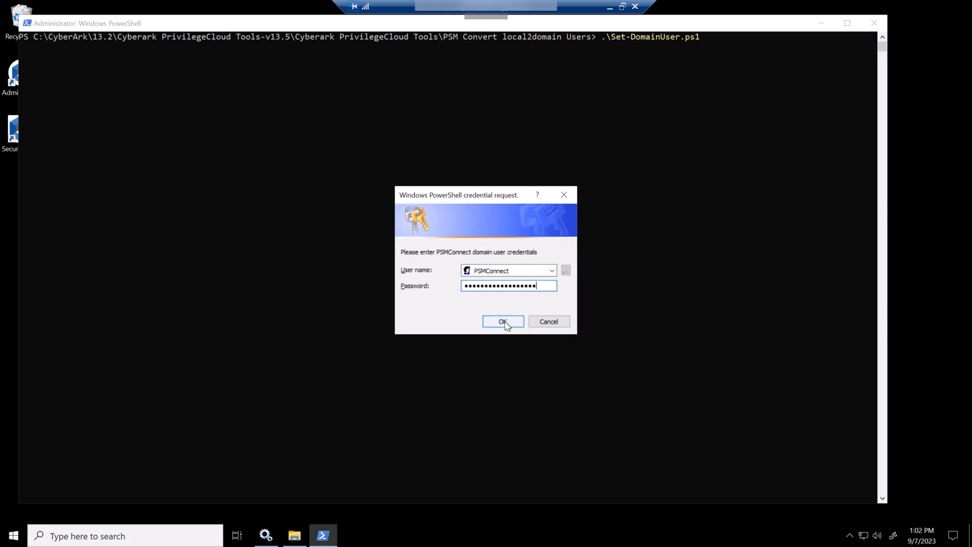
# On CON2, submit PSMConnect and installer credentials and confirm the domain with Y.
pyautogui.click(502, 321)
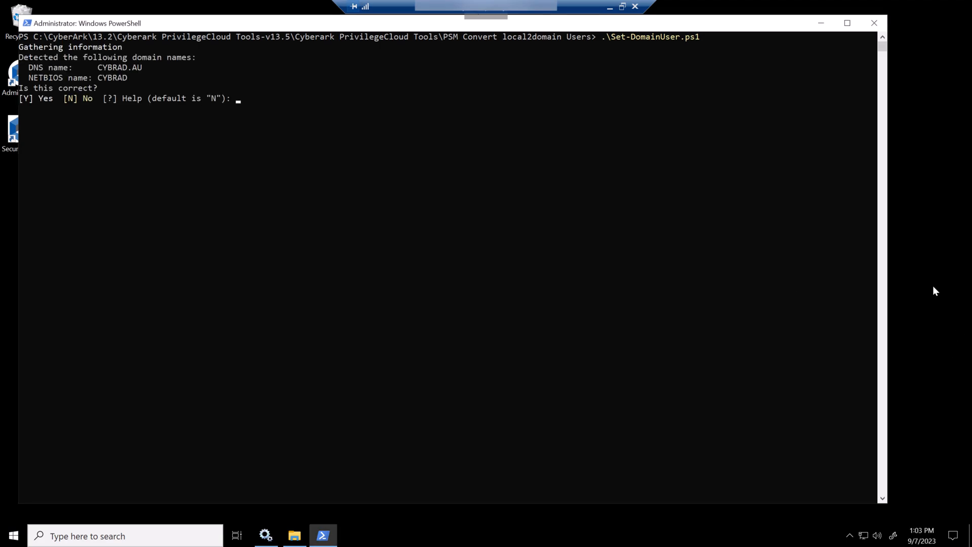
pyautogui.write('Y')
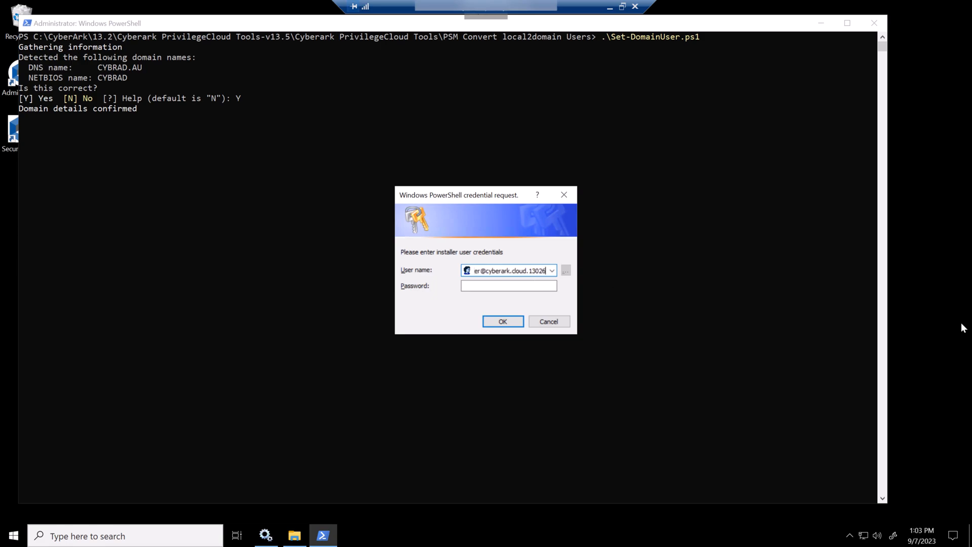
pyautogui.click(502, 321)
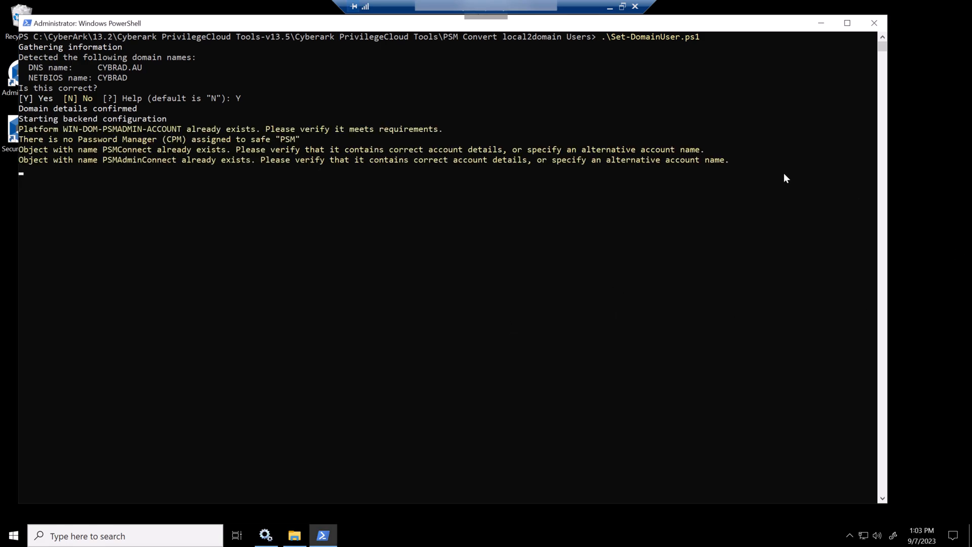
pyautogui.moveTo(334, 161)
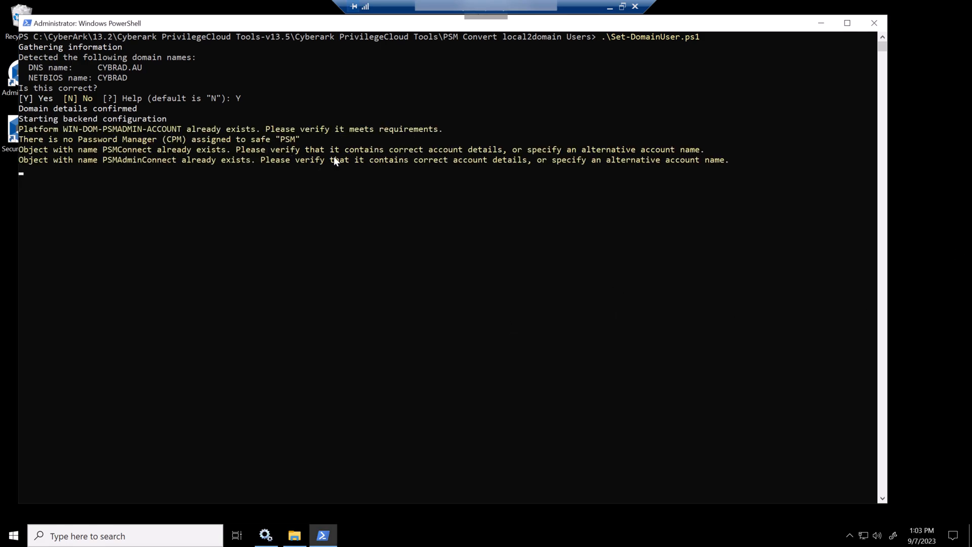
pyautogui.moveTo(435, 173)
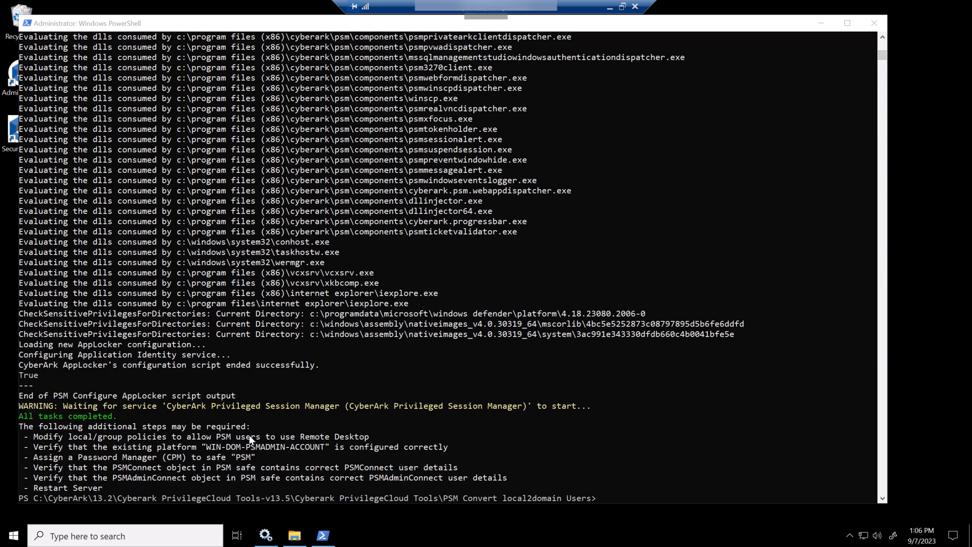
pyautogui.moveTo(543, 487)
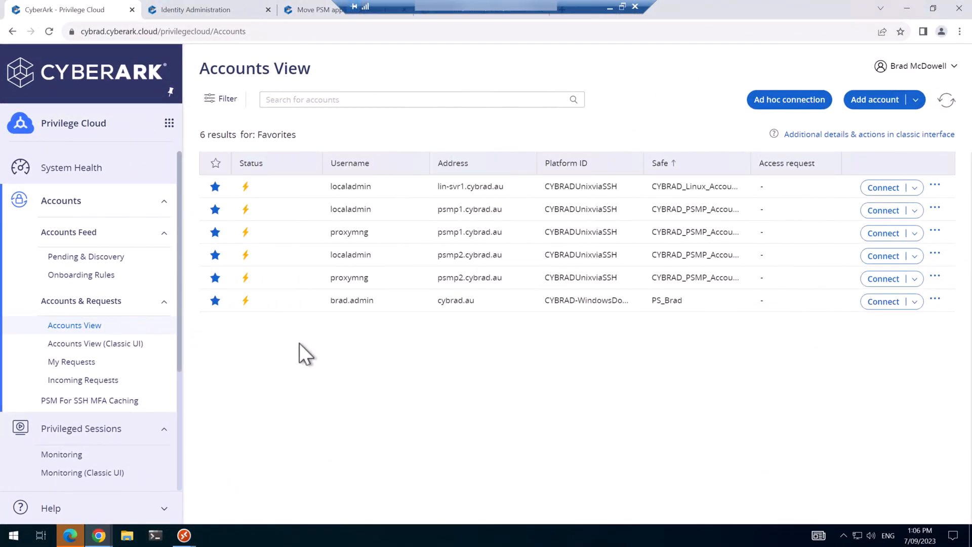
pyautogui.moveTo(82, 379)
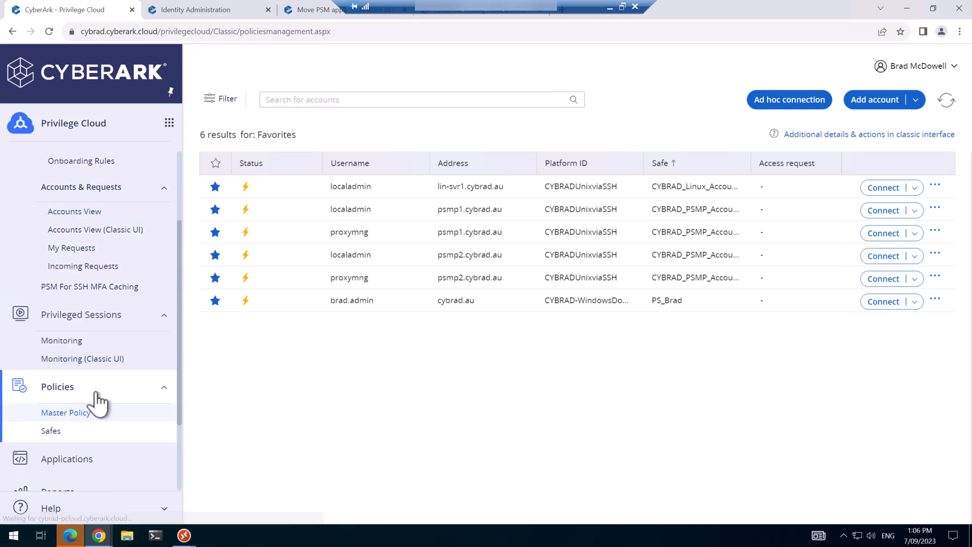
pyautogui.moveTo(51, 431)
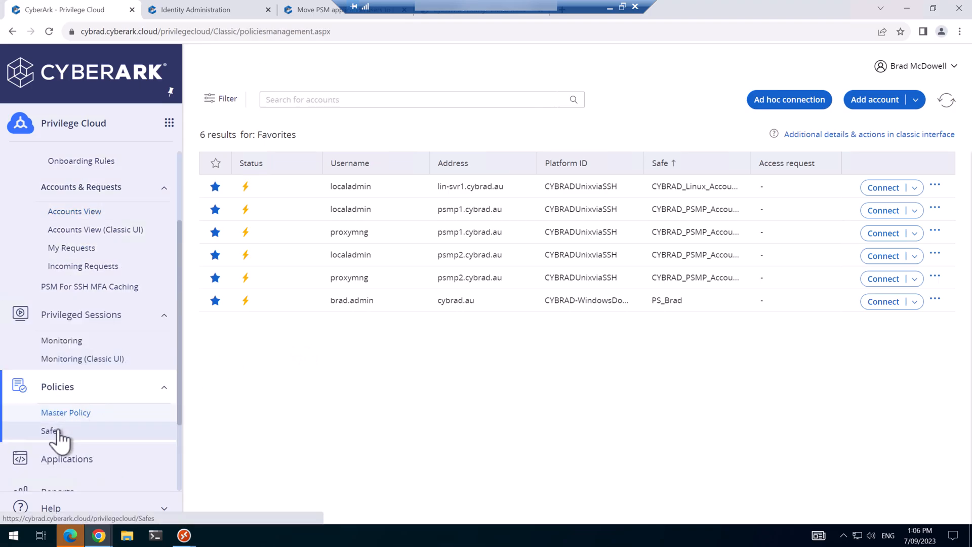
# Edit the PSM safe in Policies > Safes, assign it to PROD-CPM and save.
pyautogui.click(51, 432)
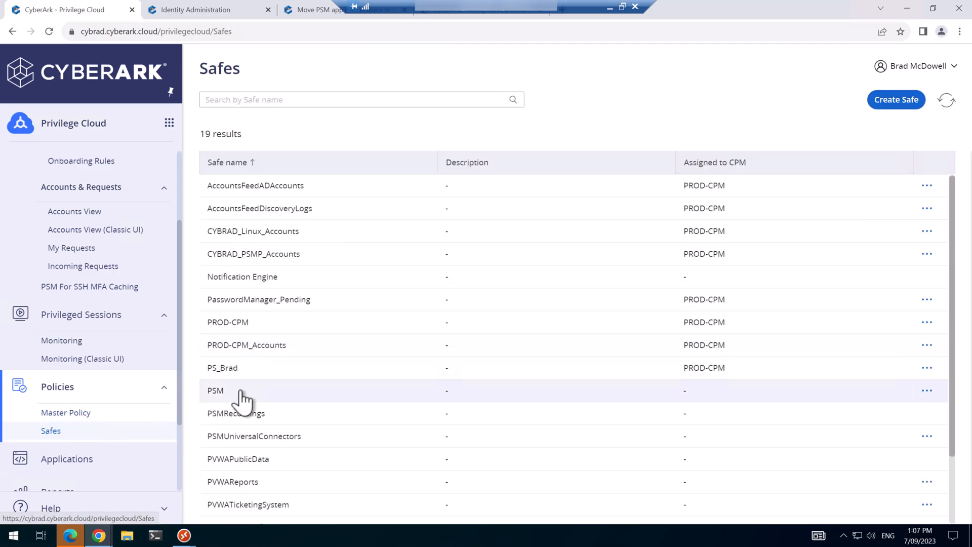
pyautogui.click(214, 390)
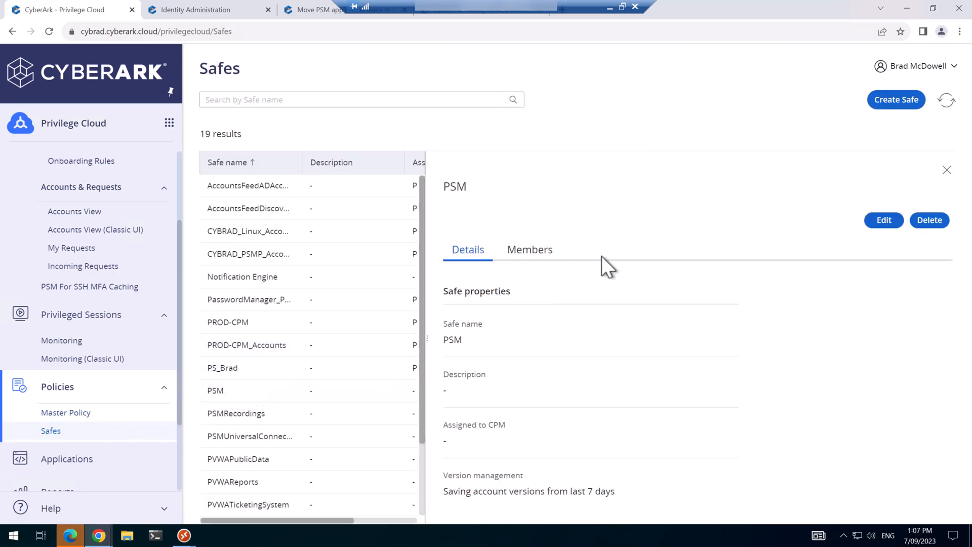
pyautogui.moveTo(884, 220)
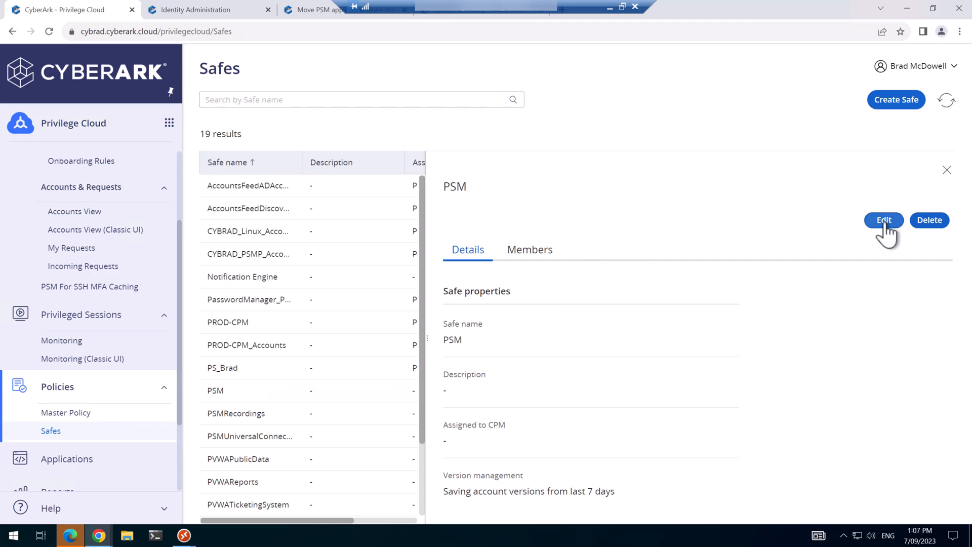
pyautogui.click(883, 220)
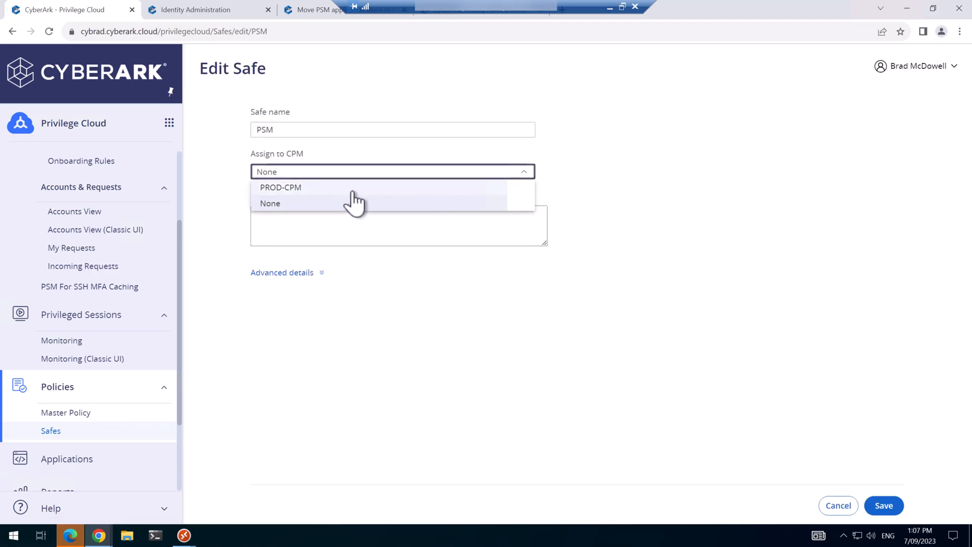
pyautogui.click(281, 187)
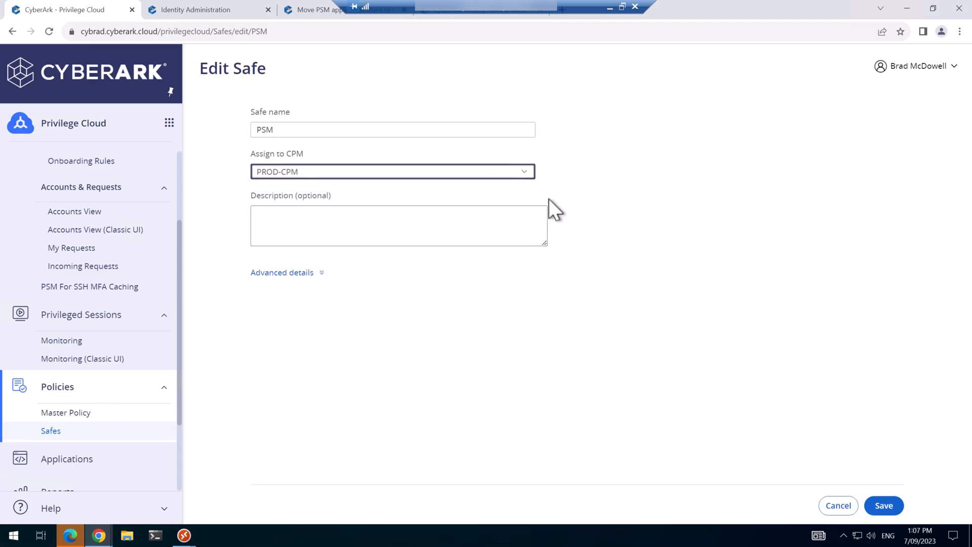
pyautogui.moveTo(883, 505)
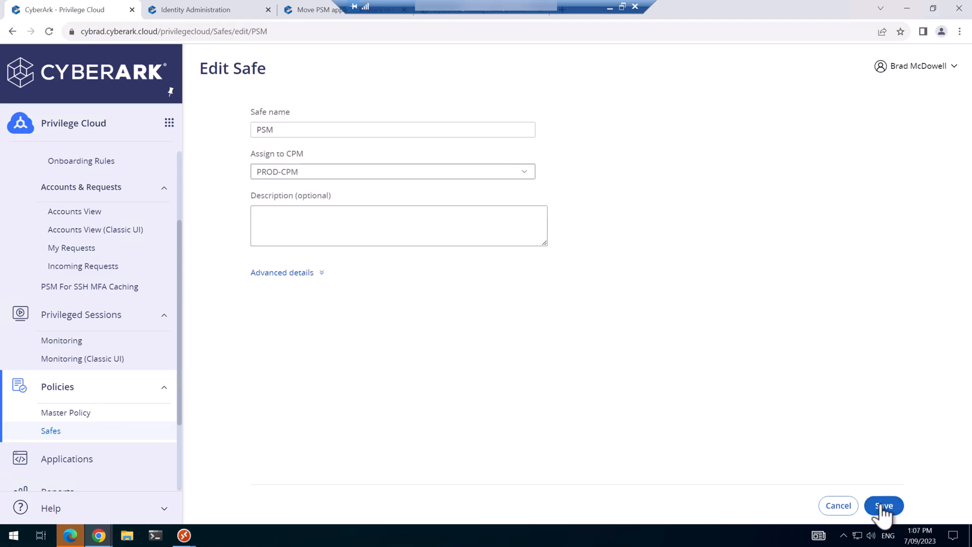
pyautogui.click(883, 505)
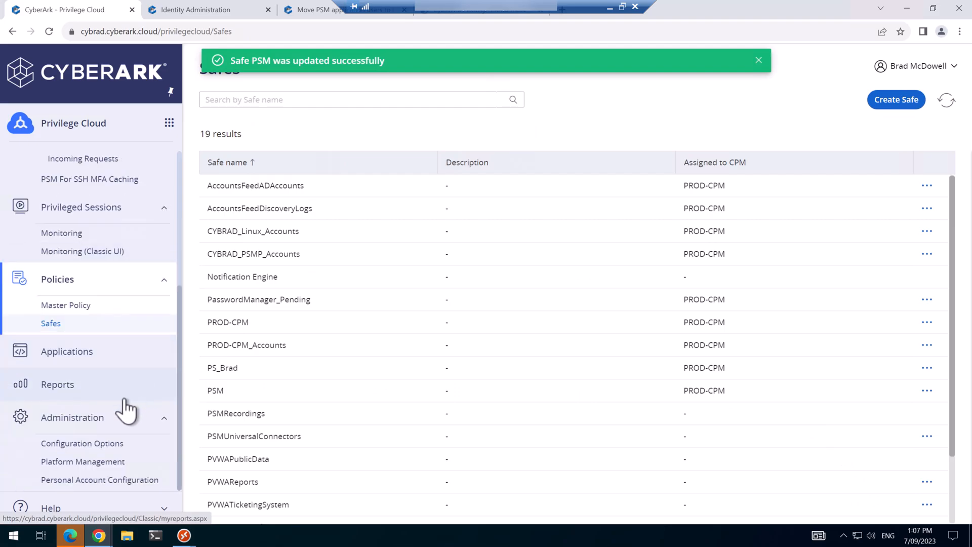
pyautogui.moveTo(97, 471)
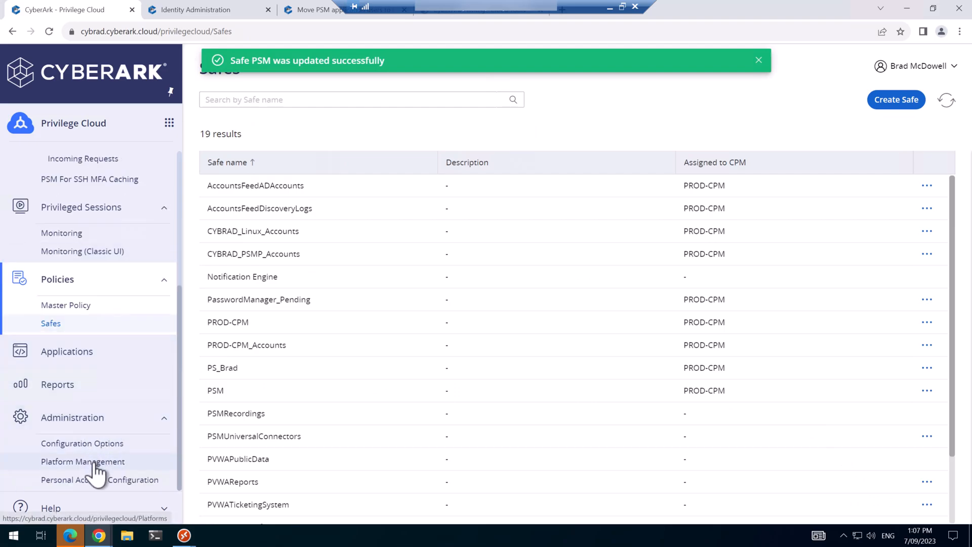
# In Platform Management, set PerformPeriodicChange to Yes for the Windows WIN-DOM-PSMADMIN-ACCOUNT platform.
pyautogui.click(82, 462)
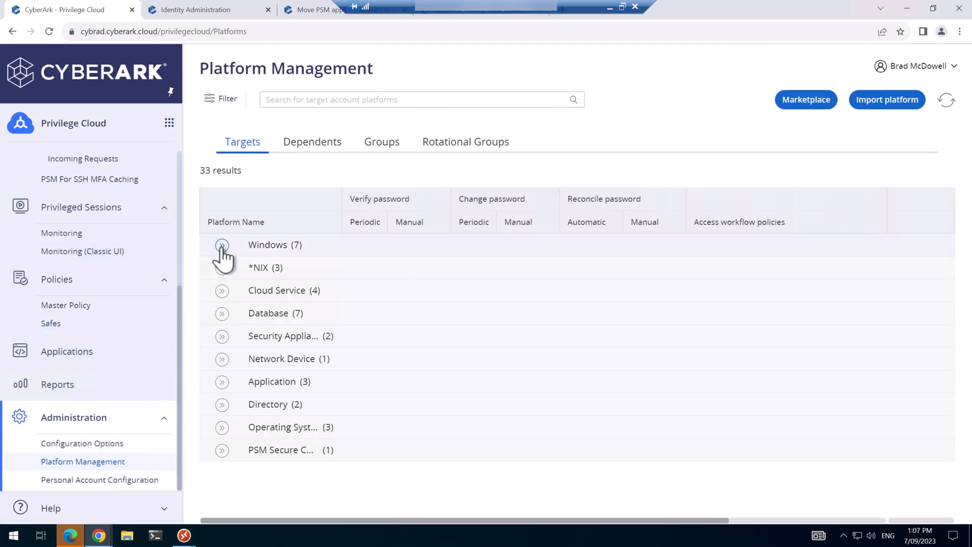
pyautogui.click(221, 244)
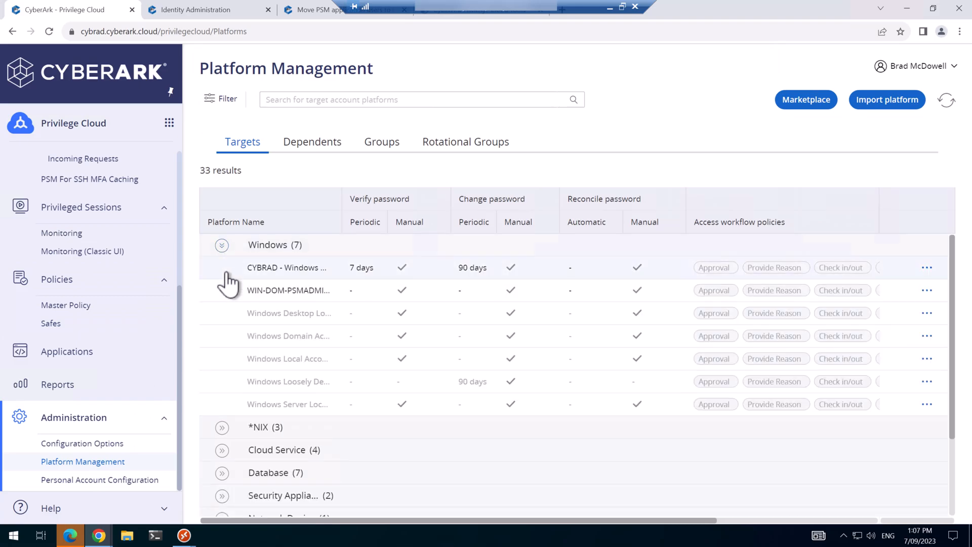
pyautogui.moveTo(288, 290)
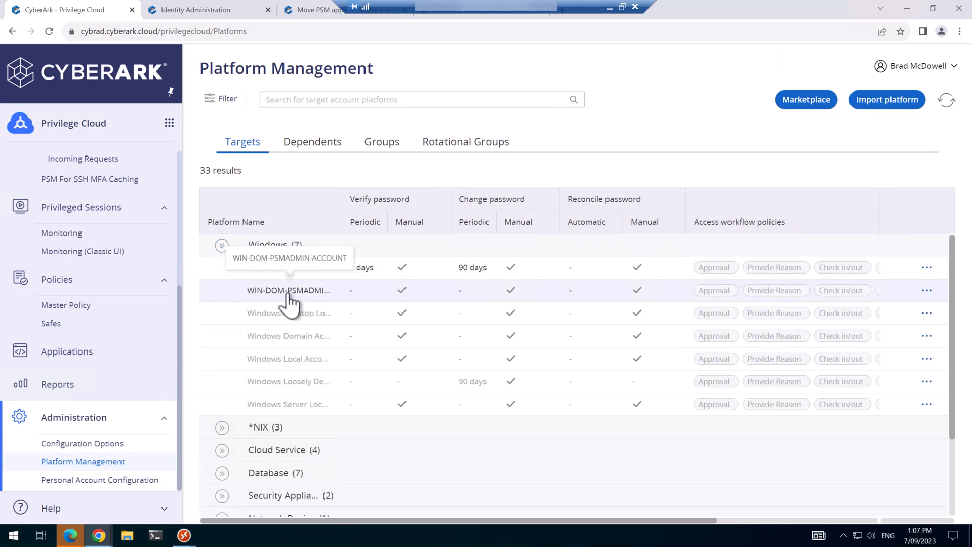
pyautogui.moveTo(308, 302)
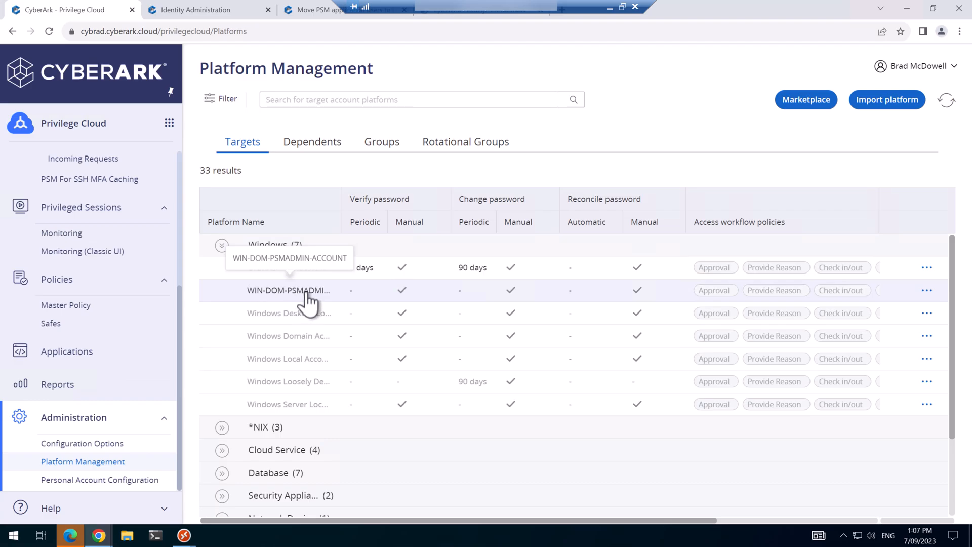
pyautogui.moveTo(335, 298)
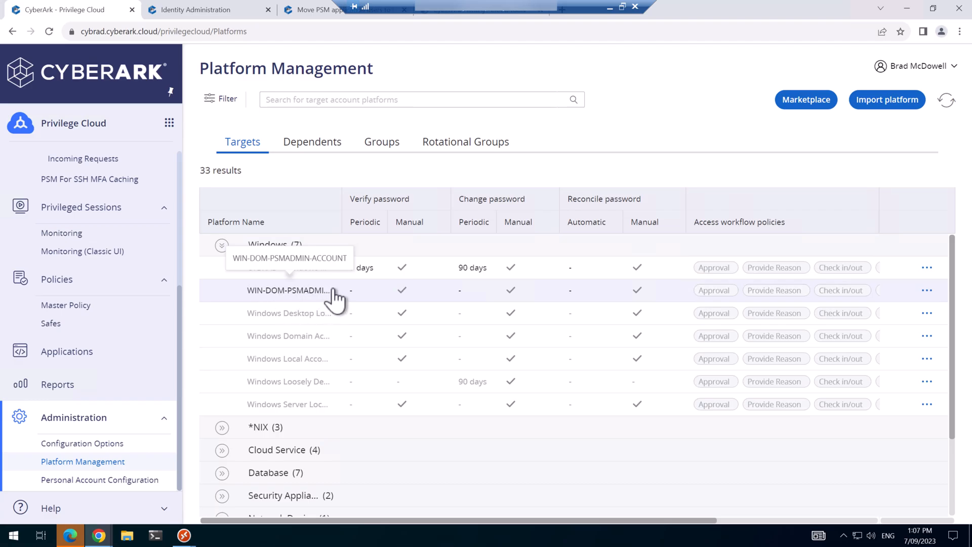
pyautogui.click(286, 291)
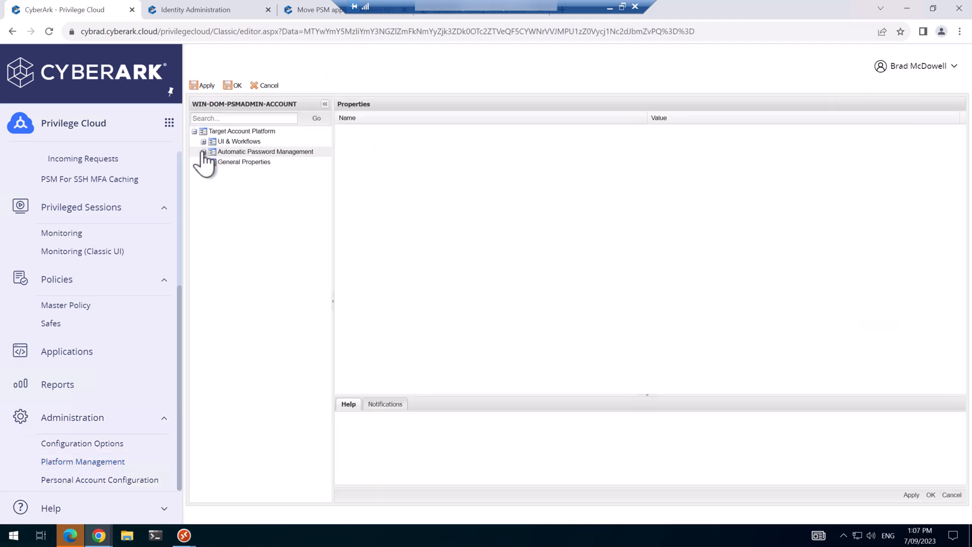
pyautogui.click(204, 152)
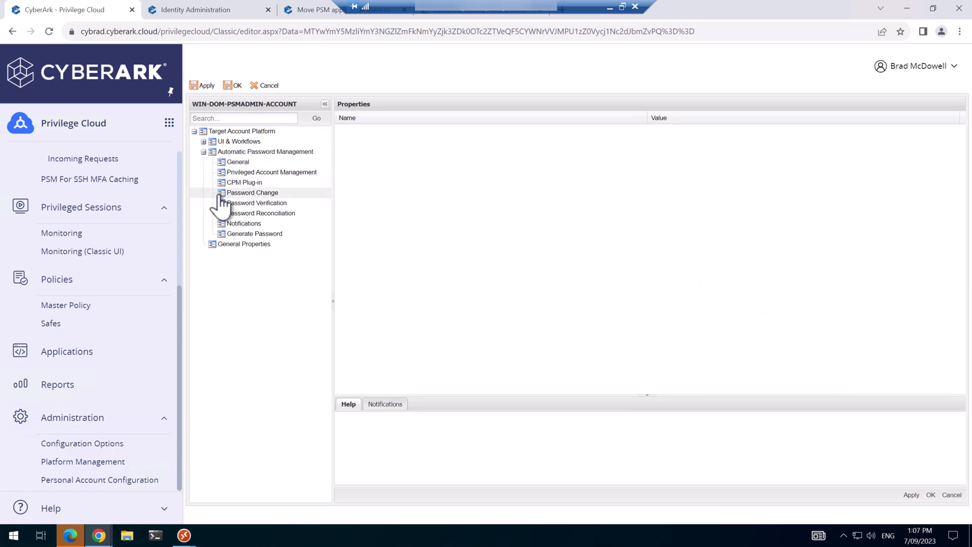
pyautogui.click(252, 192)
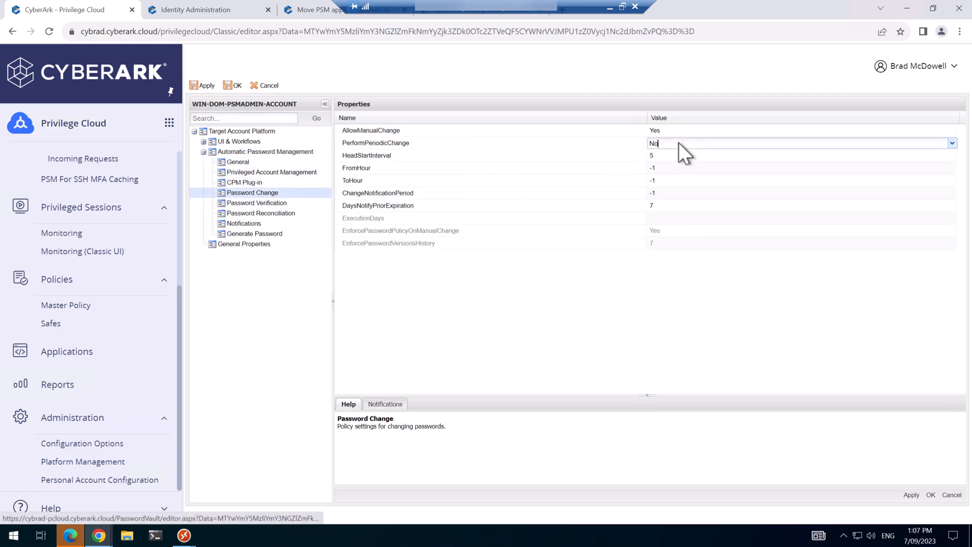
pyautogui.click(951, 143)
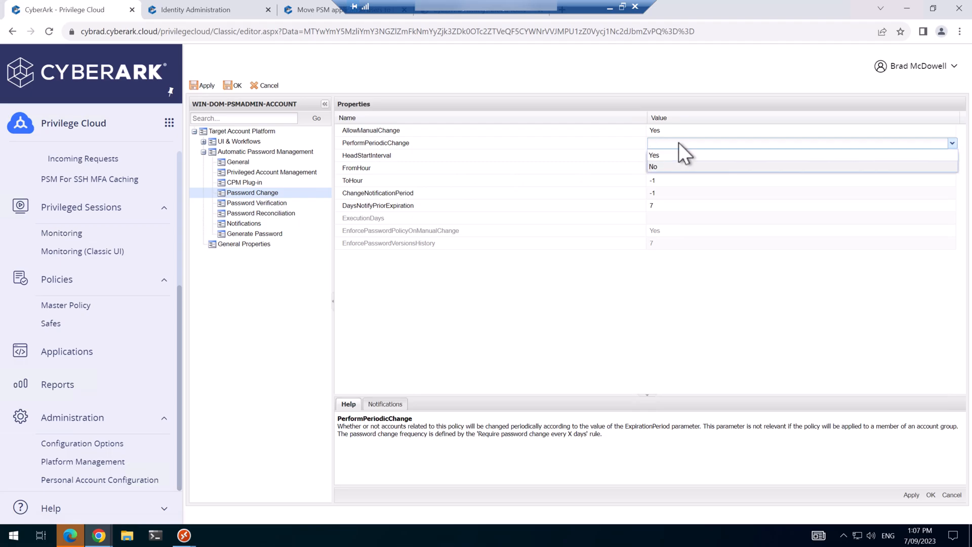
pyautogui.click(654, 154)
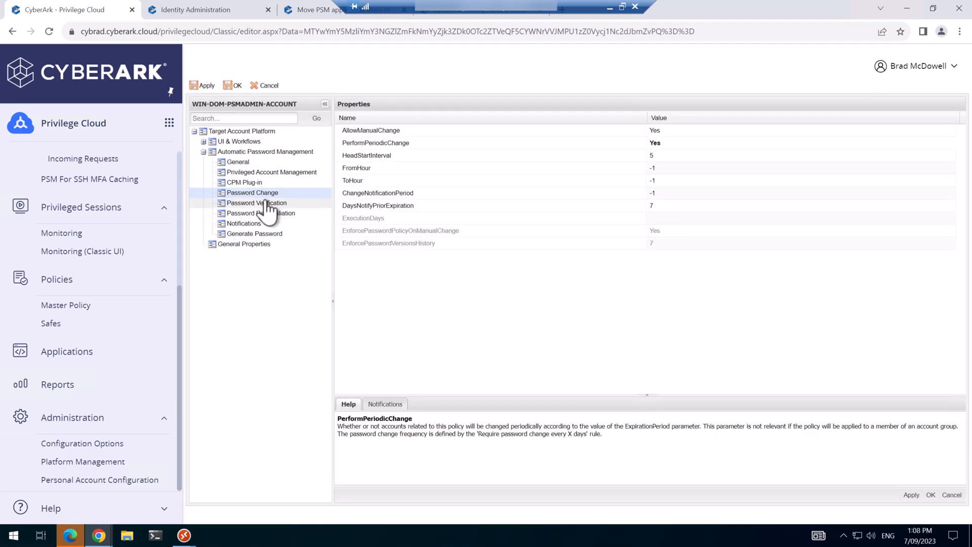
# Set the Generate Password length to 20 for the same platform.
pyautogui.click(257, 202)
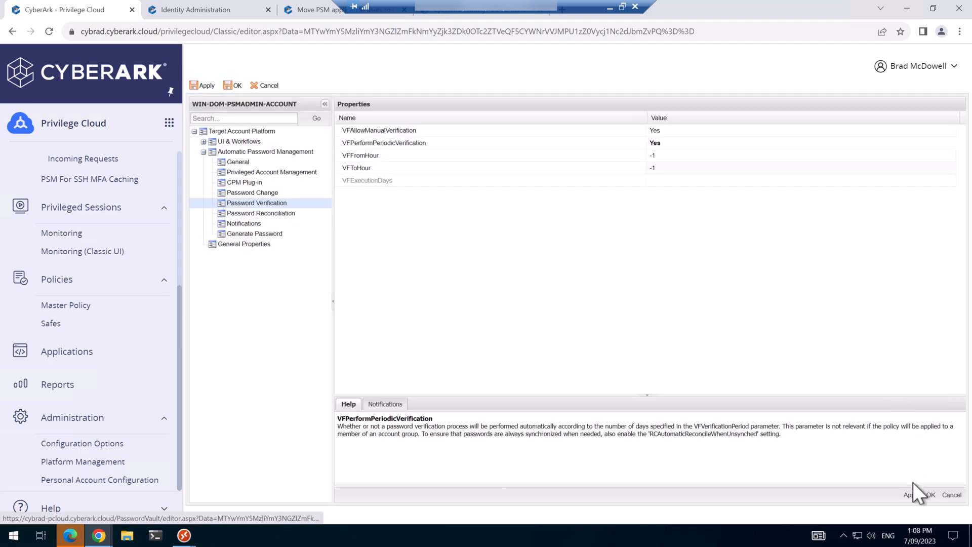
pyautogui.click(254, 233)
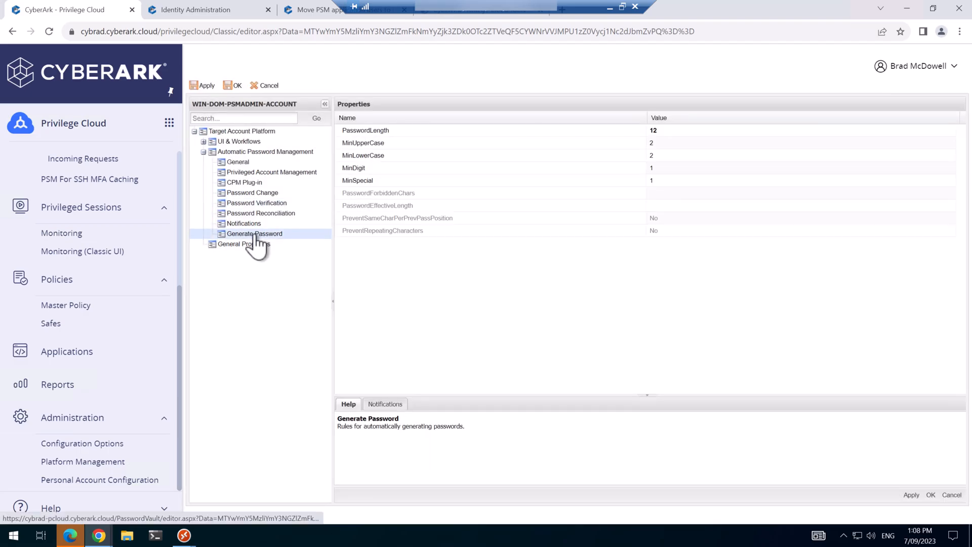
pyautogui.moveTo(515, 280)
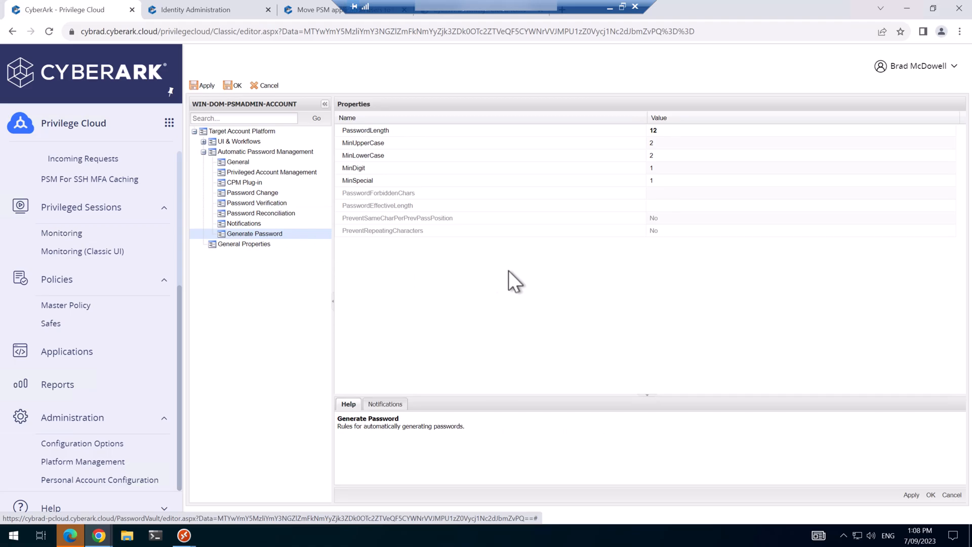
pyautogui.moveTo(666, 139)
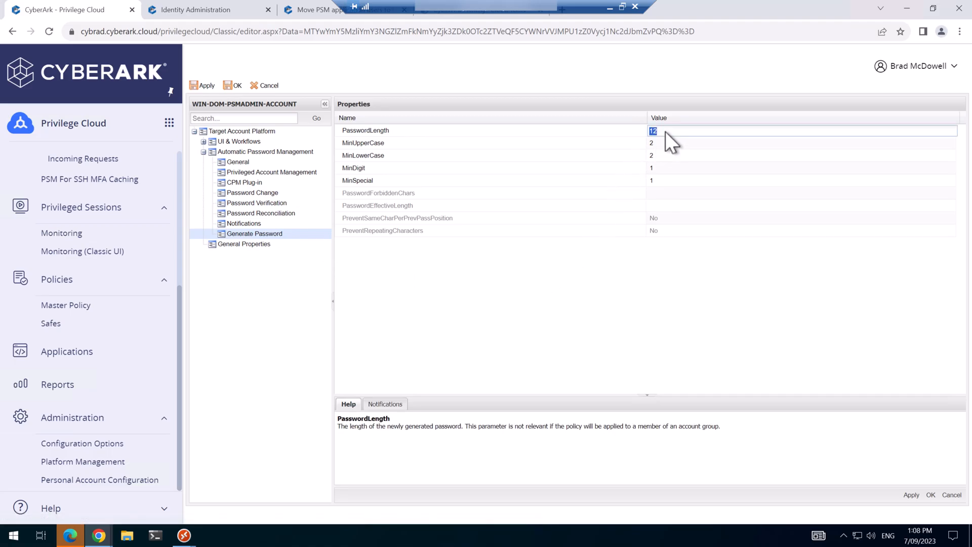
pyautogui.write('20')
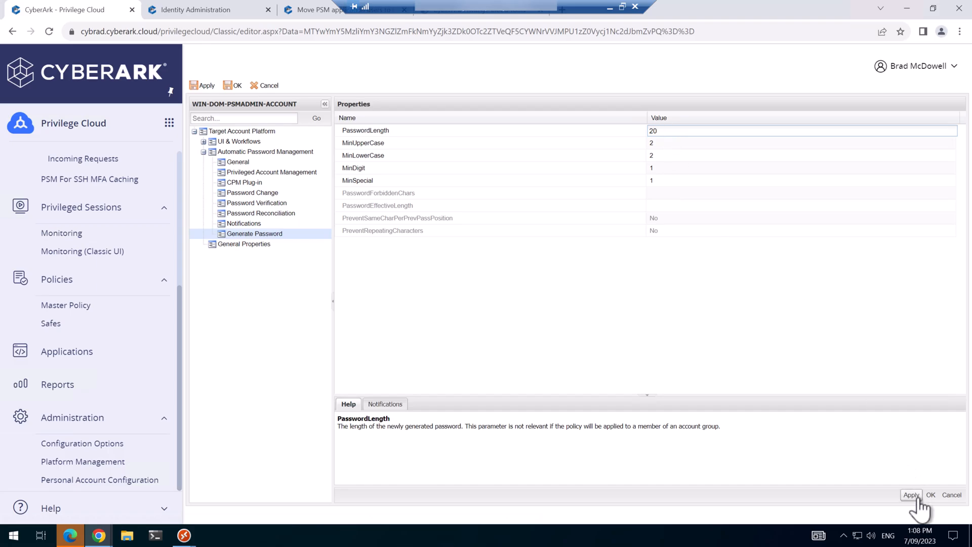
pyautogui.moveTo(911, 496)
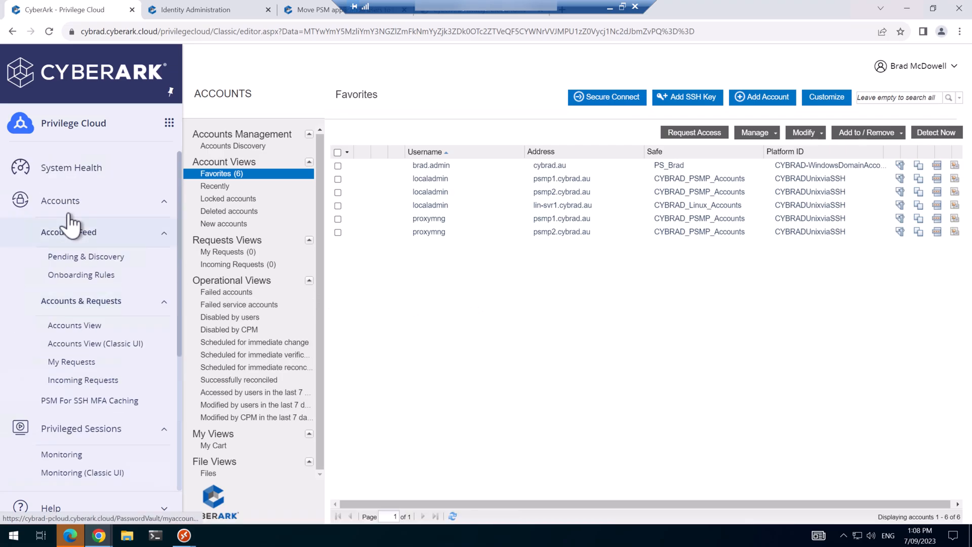
# Star PSMAdminConnect and PSMConnect (CYBRAD.AU) in Accounts View and filter to Favorites.
pyautogui.click(74, 325)
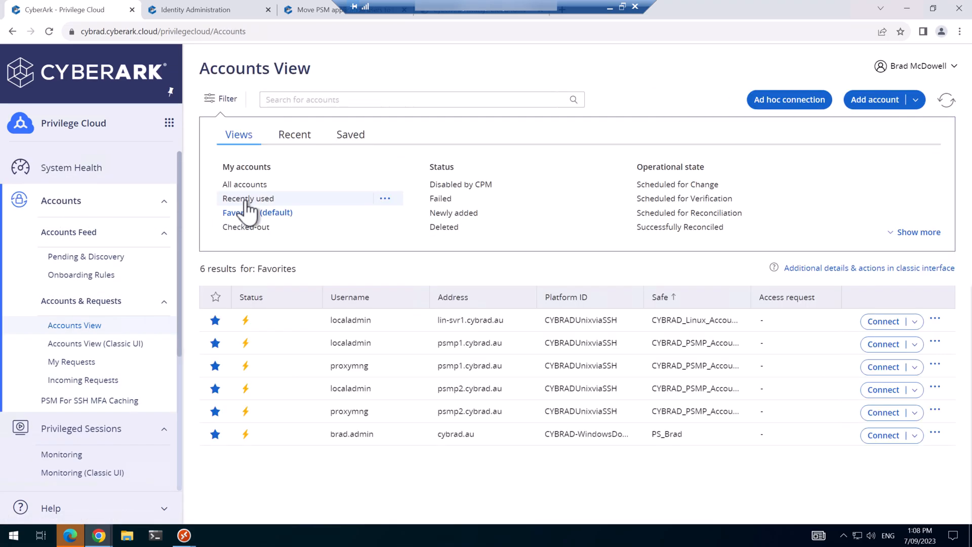
pyautogui.click(245, 184)
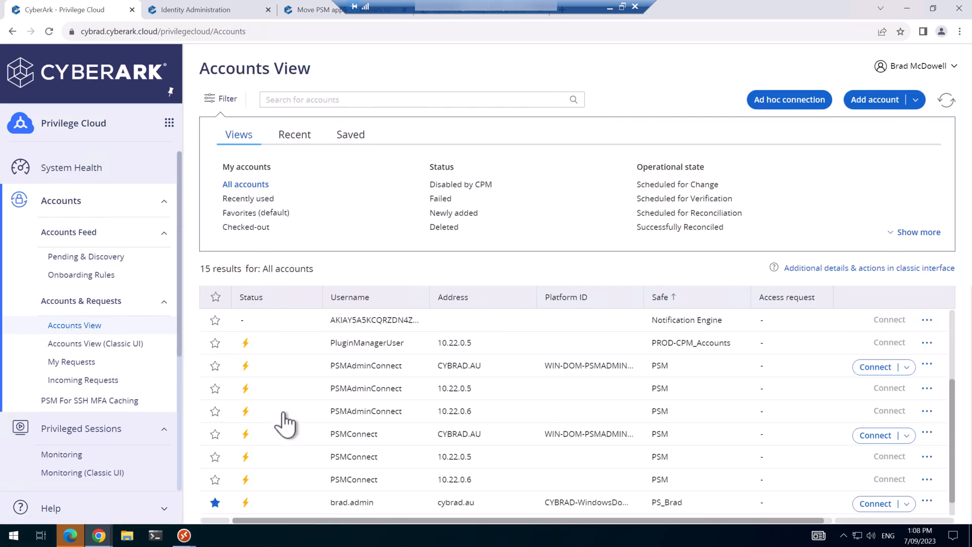
pyautogui.moveTo(222, 375)
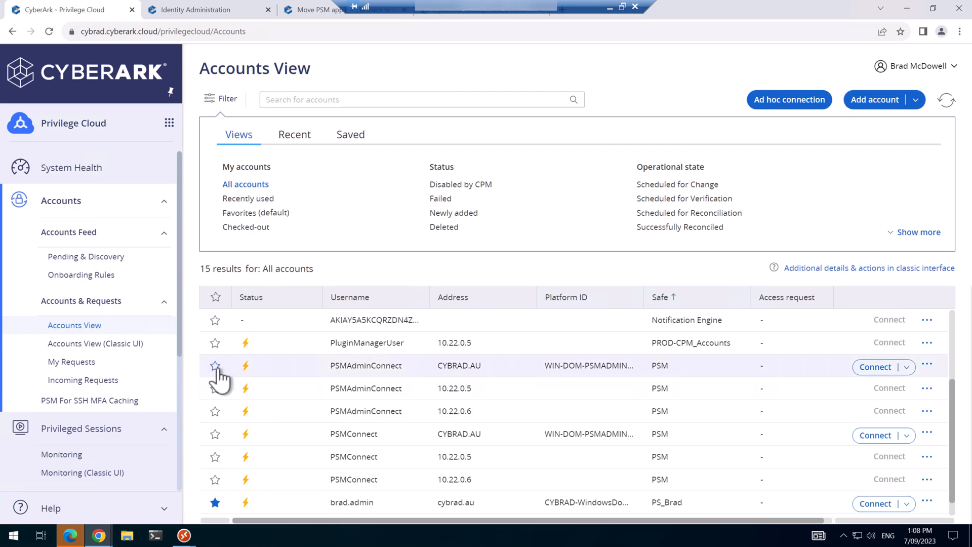
pyautogui.click(215, 366)
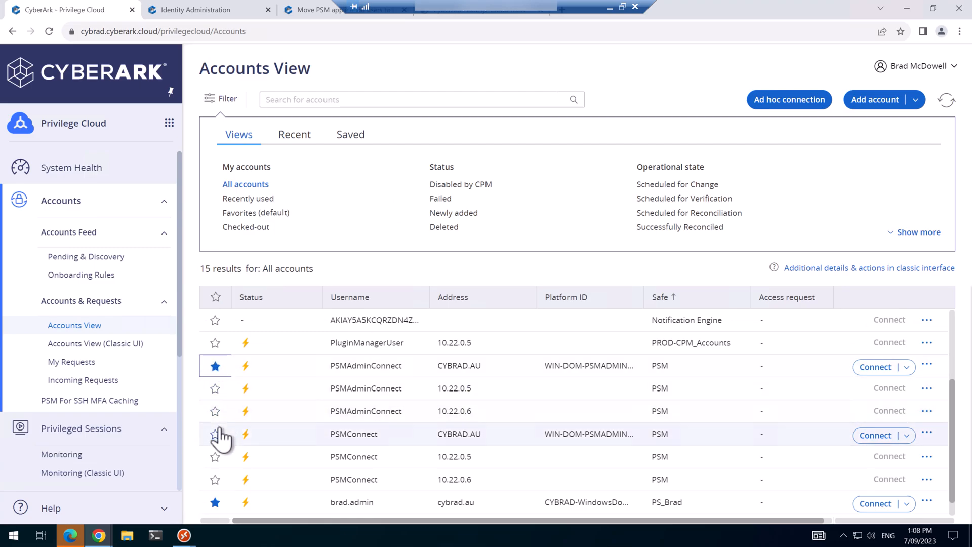
pyautogui.click(215, 434)
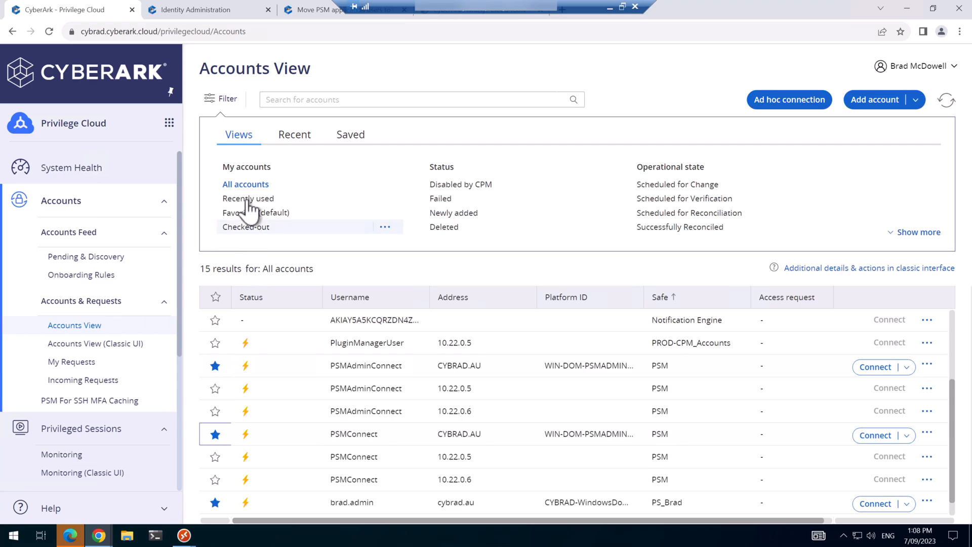
pyautogui.click(256, 212)
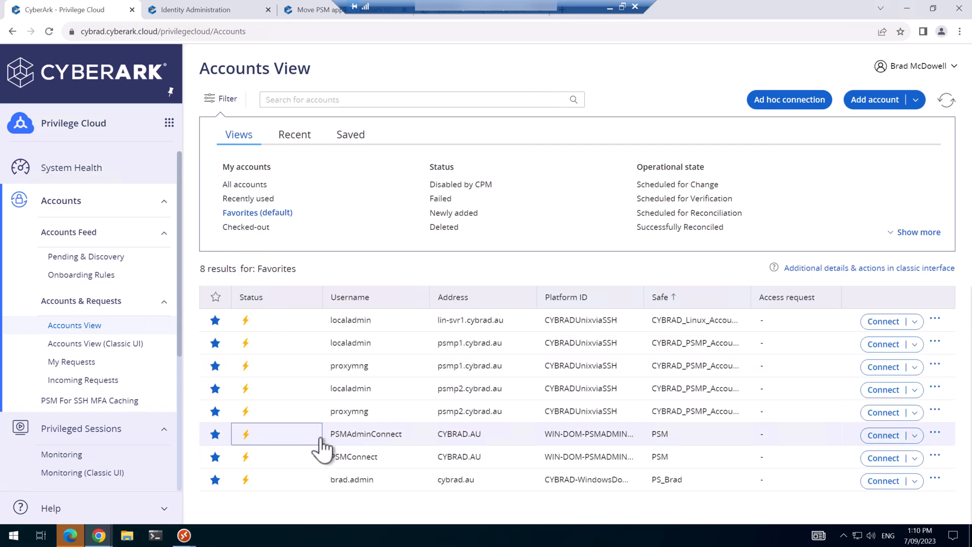
pyautogui.click(366, 433)
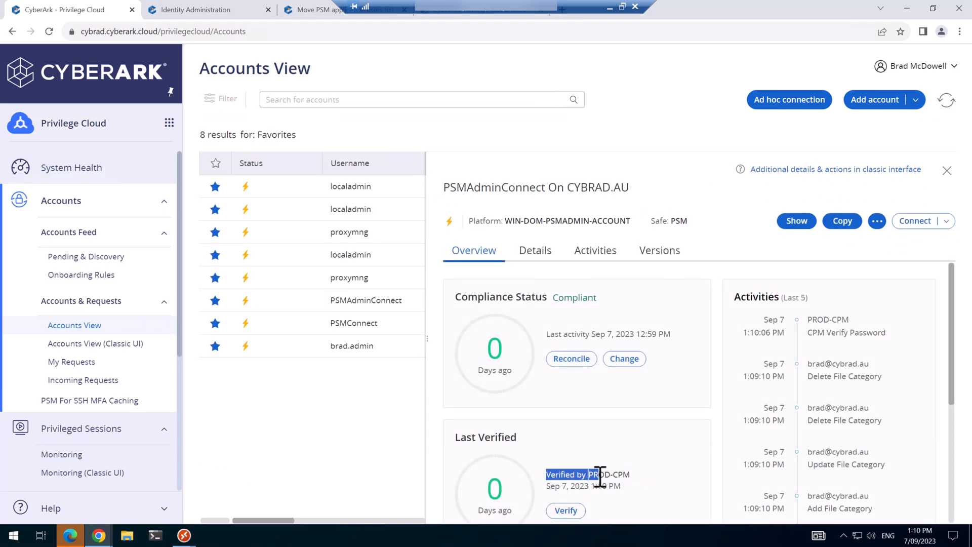
pyautogui.moveTo(642, 487)
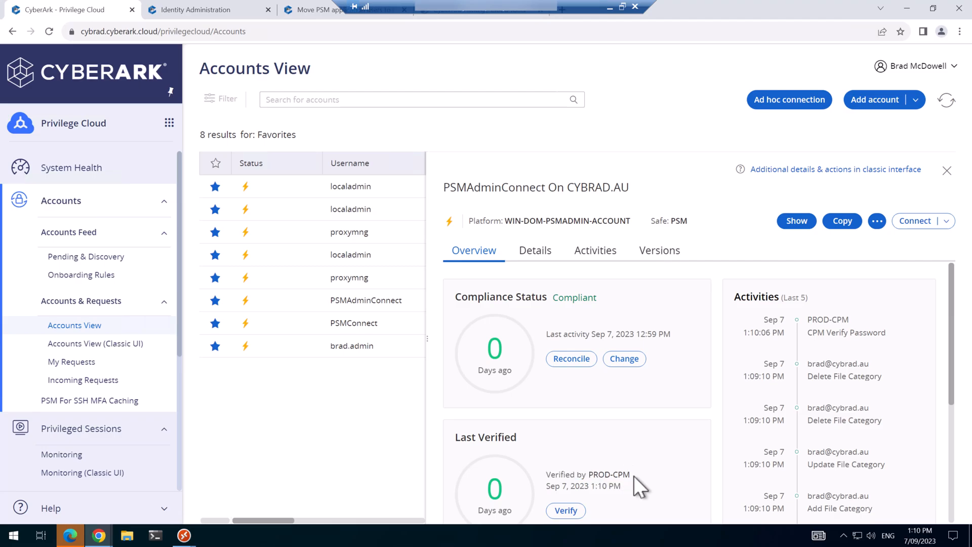
pyautogui.moveTo(624, 359)
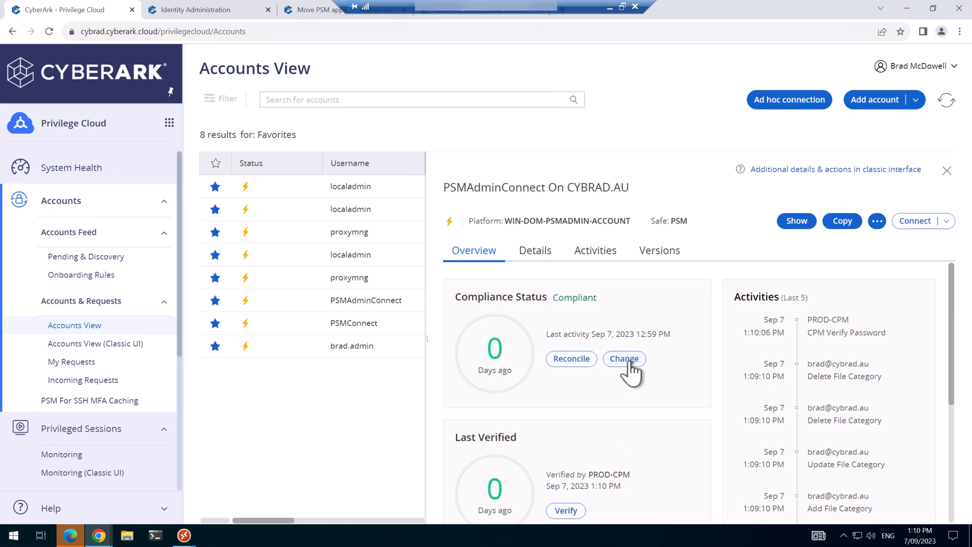
pyautogui.click(624, 358)
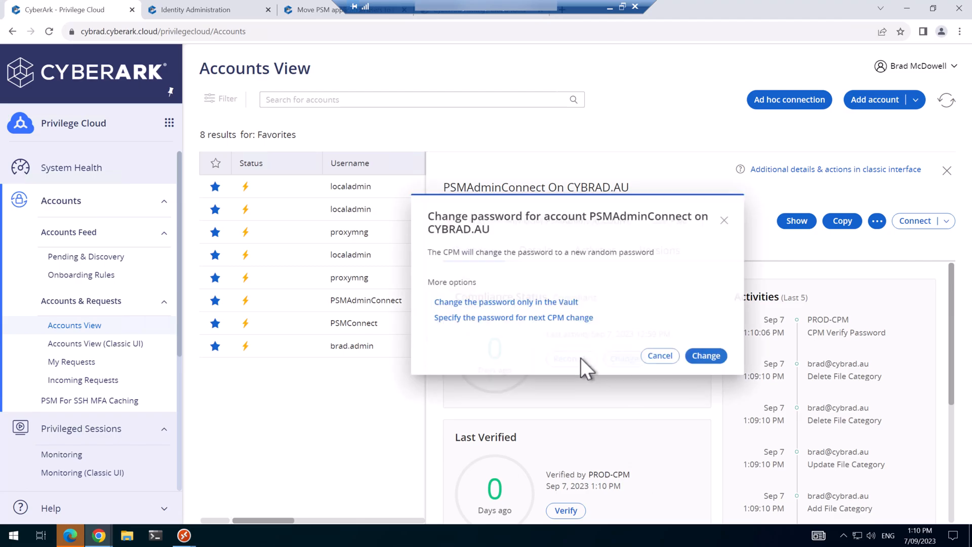
pyautogui.click(705, 355)
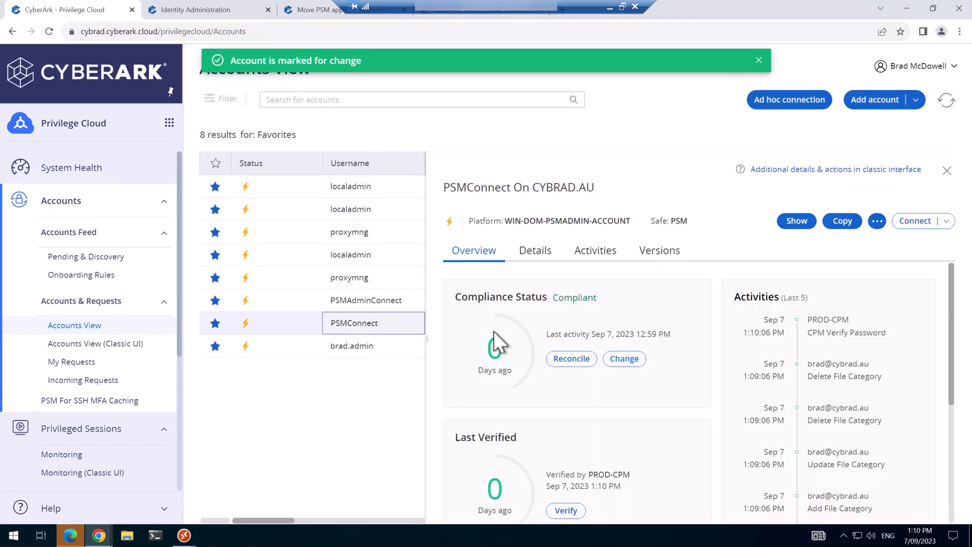
pyautogui.click(624, 359)
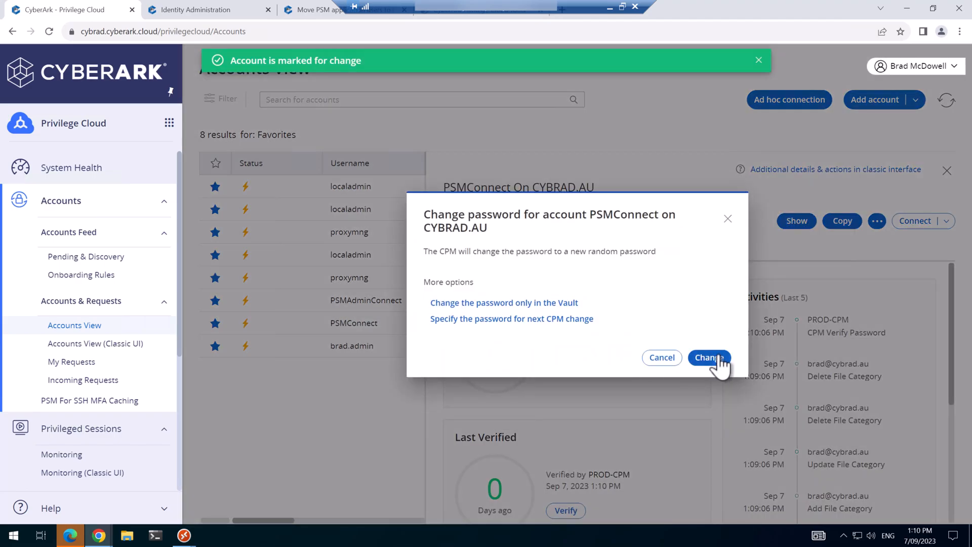
pyautogui.click(709, 358)
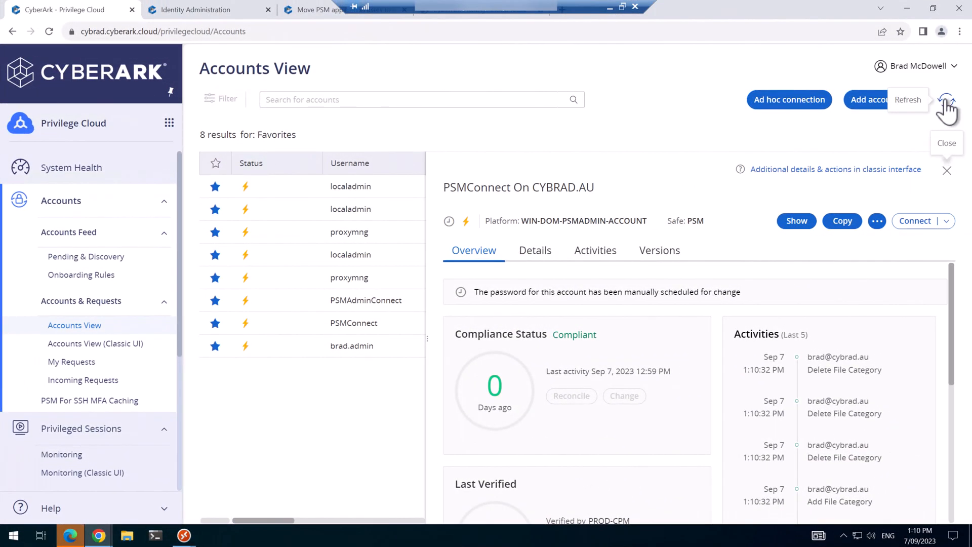
# Check the Activities of PSMAdminConnect and PSMConnect for a completed CPM Change Password.
pyautogui.click(947, 100)
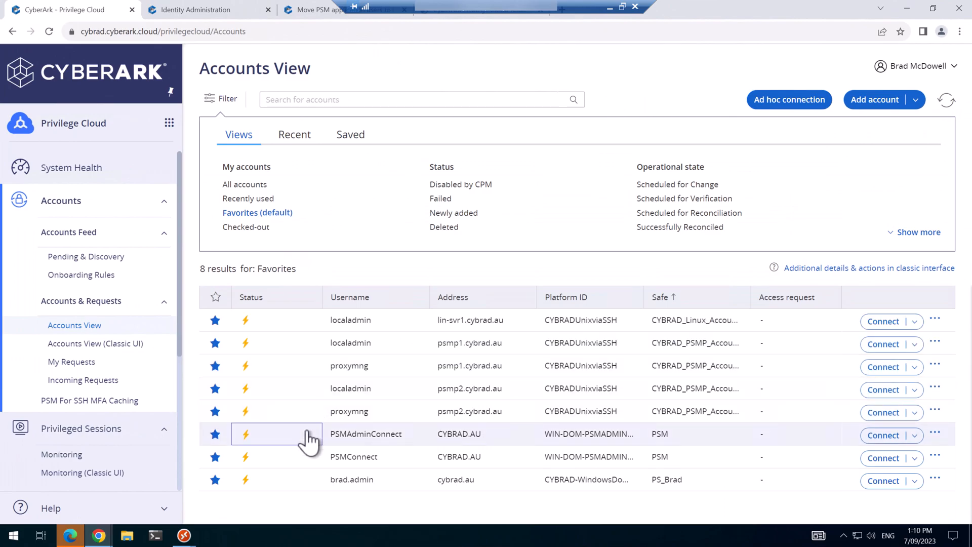
pyautogui.click(366, 434)
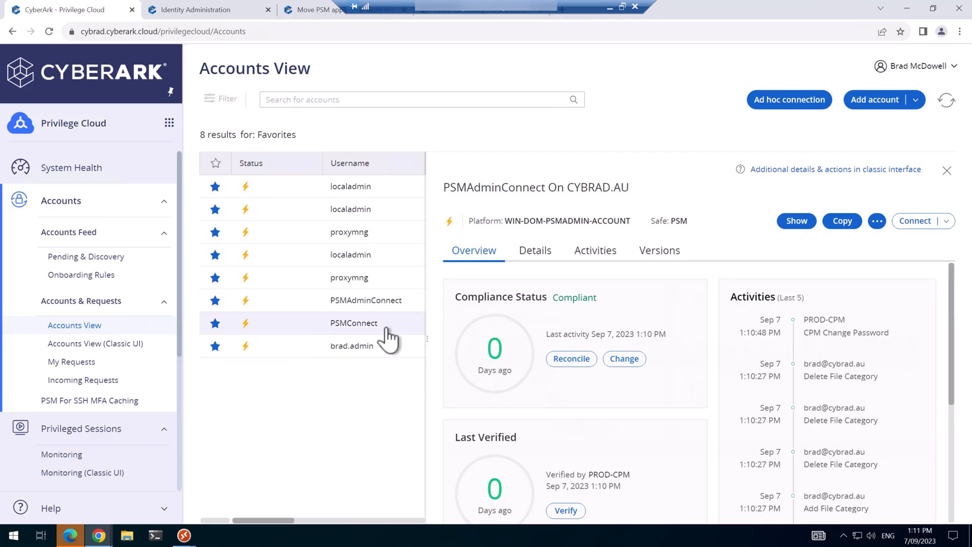
pyautogui.click(354, 322)
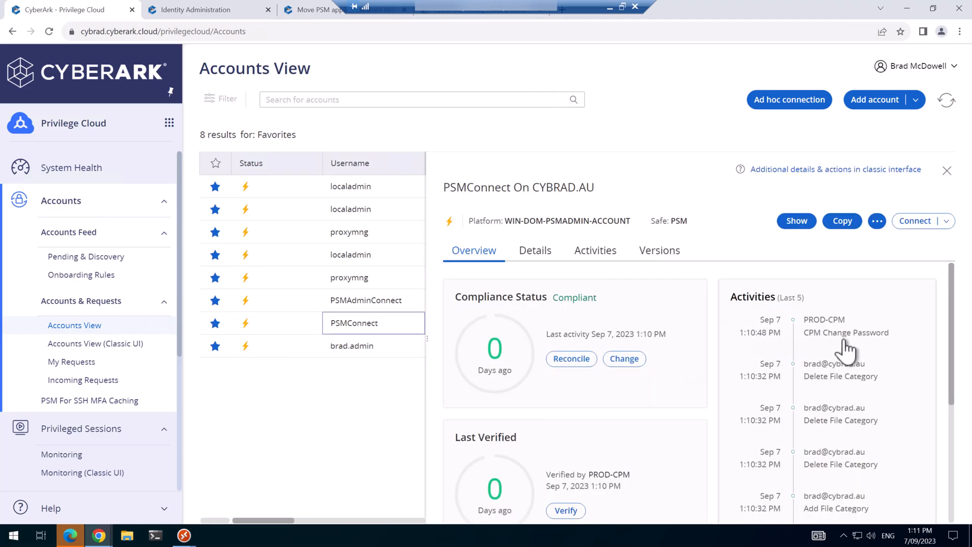
pyautogui.moveTo(710, 348)
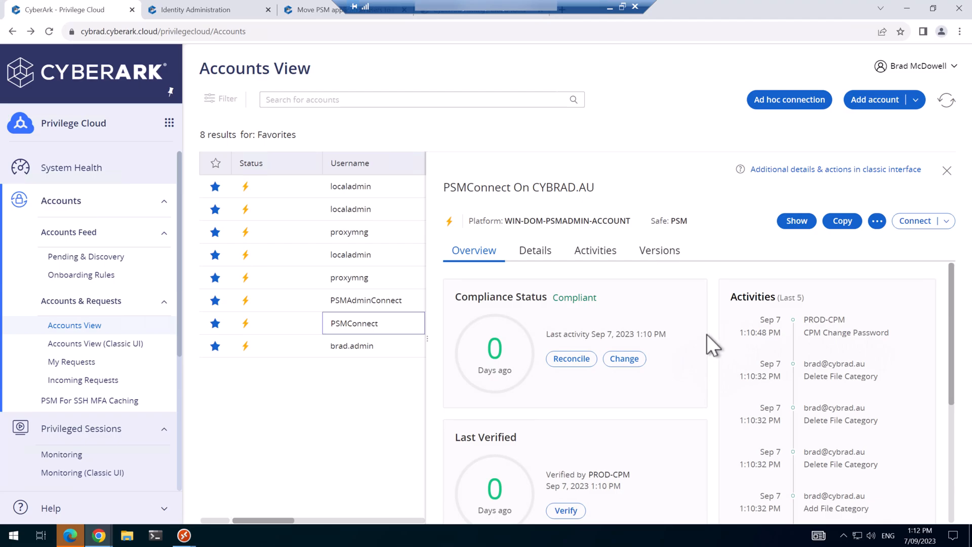
pyautogui.moveTo(534, 251)
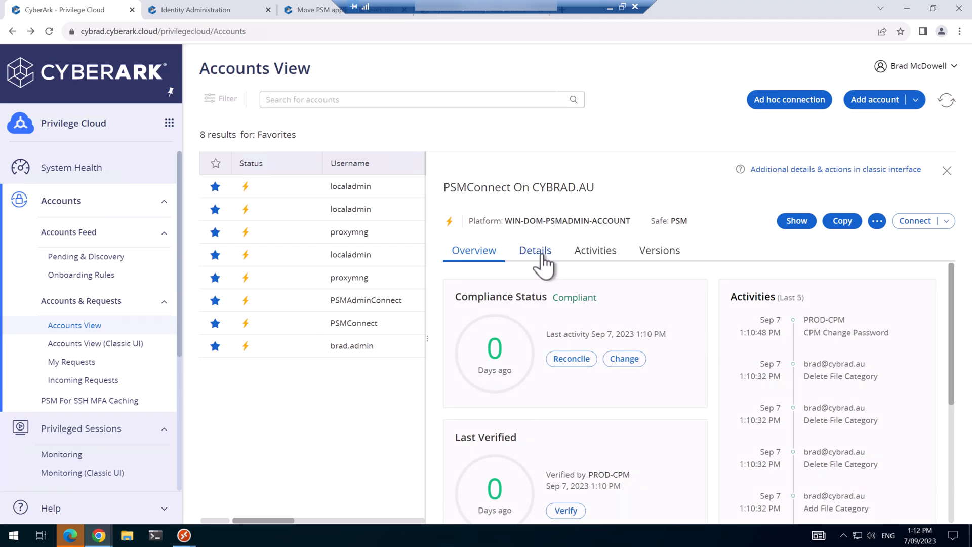
# Select the Username in the Details of PSMConnect and then PSMAdminConnect on CYBRAD.AU.
pyautogui.click(535, 250)
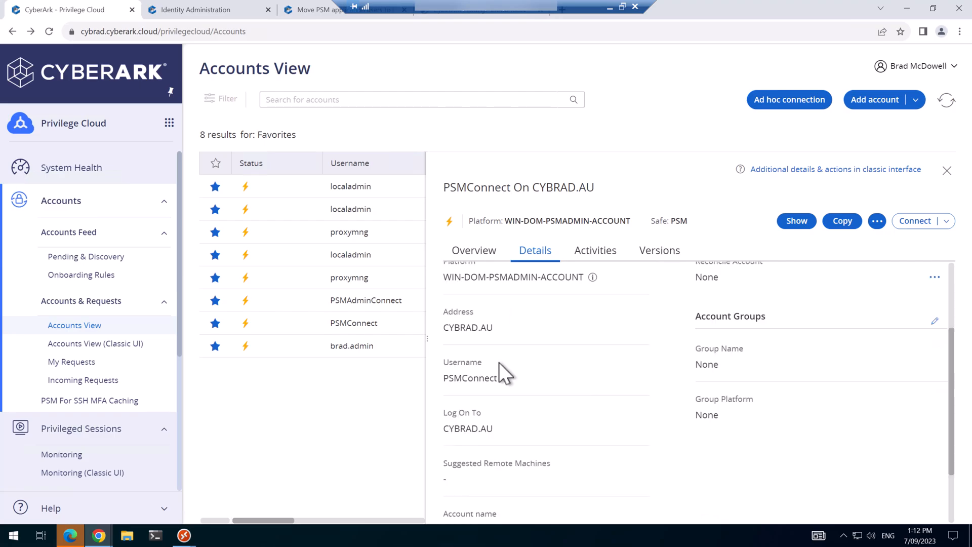
pyautogui.scroll(-3)
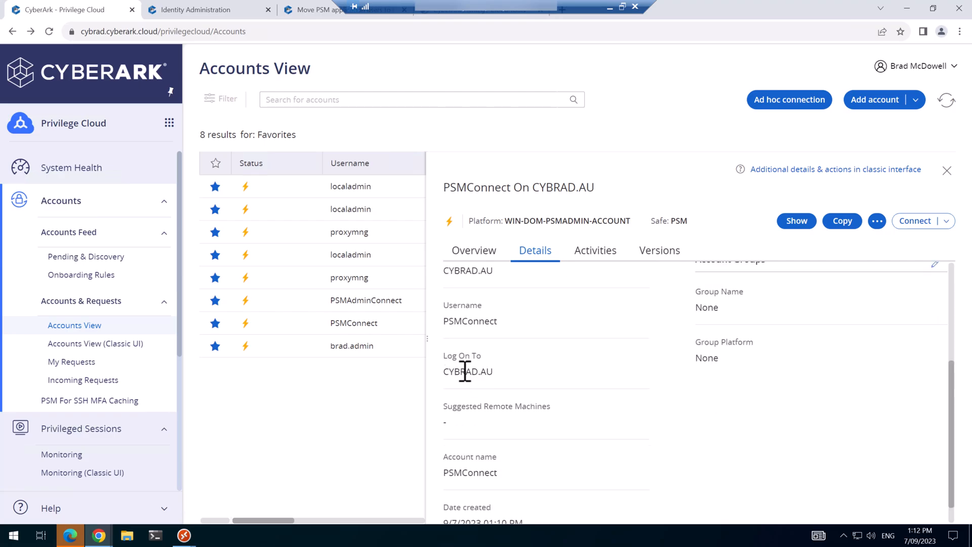
pyautogui.doubleClick(470, 446)
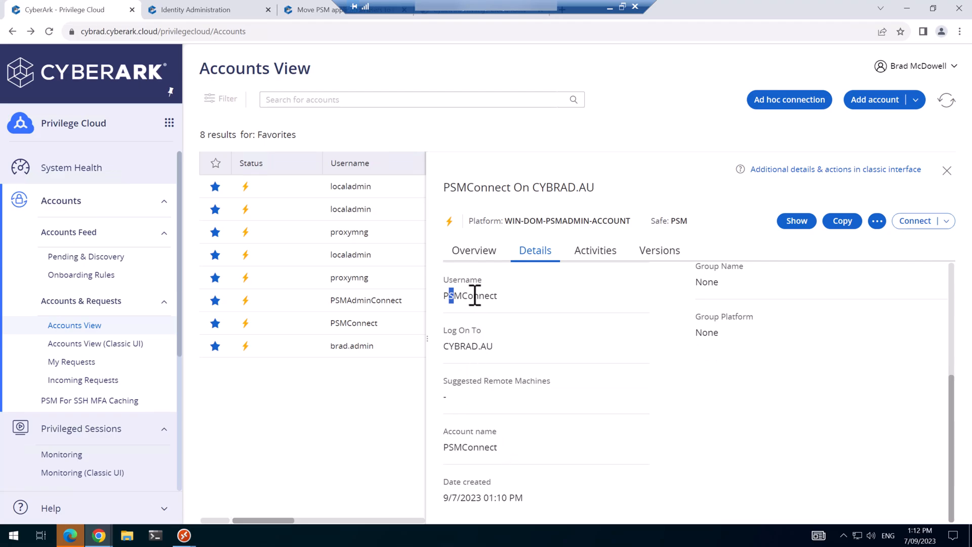
pyautogui.doubleClick(470, 296)
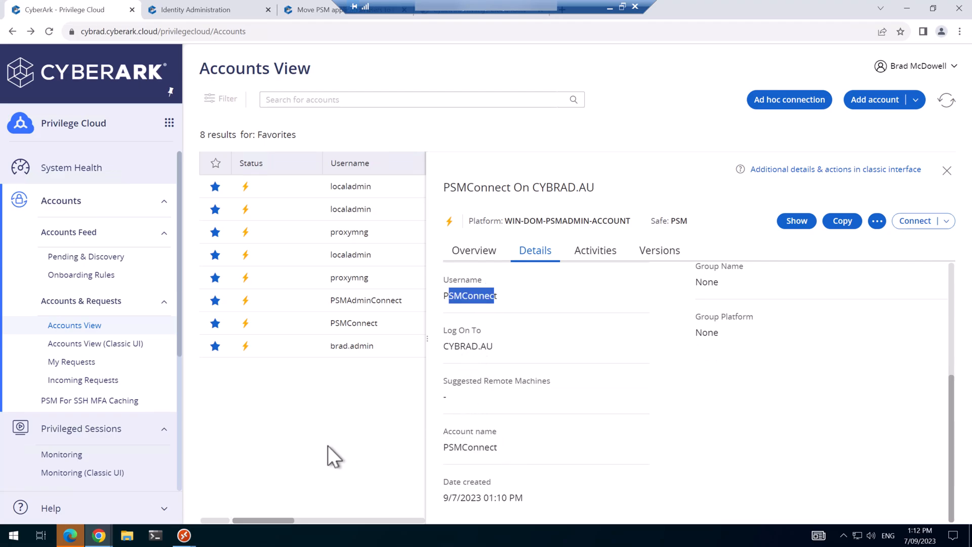
pyautogui.moveTo(365, 300)
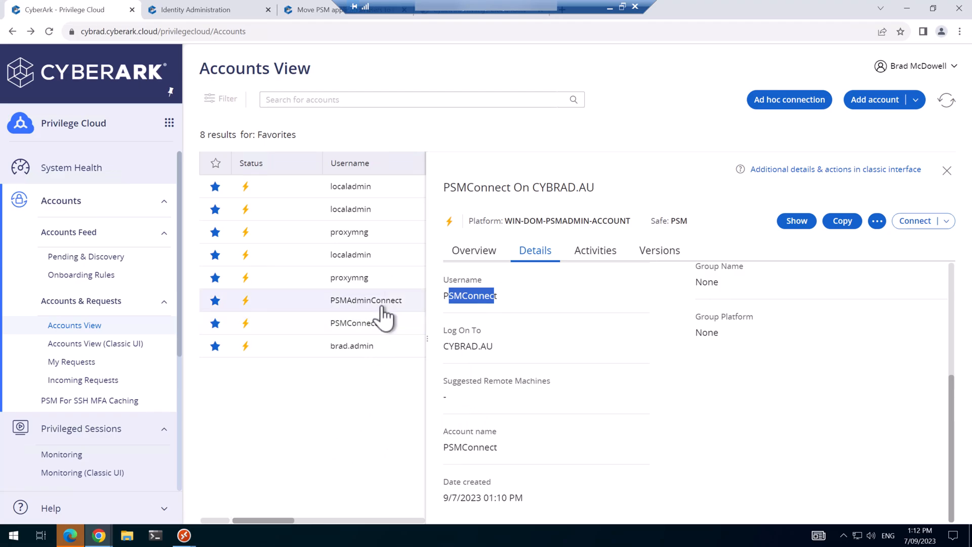
pyautogui.click(366, 300)
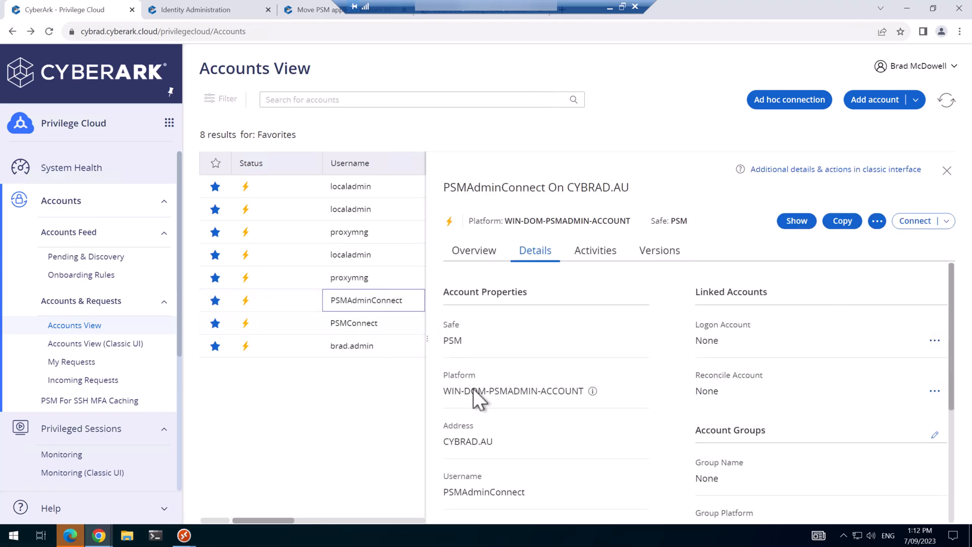
pyautogui.scroll(-3)
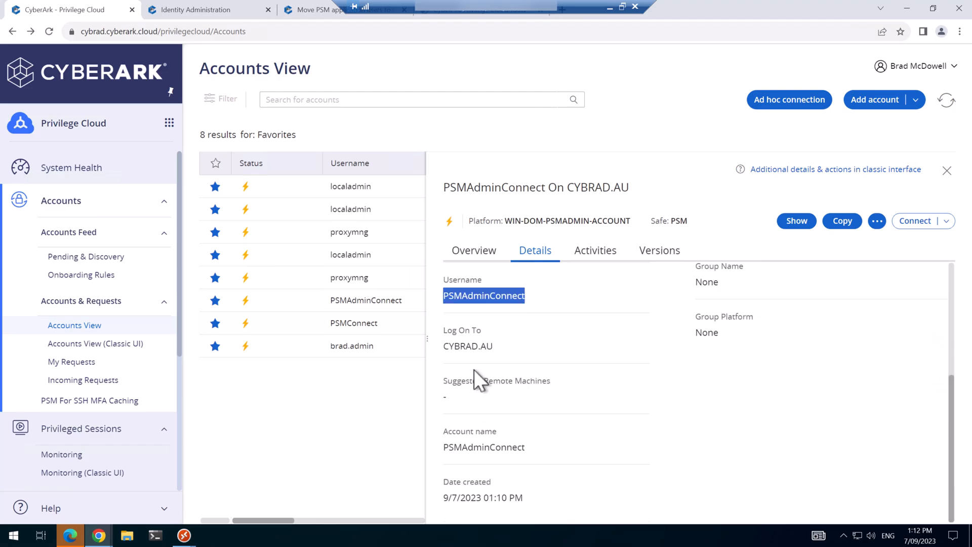
pyautogui.doubleClick(484, 447)
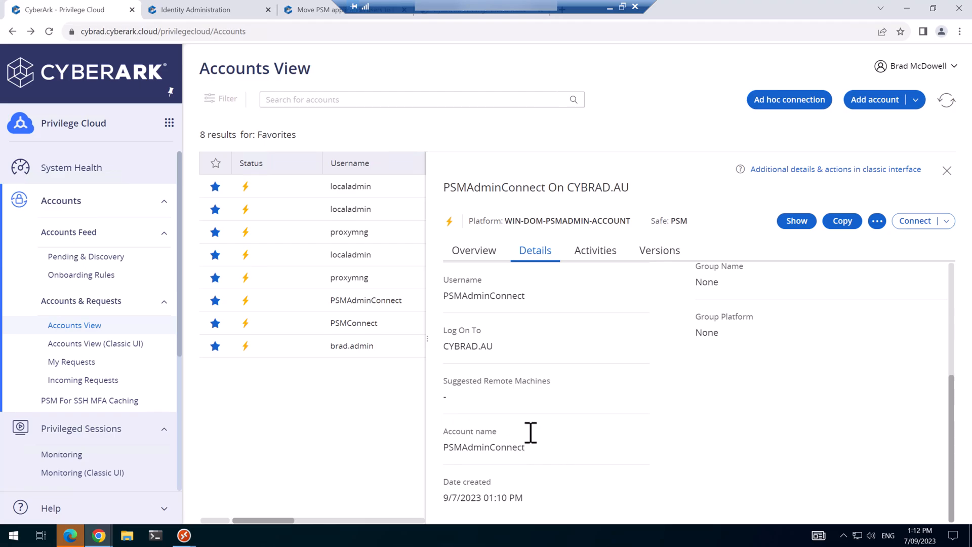
pyautogui.scroll(-3)
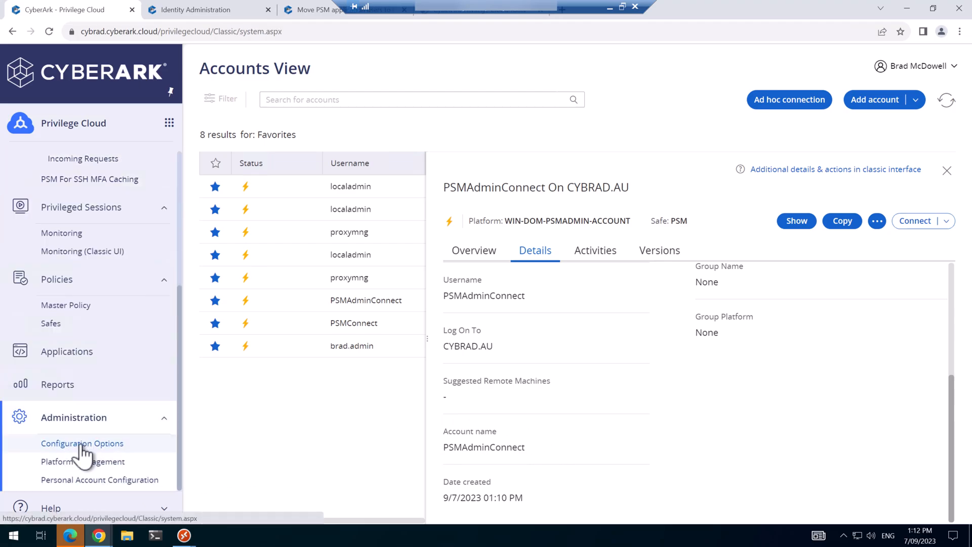
# Navigate to the Configured PSM Servers list under Privileged Session Management.
pyautogui.click(82, 442)
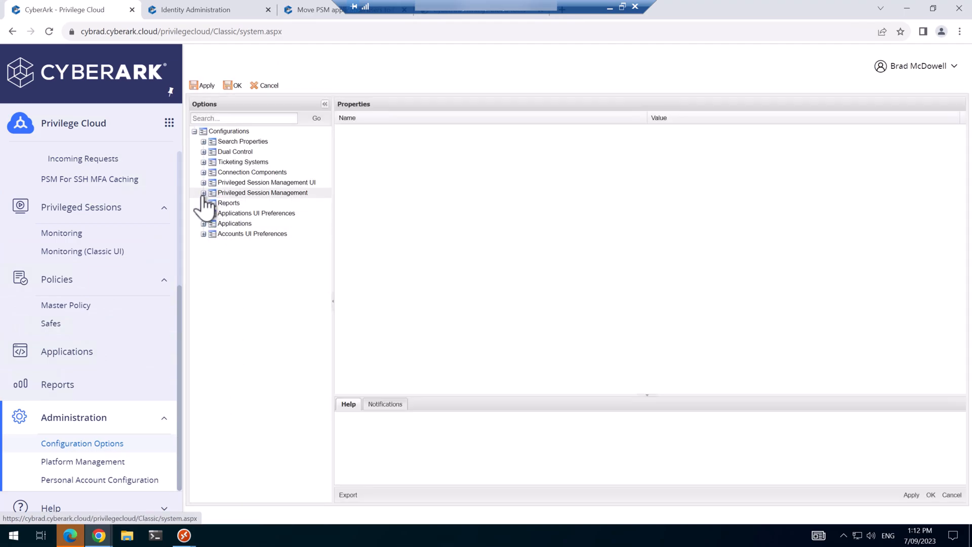
pyautogui.click(203, 192)
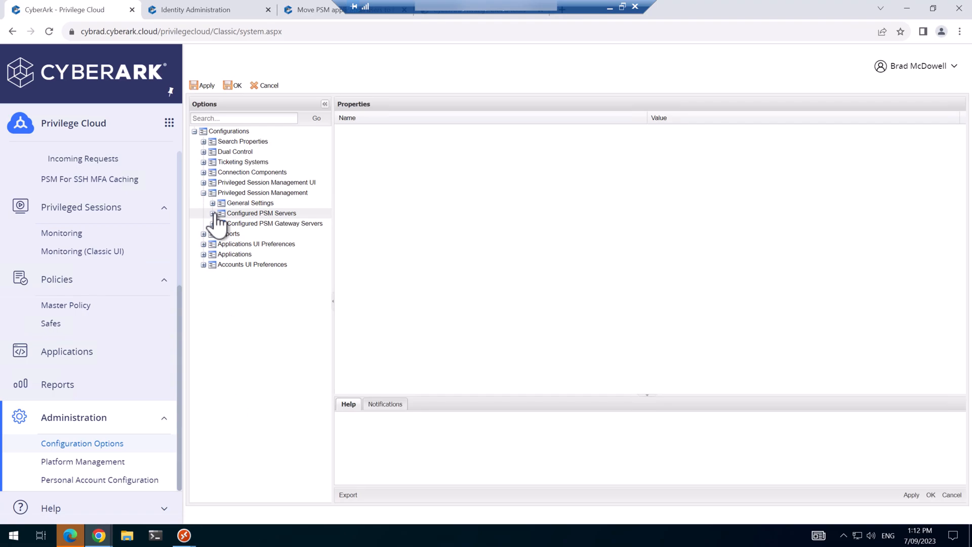
pyautogui.click(204, 212)
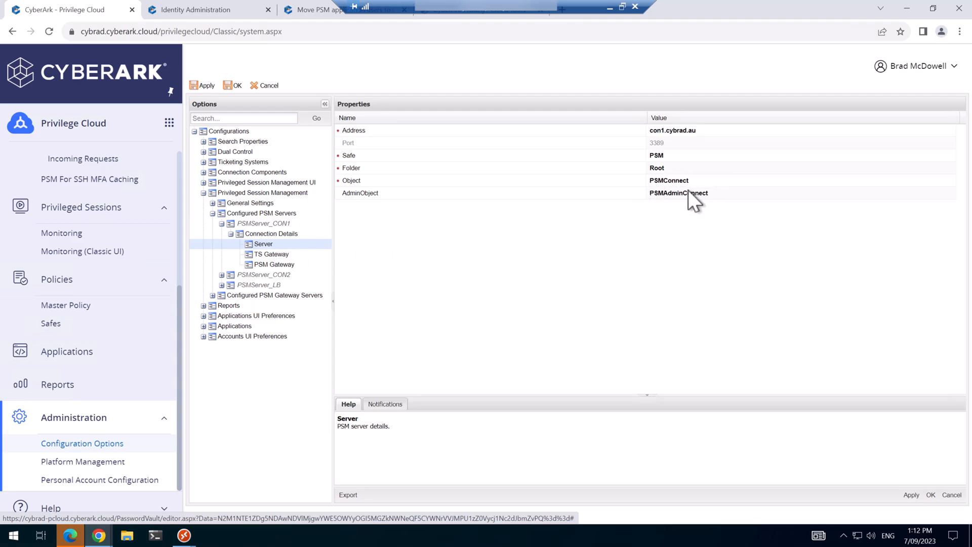
pyautogui.moveTo(687, 204)
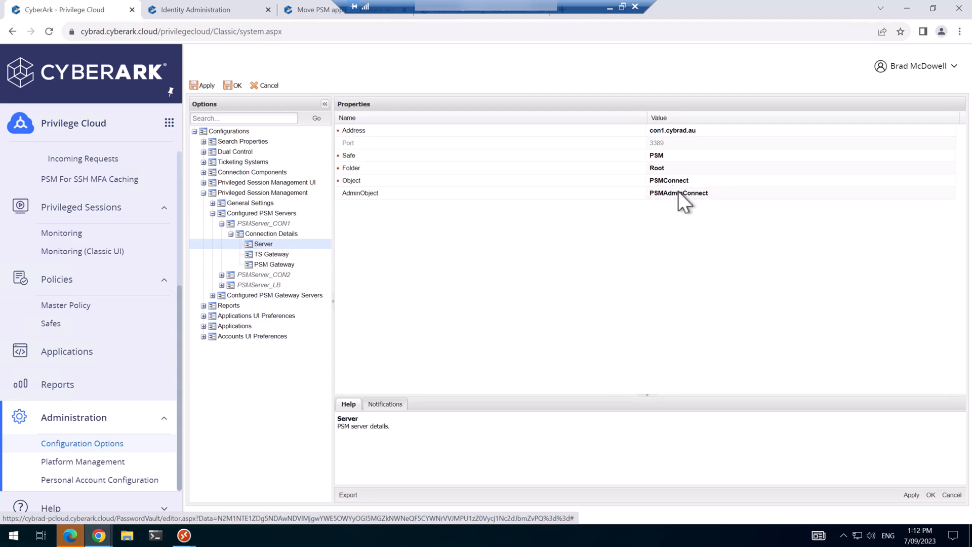
pyautogui.moveTo(672, 208)
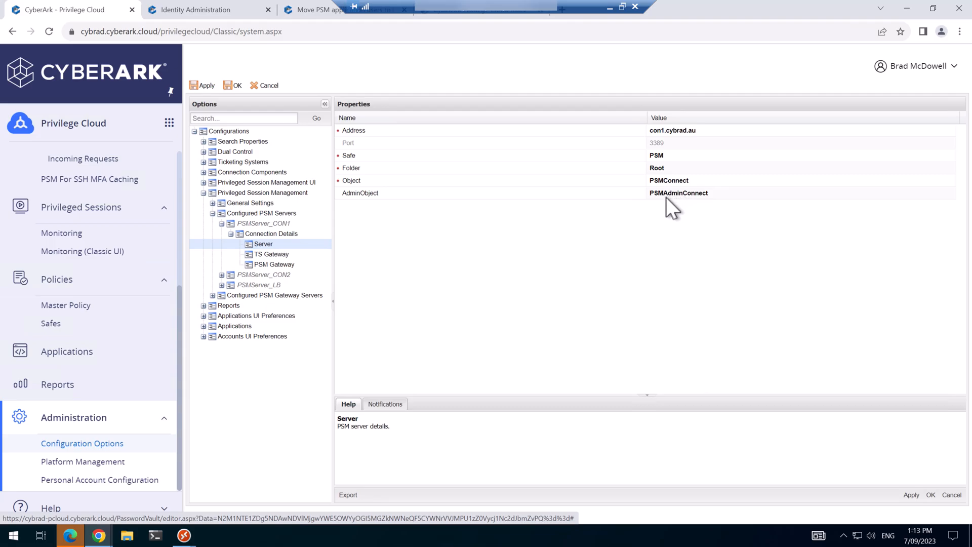
pyautogui.moveTo(716, 210)
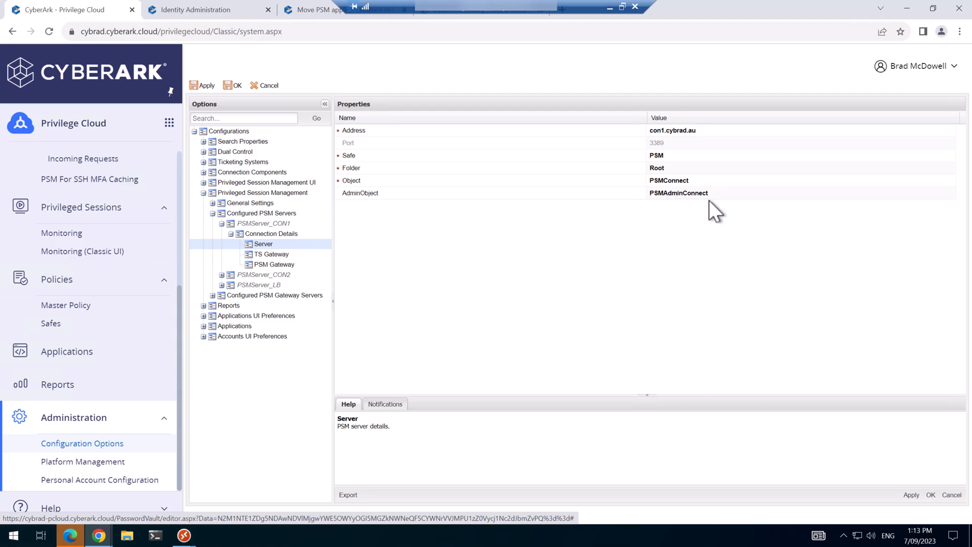
pyautogui.moveTo(239, 285)
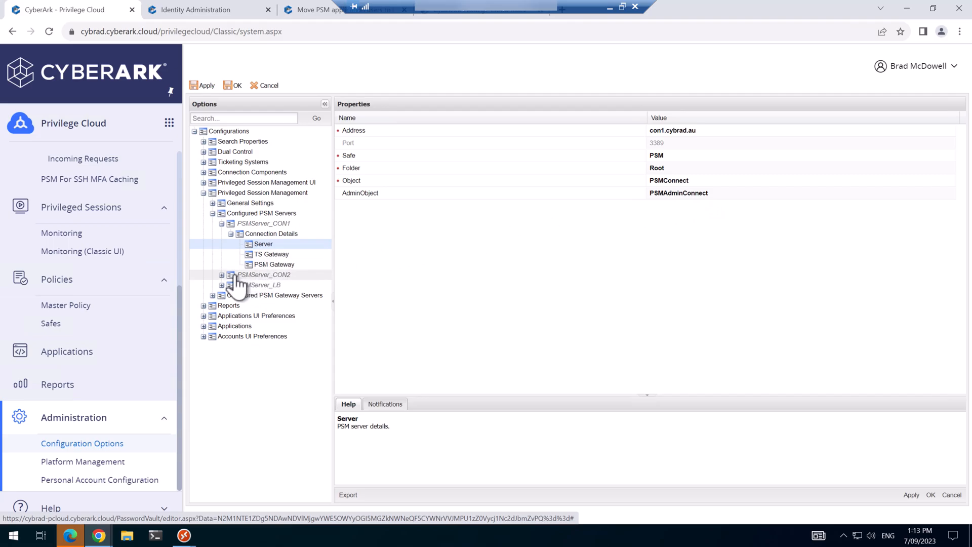
# Review PSMServer_CON2's Server connection properties, then expand the PSMServer_LB entry.
pyautogui.click(222, 275)
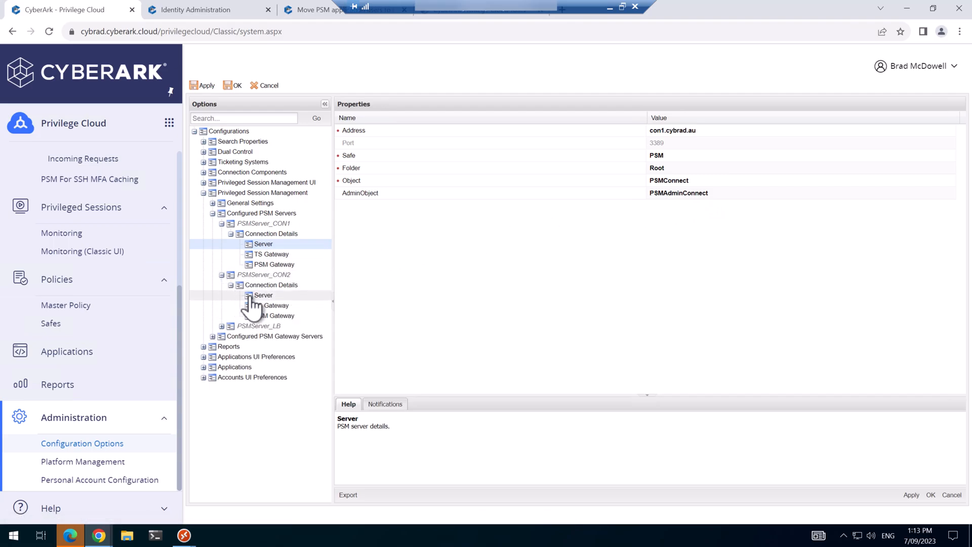
pyautogui.click(264, 295)
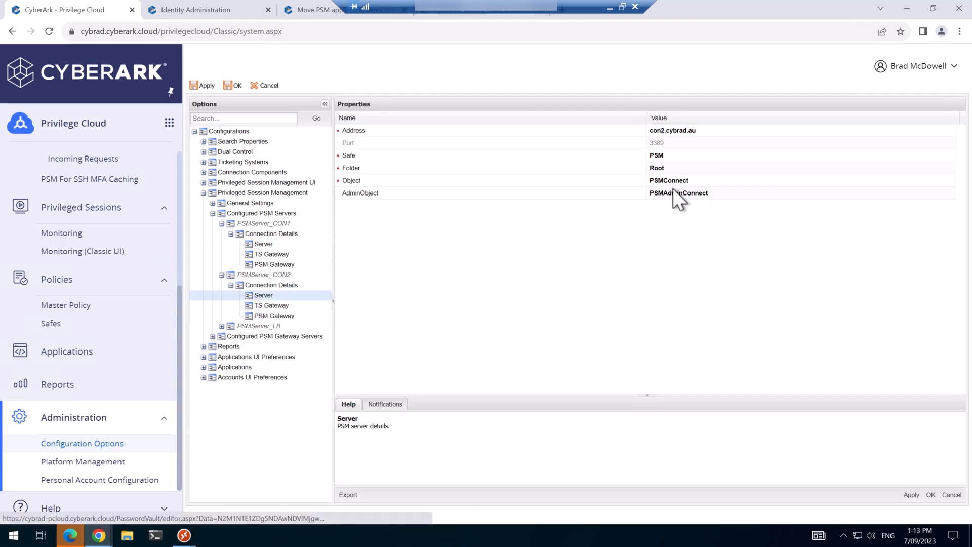
pyautogui.click(222, 325)
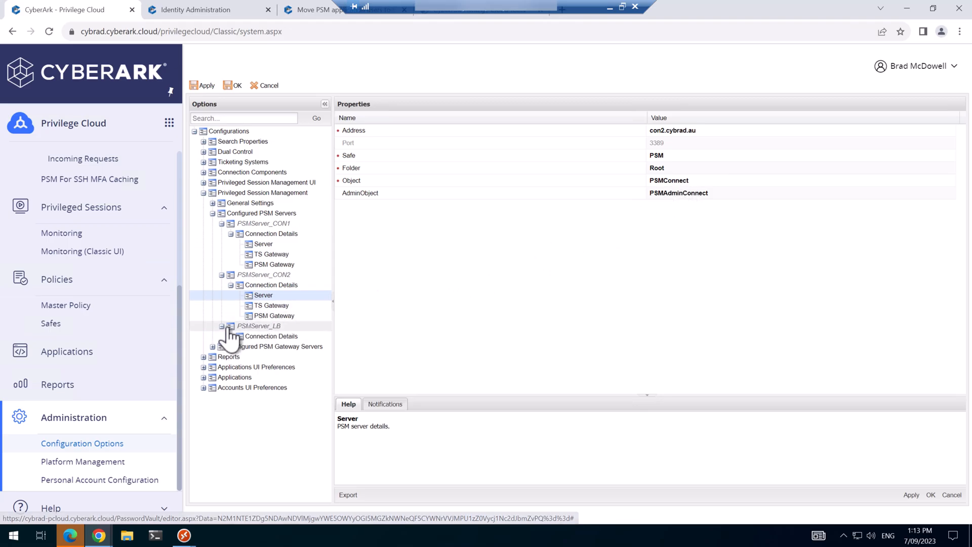
# Set PSMServer_LB's Object to PSMConnect and AdminObject to PSMAdminConnect.
pyautogui.click(264, 346)
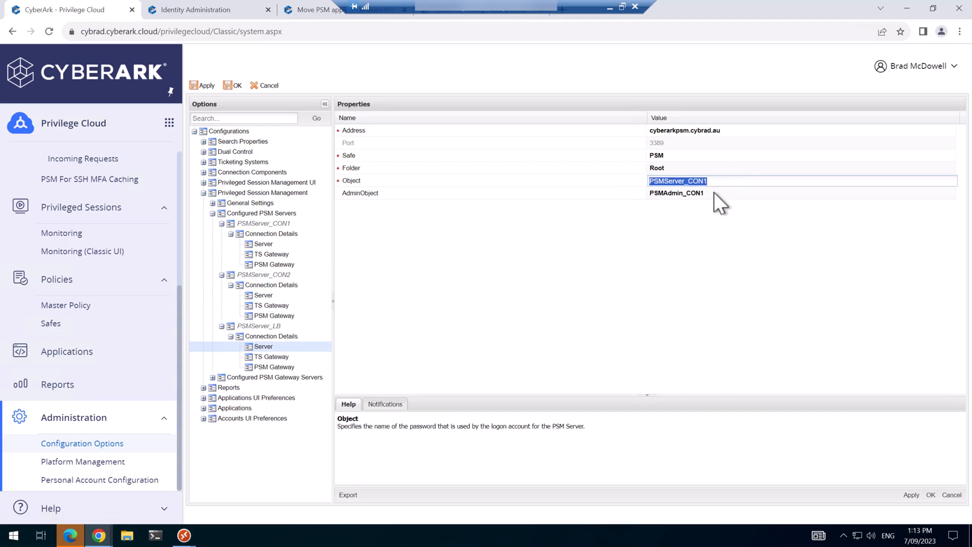
pyautogui.moveTo(554, 259)
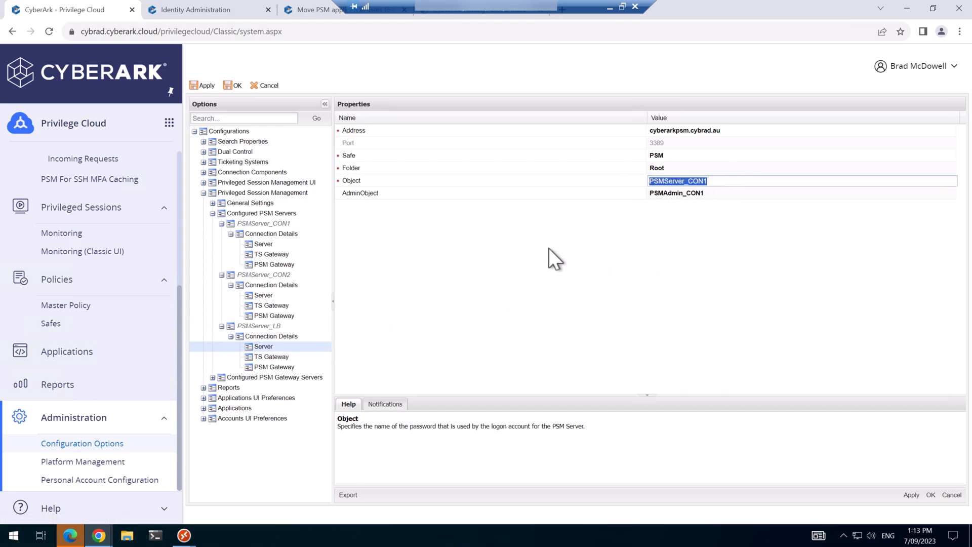
pyautogui.write('PSMCo')
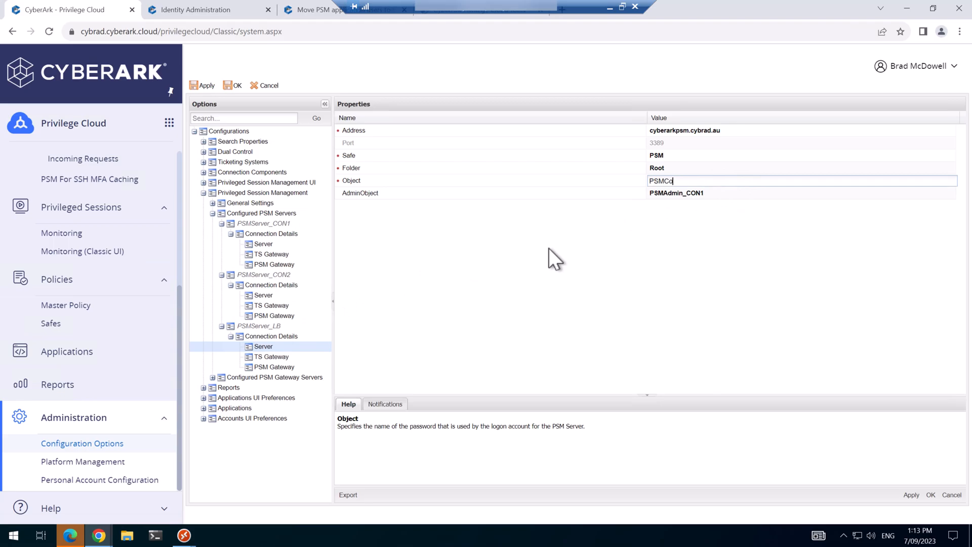
pyautogui.write('nnect')
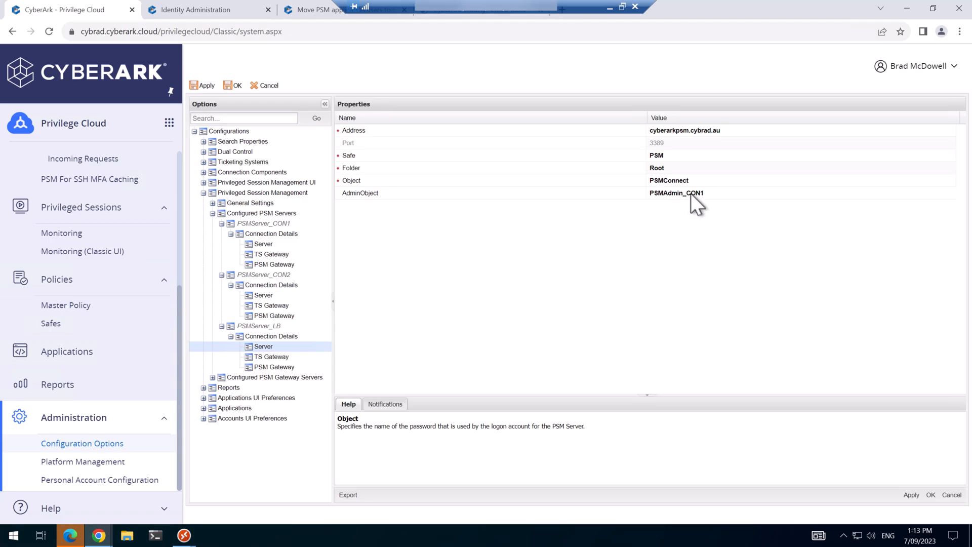
pyautogui.click(675, 193)
pyautogui.write('onnect')
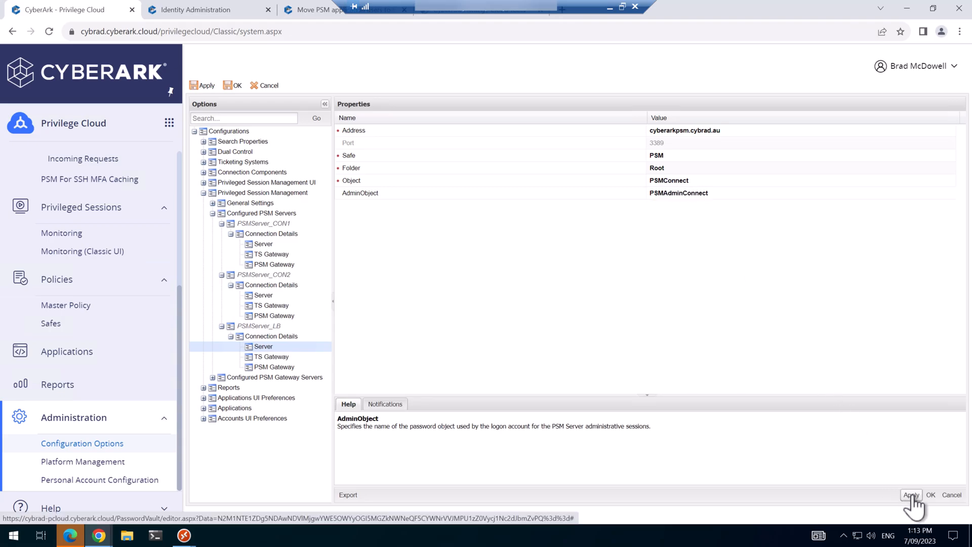
# Apply and save the PSMServer_LB configuration changes.
pyautogui.click(910, 495)
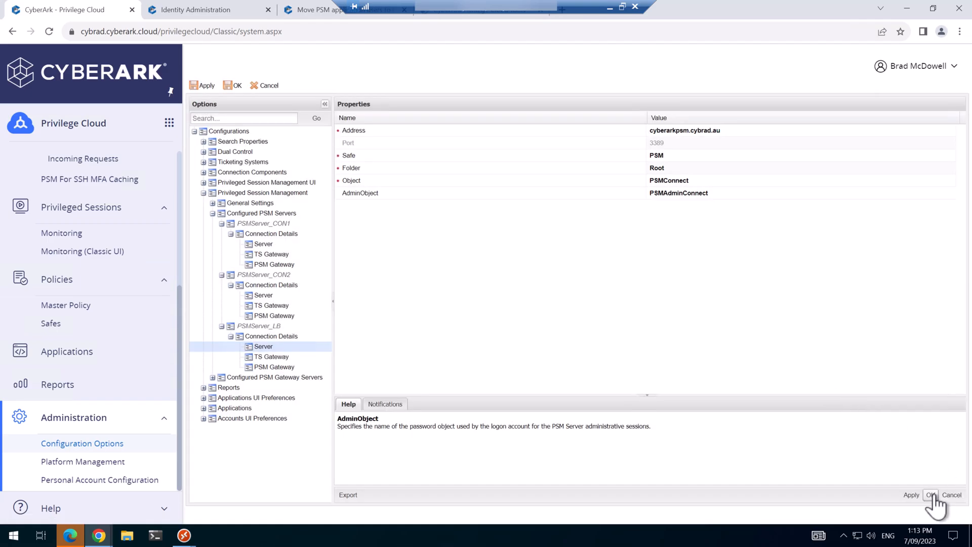
pyautogui.click(930, 495)
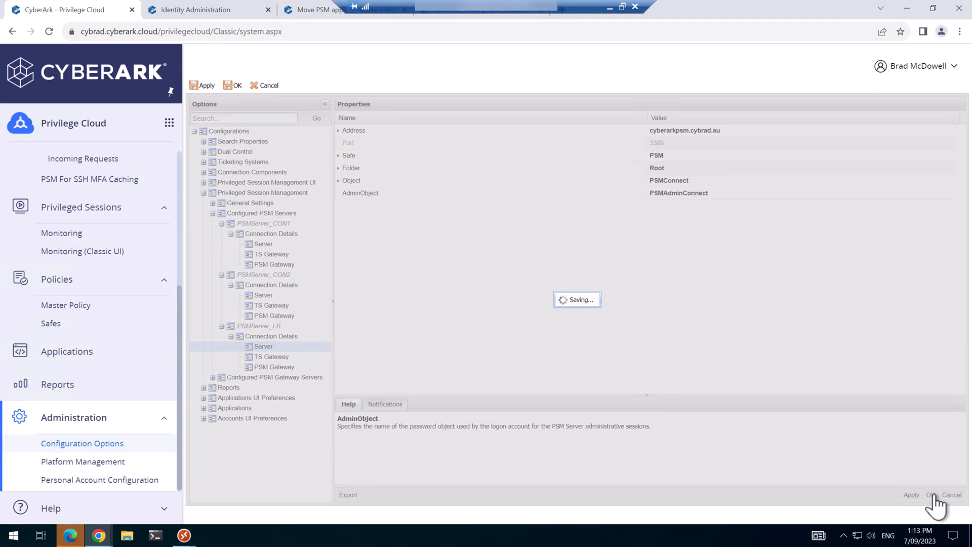
pyautogui.click(932, 495)
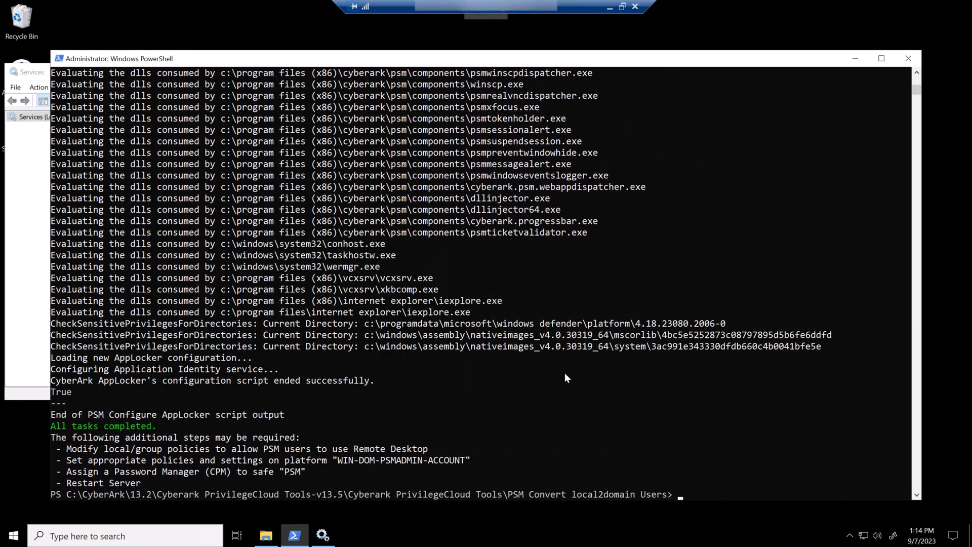
# Run gpupdate /force in PowerShell to refresh group policy on the connector server.
pyautogui.write('gpupdate /force')
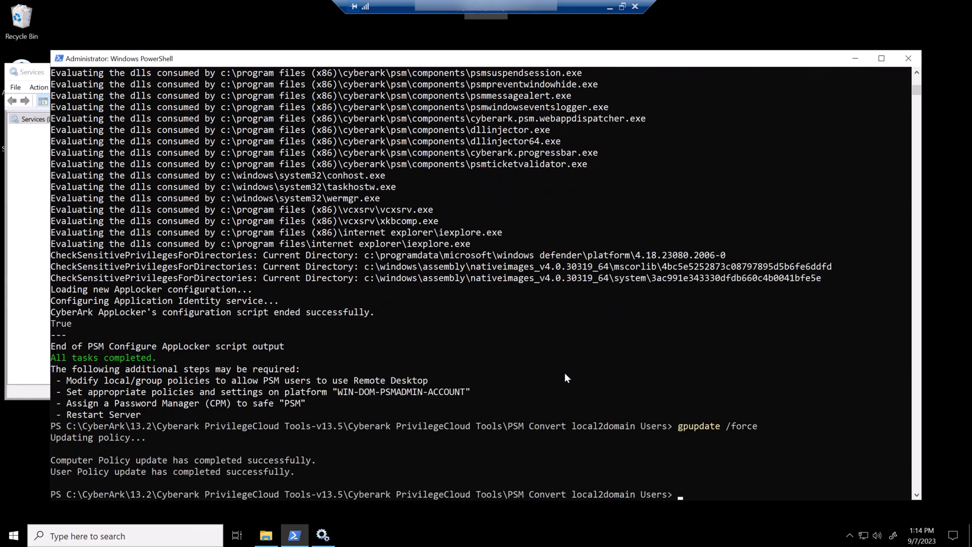
pyautogui.write('restart-comp')
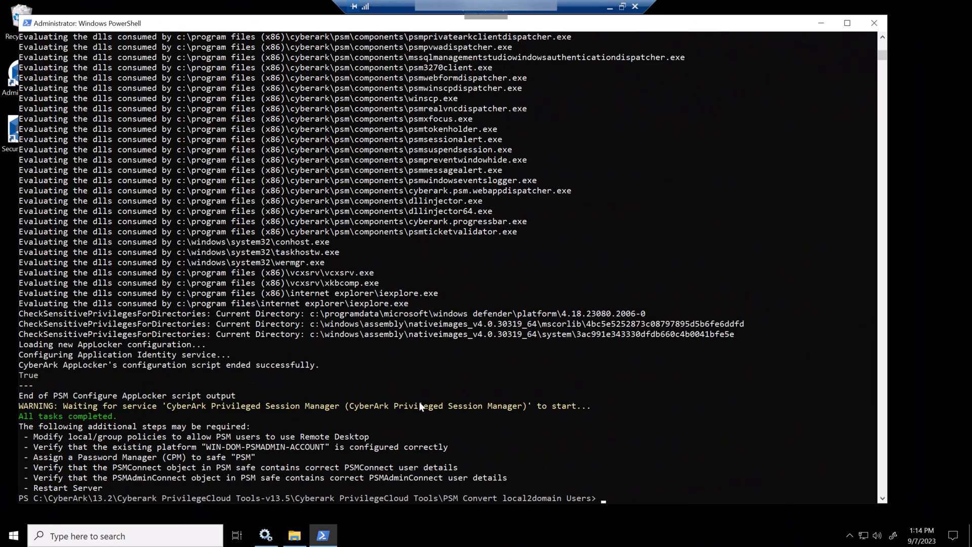
pyautogui.write('gpupdate /forc')
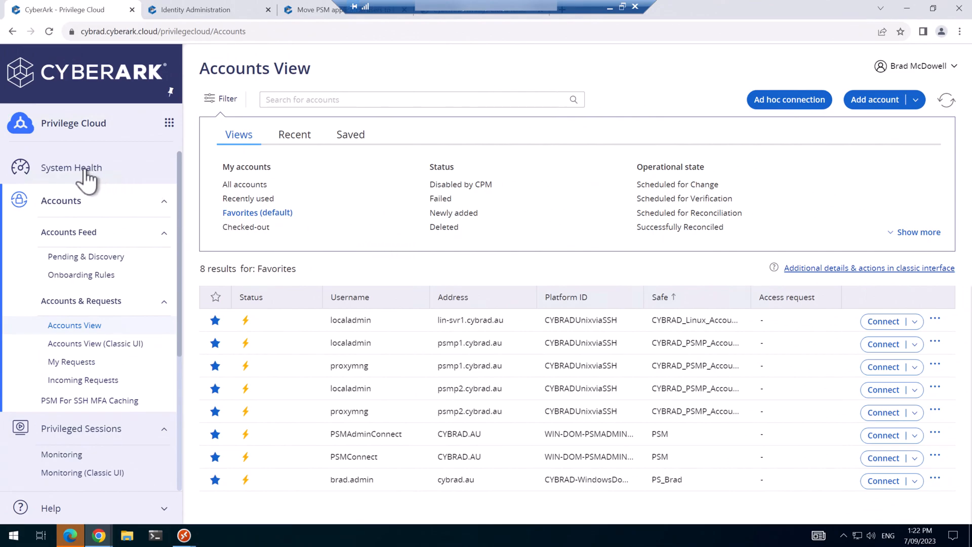
pyautogui.click(71, 167)
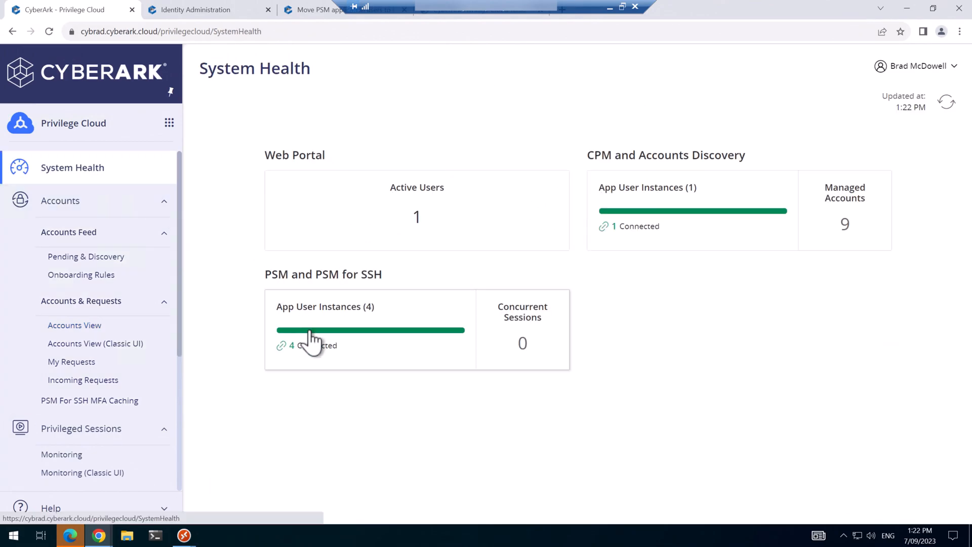
pyautogui.click(326, 306)
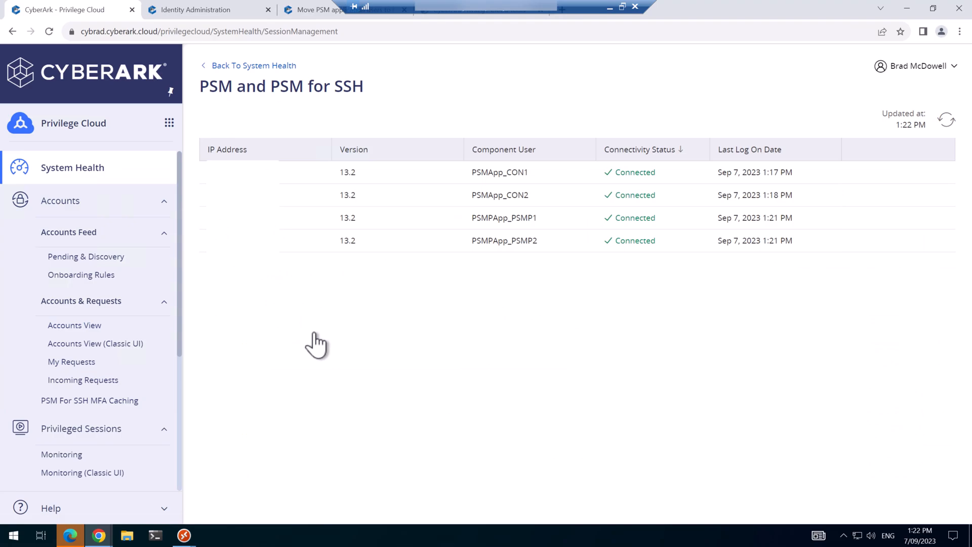
pyautogui.moveTo(478, 284)
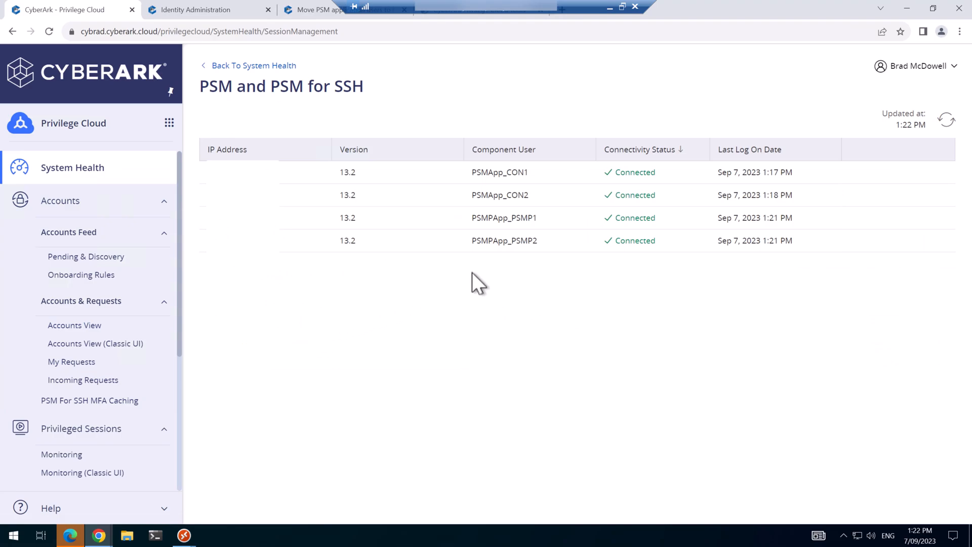
pyautogui.moveTo(706, 194)
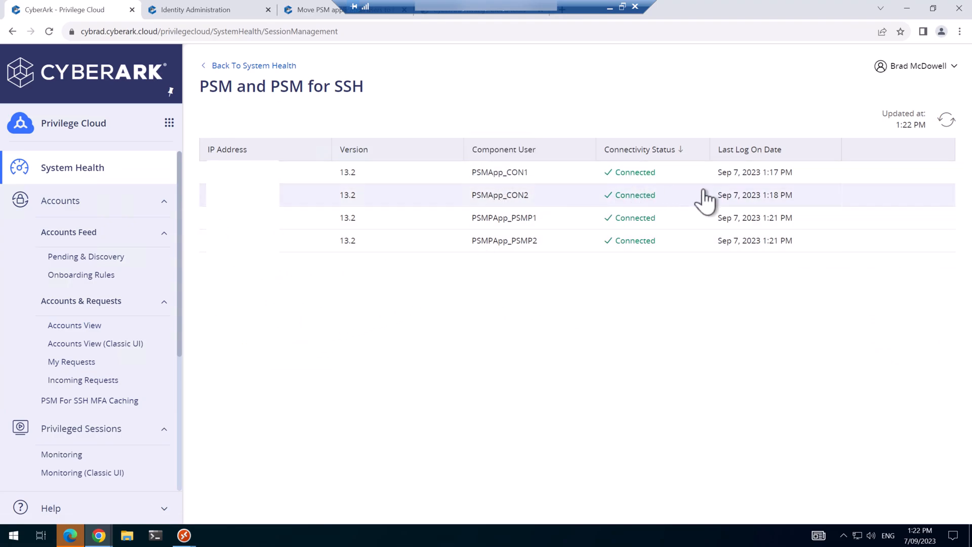
pyautogui.moveTo(778, 186)
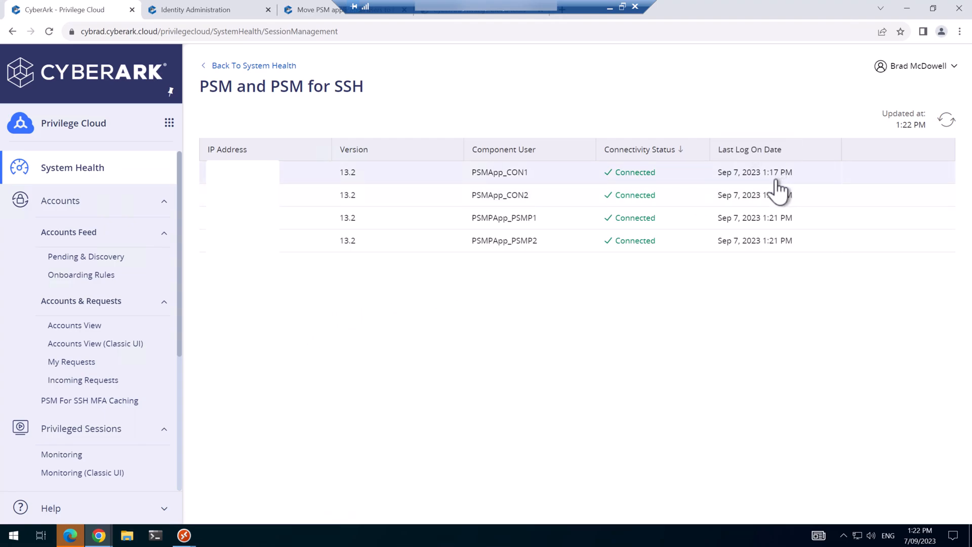
pyautogui.moveTo(778, 201)
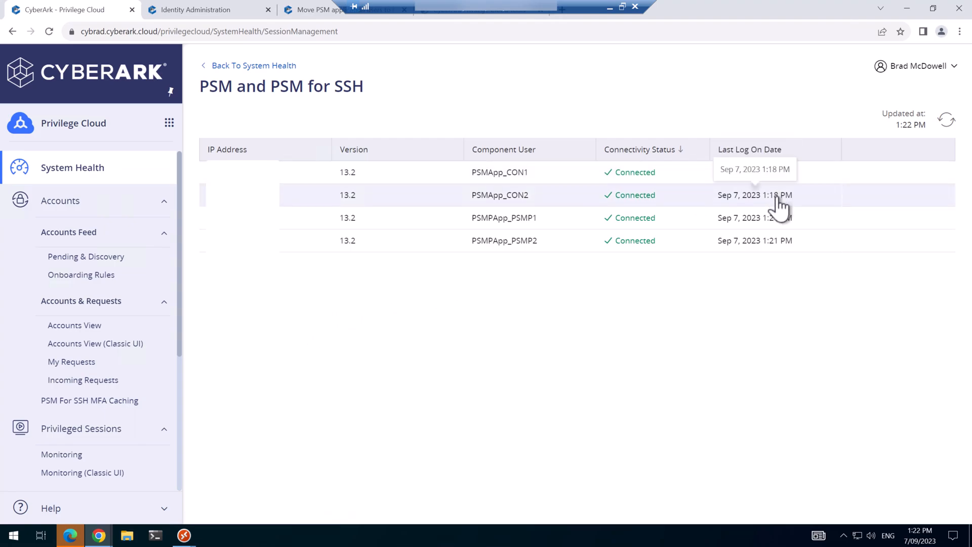
pyautogui.moveTo(804, 189)
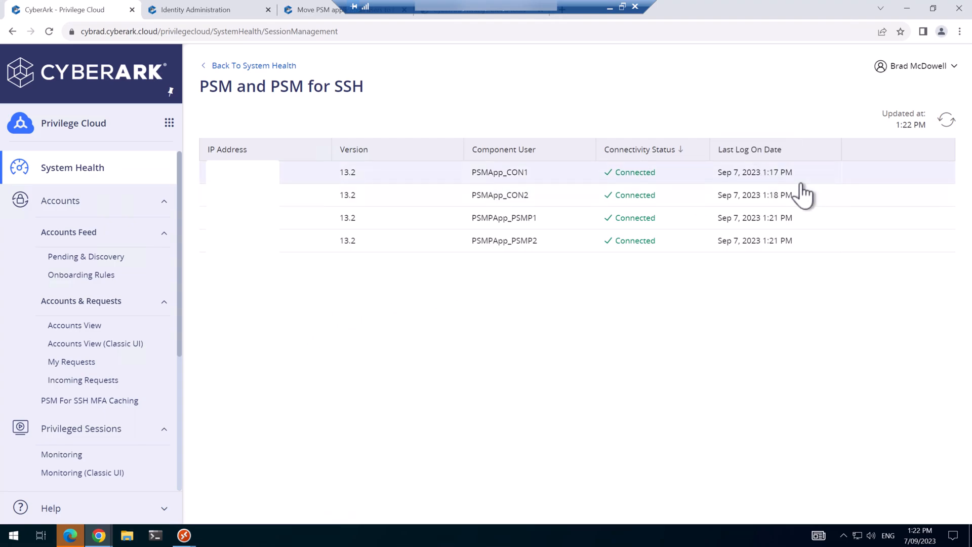
pyautogui.moveTo(608, 195)
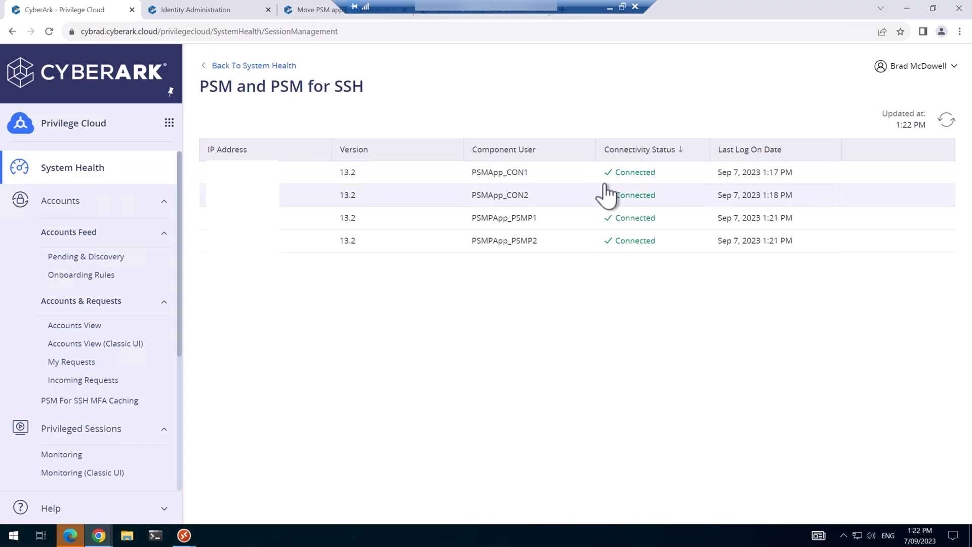
pyautogui.click(74, 325)
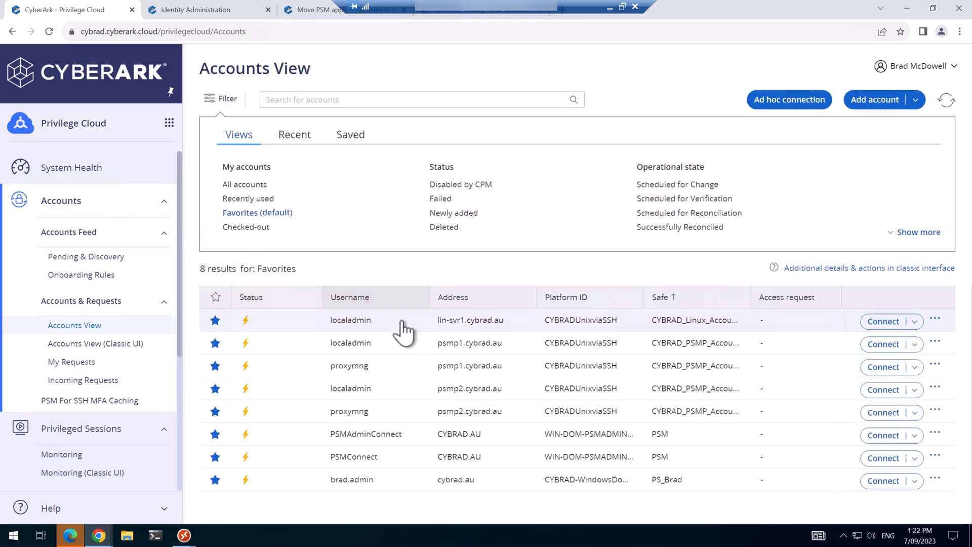
pyautogui.moveTo(480, 332)
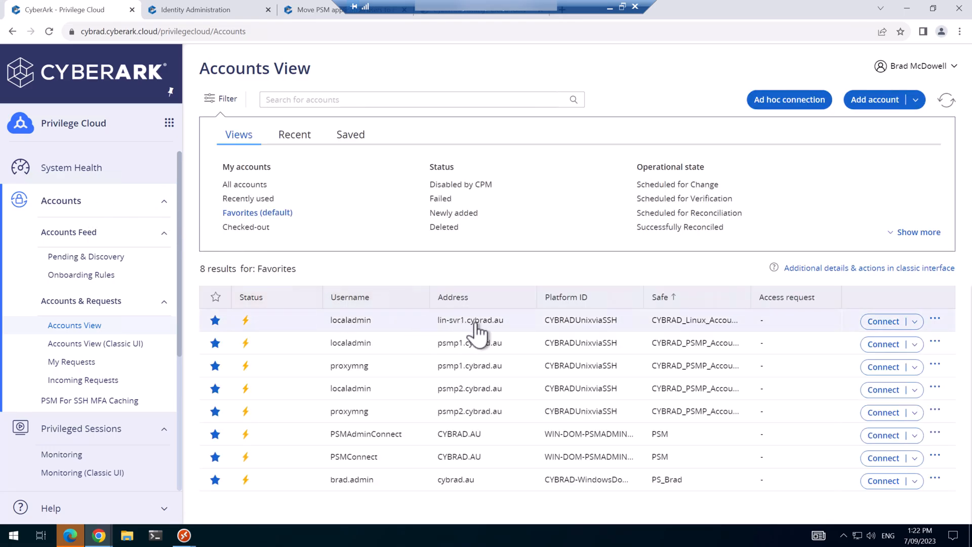
# Connect to lin-svr1, then launch an RDP session choosing win-svr1 as the remote machine.
pyautogui.click(883, 321)
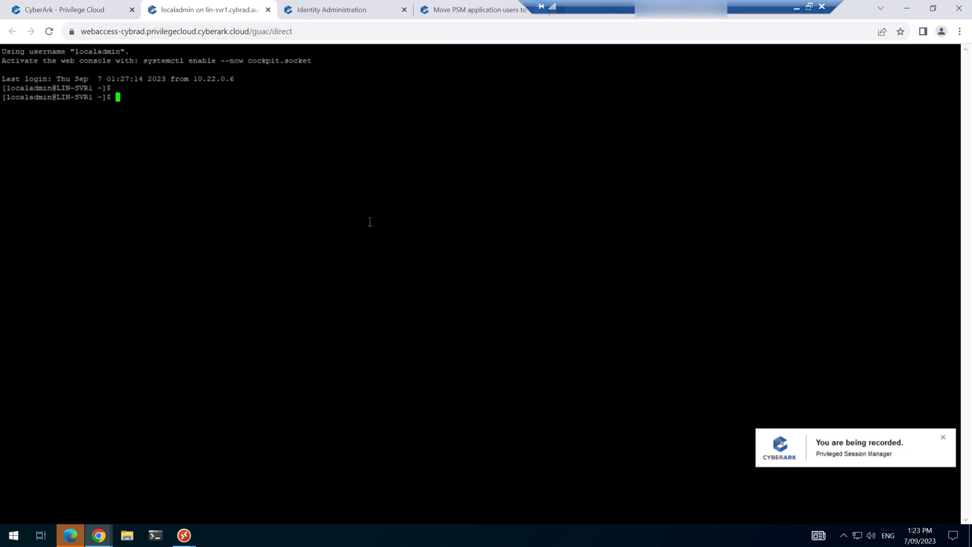
pyautogui.click(62, 9)
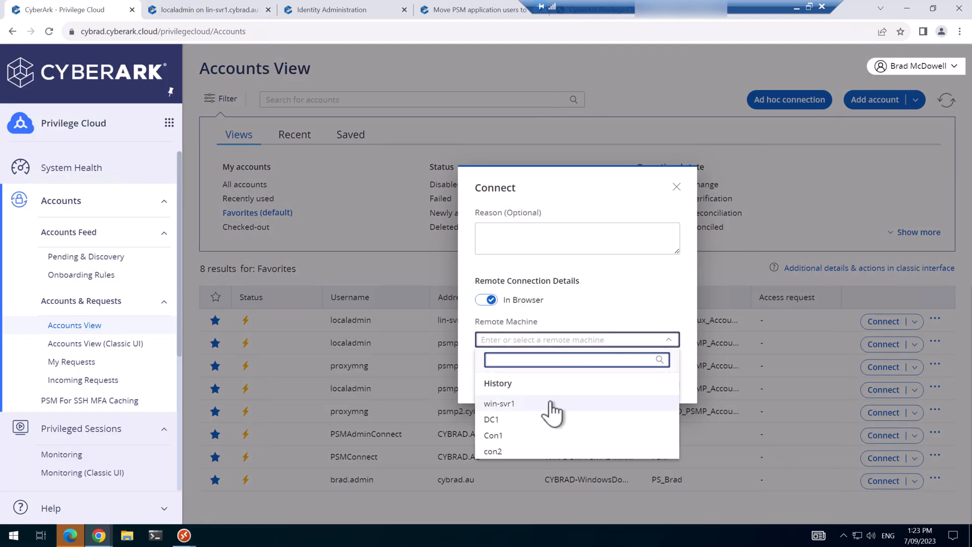
pyautogui.click(500, 404)
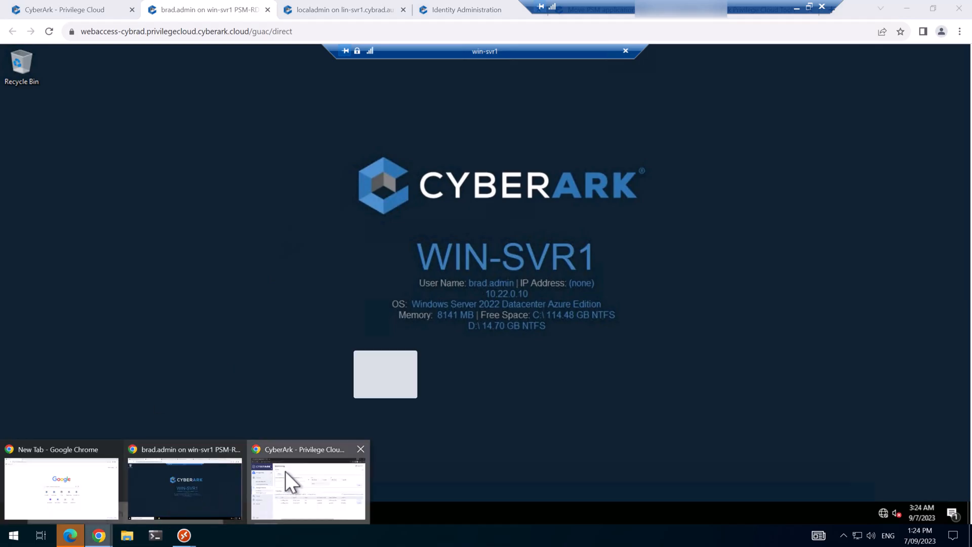
# As the auditor, refresh Active sessions and monitor the live RDP and SSH sessions.
pyautogui.click(307, 487)
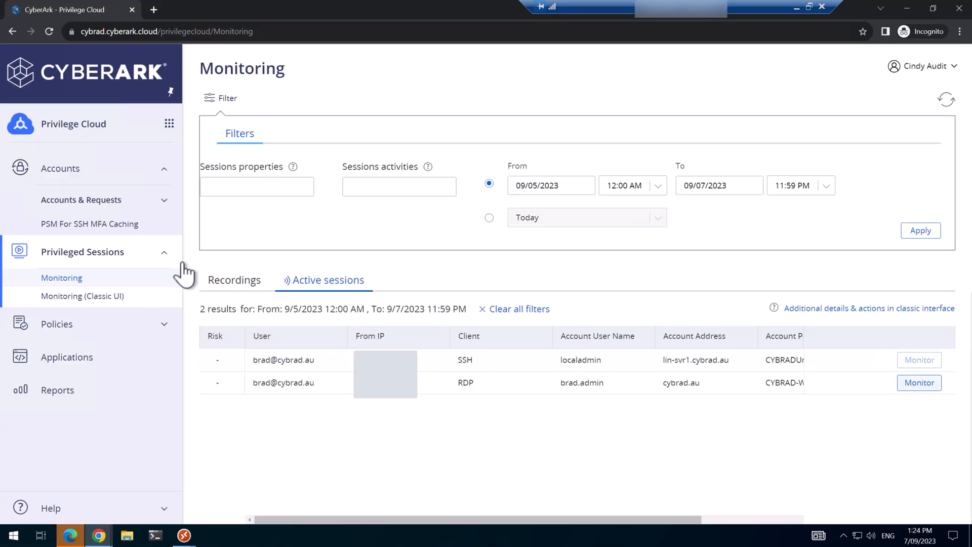
pyautogui.moveTo(589, 290)
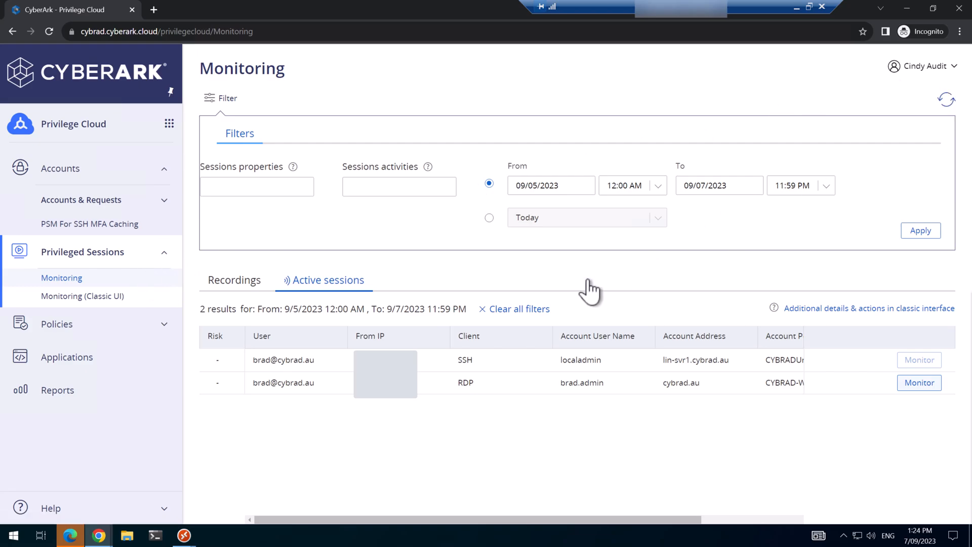
pyautogui.click(81, 200)
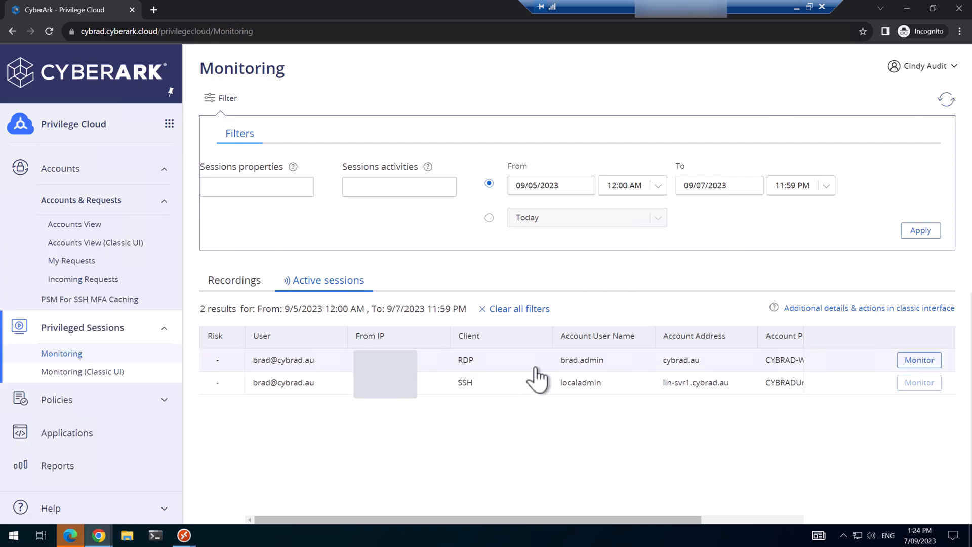
pyautogui.click(909, 359)
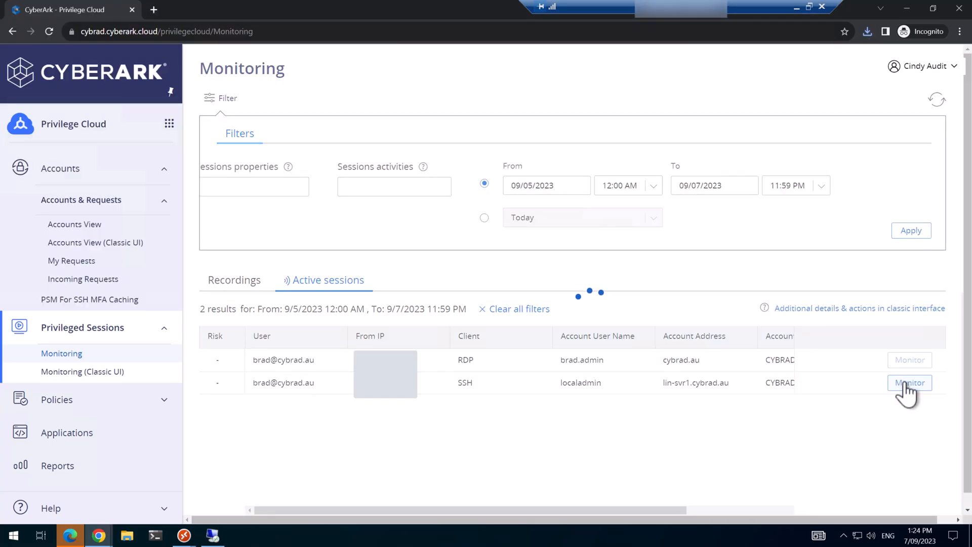
pyautogui.click(910, 383)
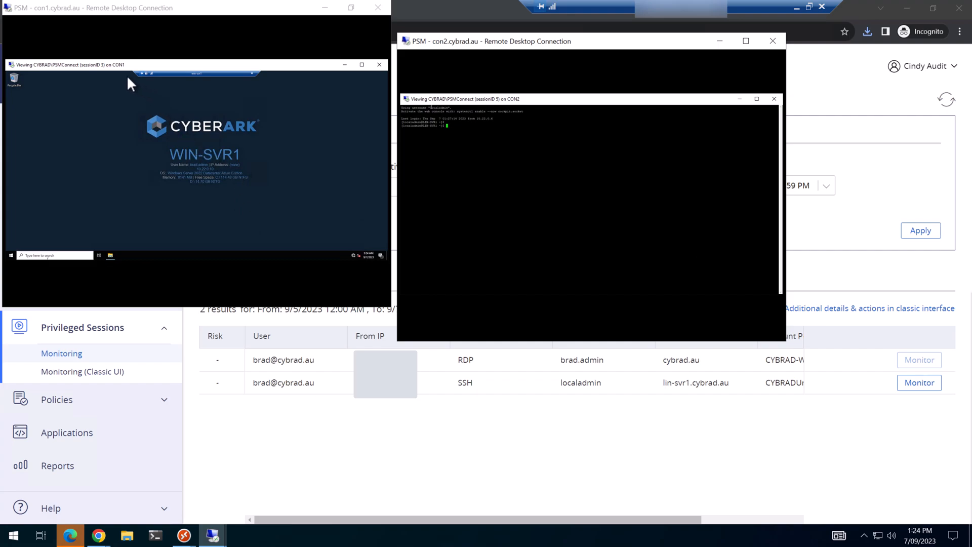
pyautogui.moveTo(130, 76)
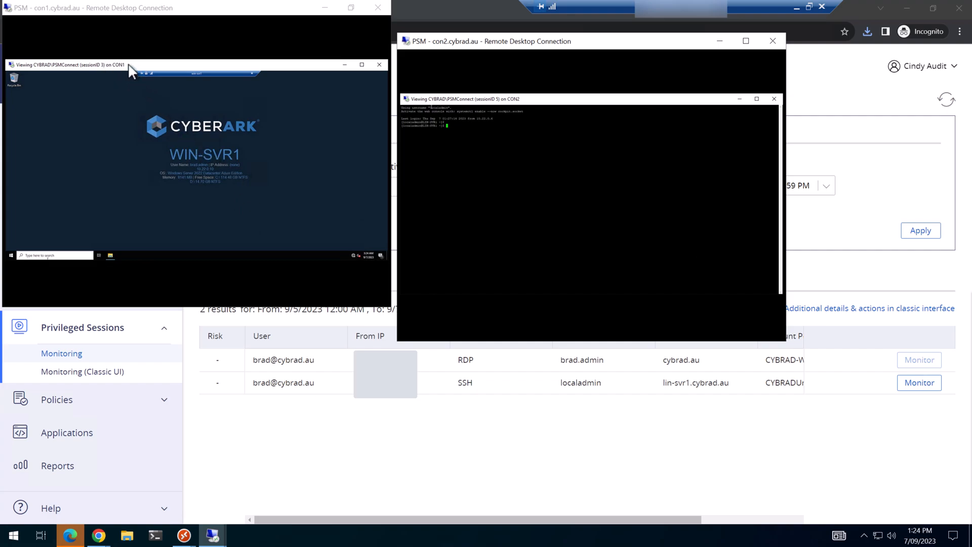
pyautogui.moveTo(523, 104)
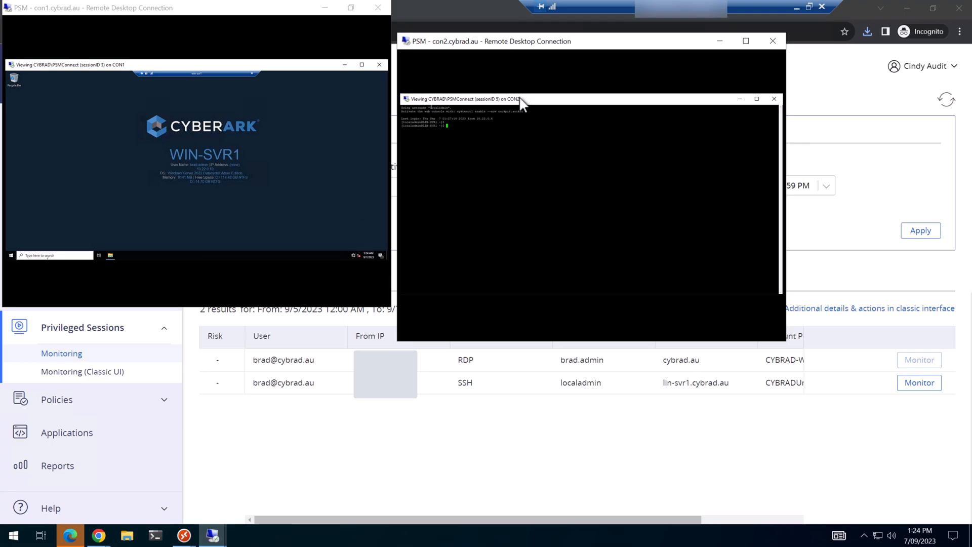
pyautogui.moveTo(512, 154)
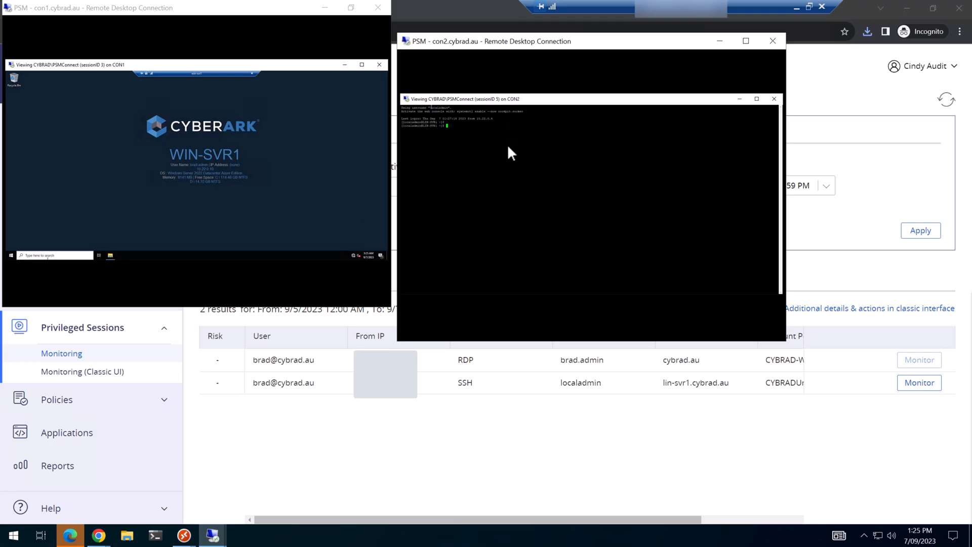